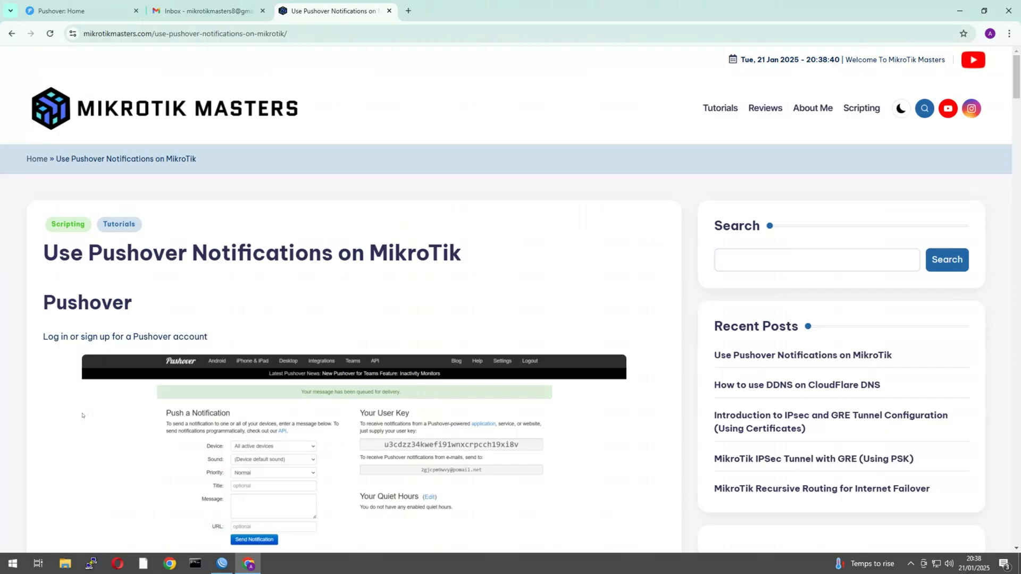
mouse_move(148, 165)
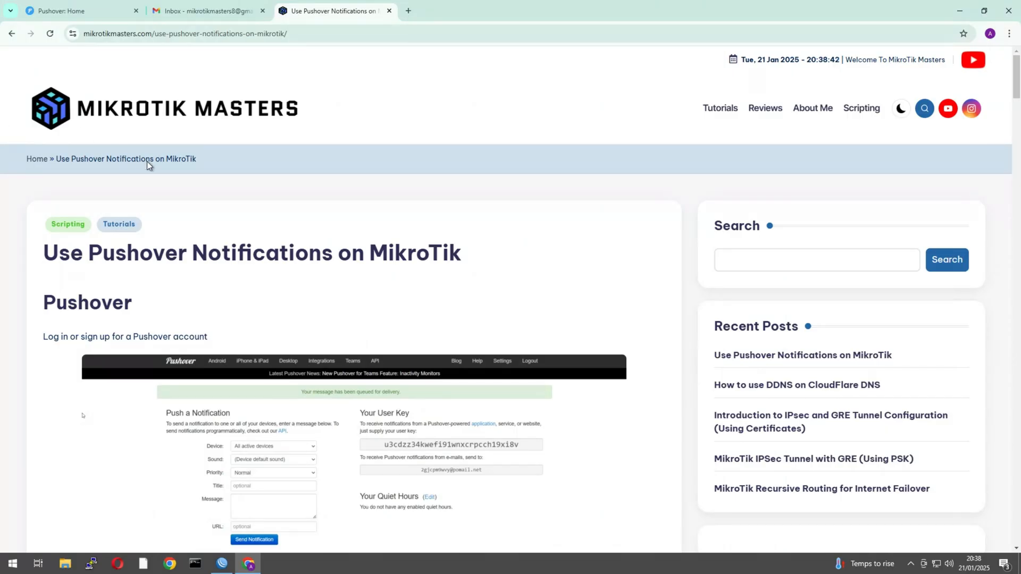
mouse_move(266, 114)
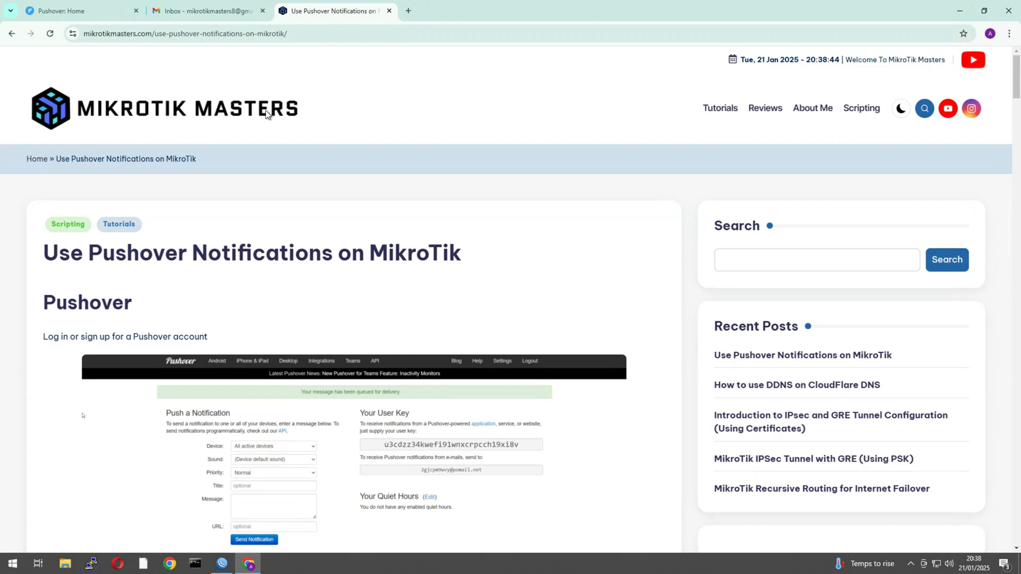
mouse_move(44, 174)
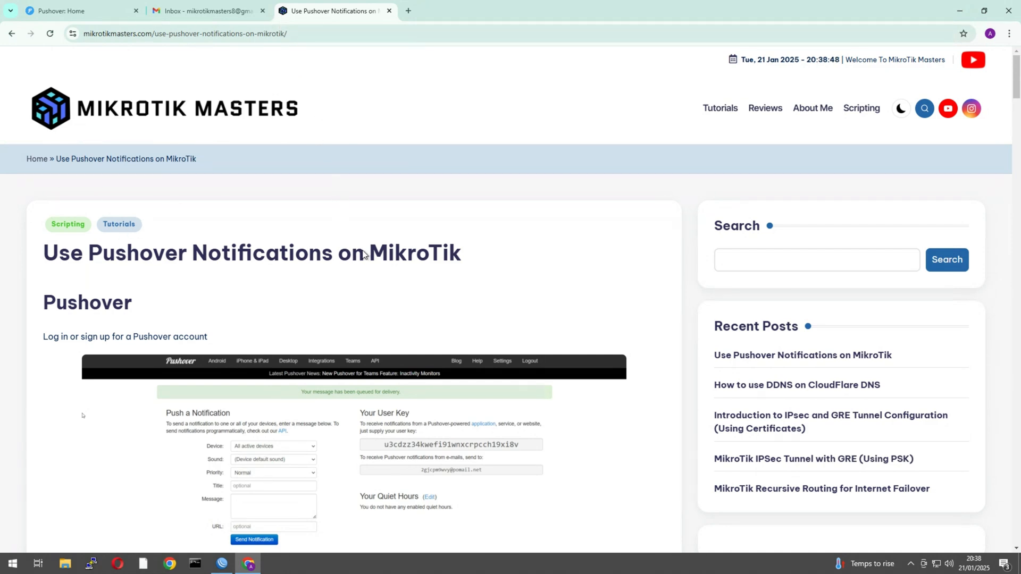
- Skim down the Pushover tutorial article, then return to the Pushover home page tab
scroll(down, 3)
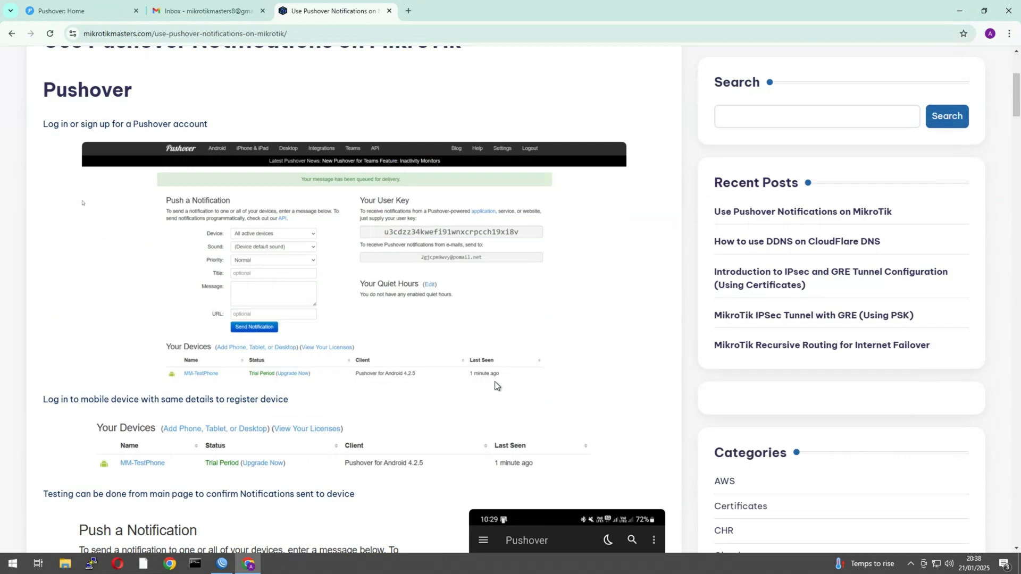
scroll(down, 3)
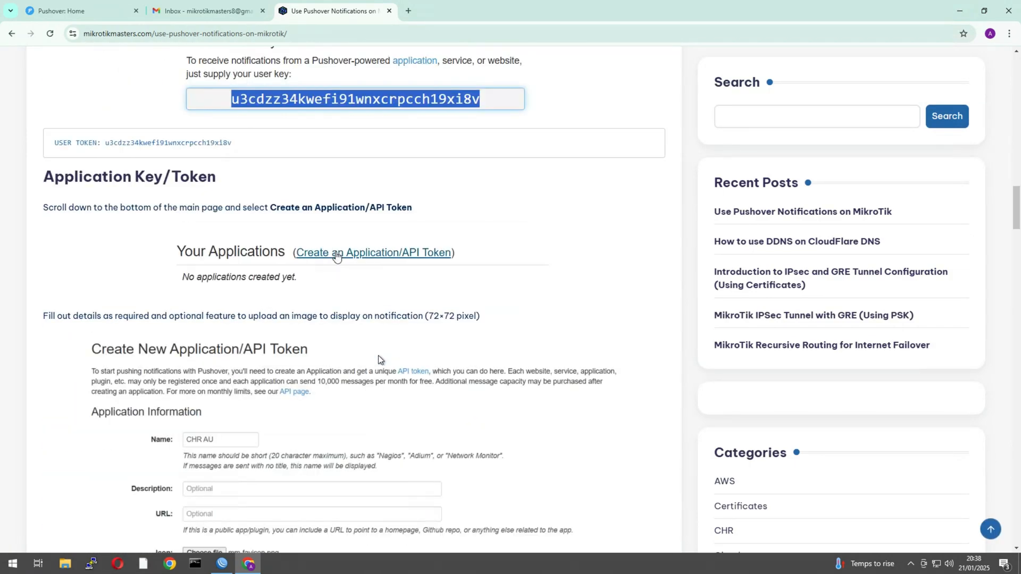
scroll(down, 3)
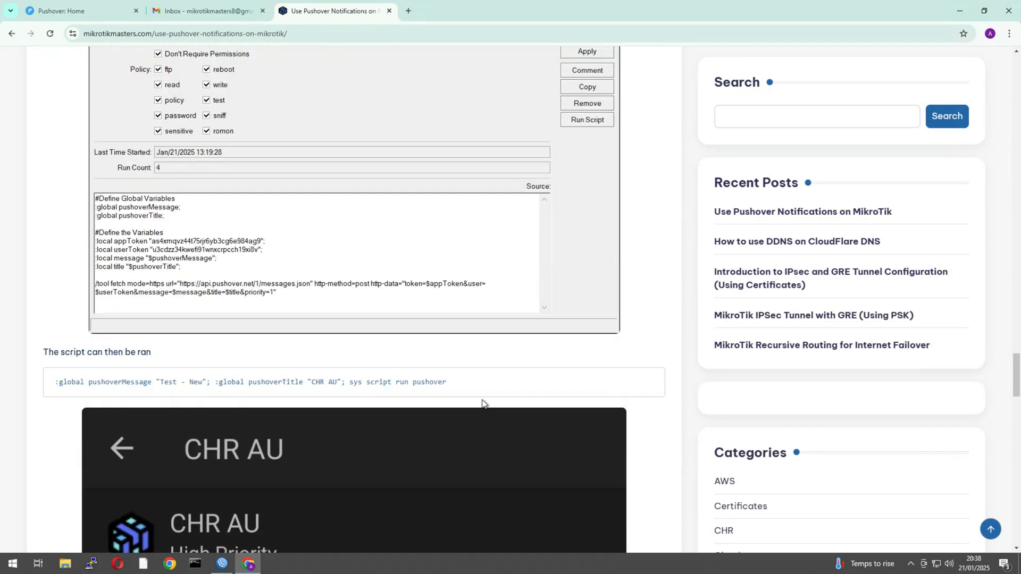
scroll(down, 3)
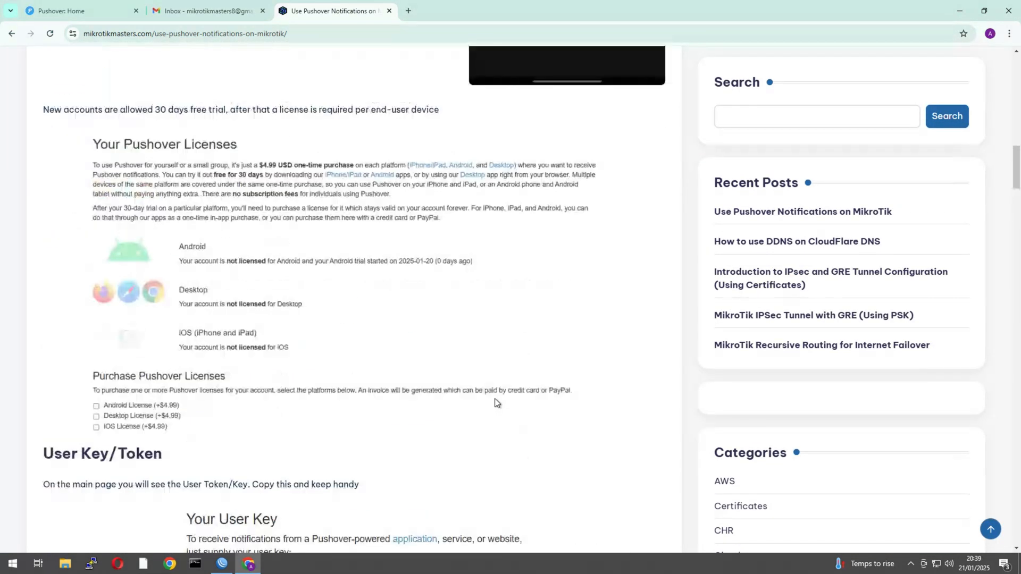
click(78, 11)
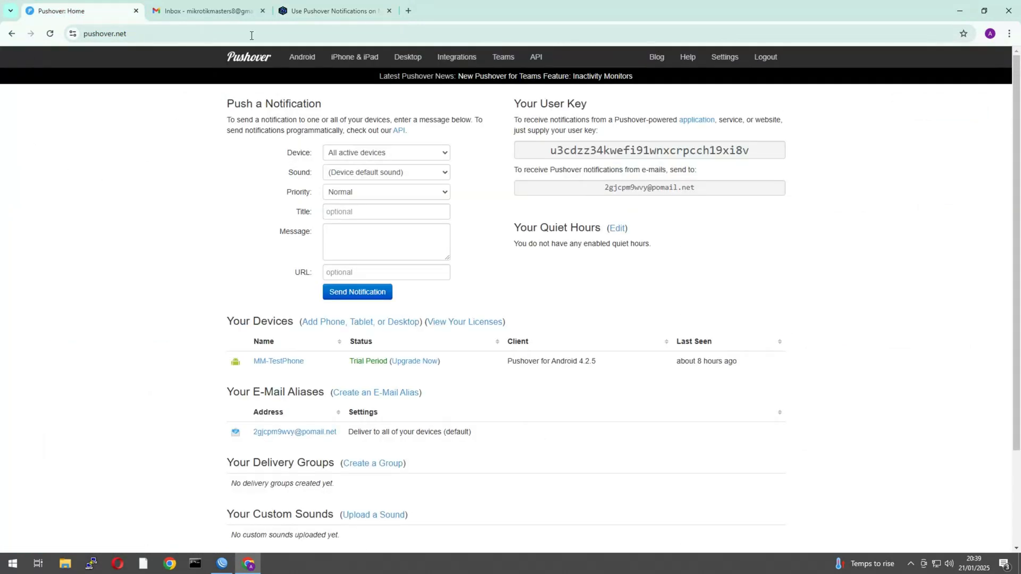
mouse_move(198, 237)
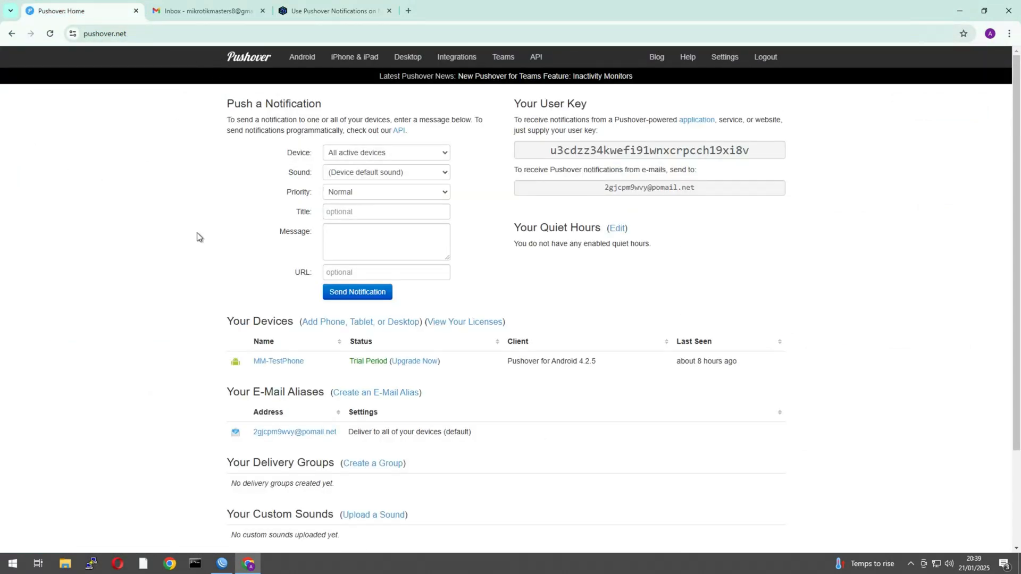
mouse_move(677, 146)
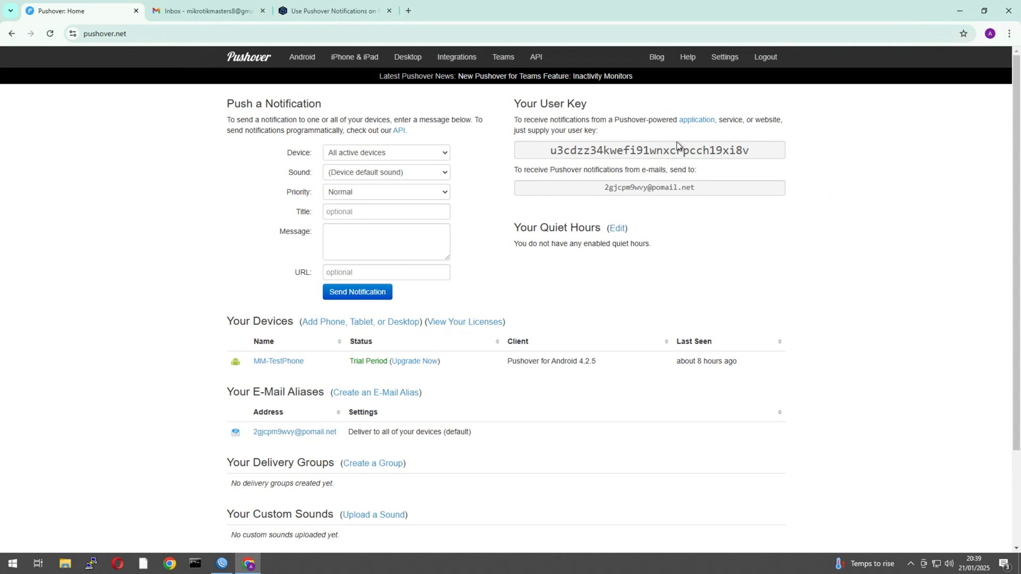
mouse_move(693, 251)
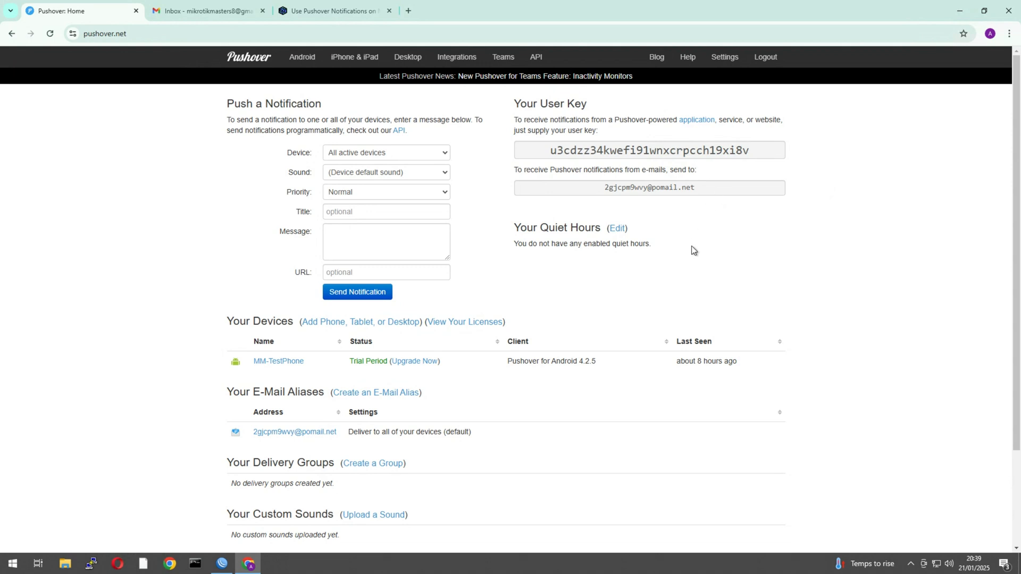
mouse_move(451, 290)
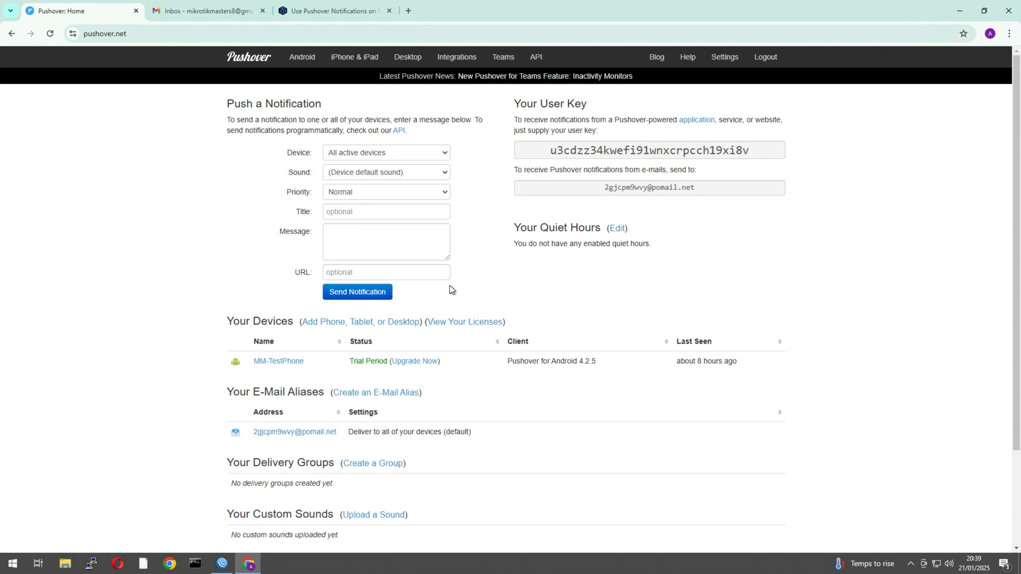
mouse_move(388, 361)
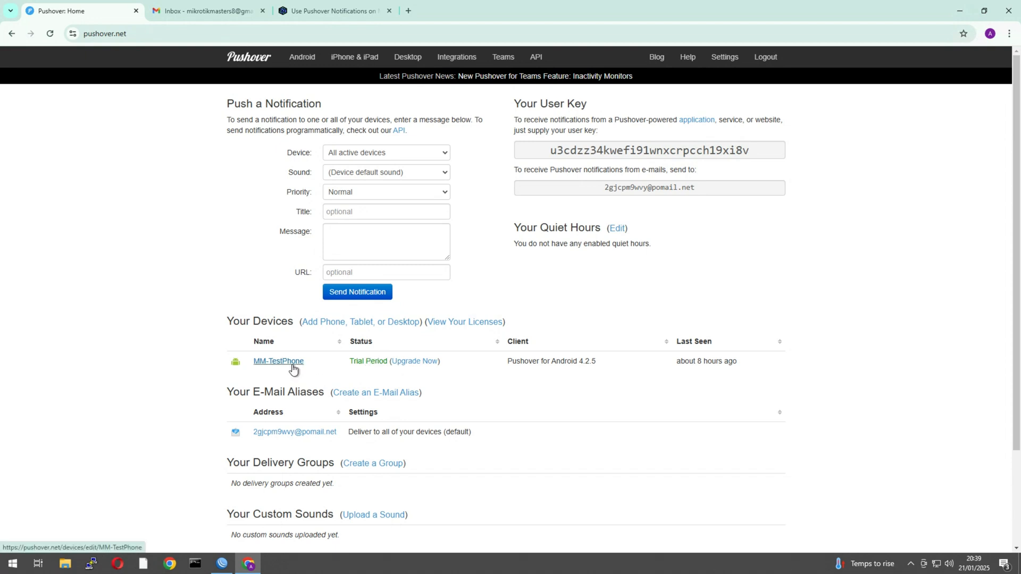
mouse_move(342, 345)
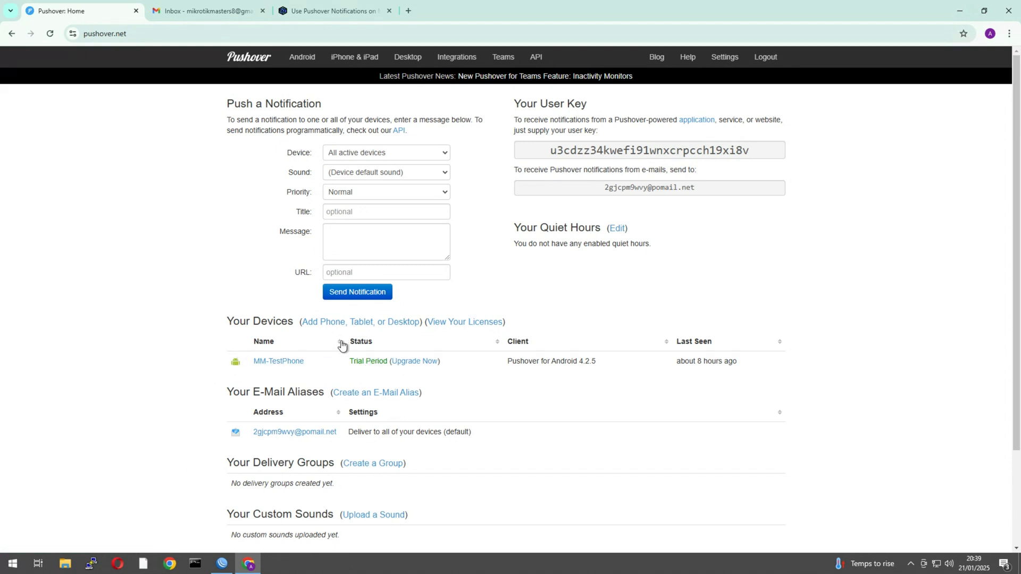
- Go to the license upgrade page for the MM-TestPhone trial device
click(413, 361)
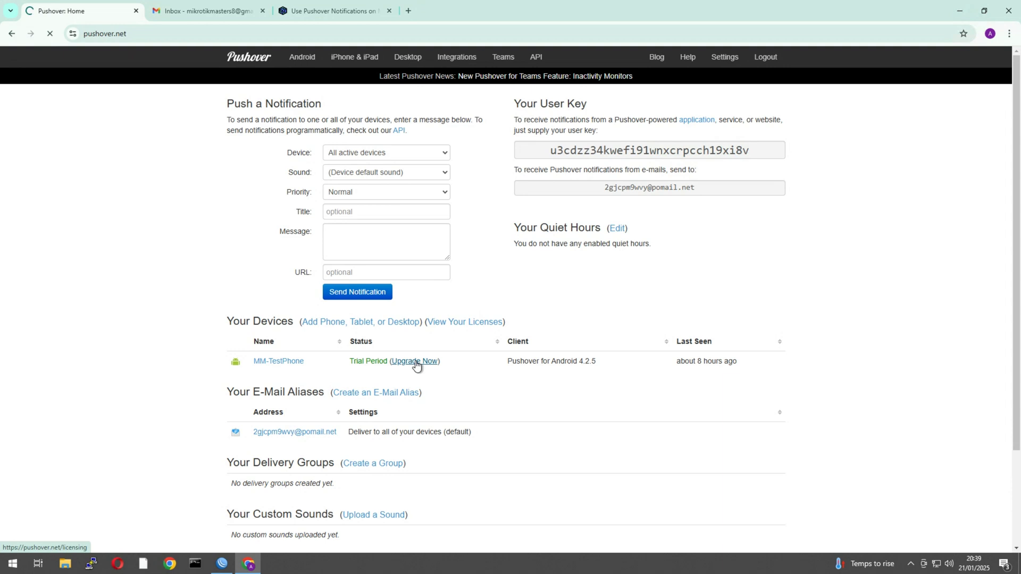
- Review the $4.99 per-platform licensing options, then head back home via the Pushover logo
click(415, 364)
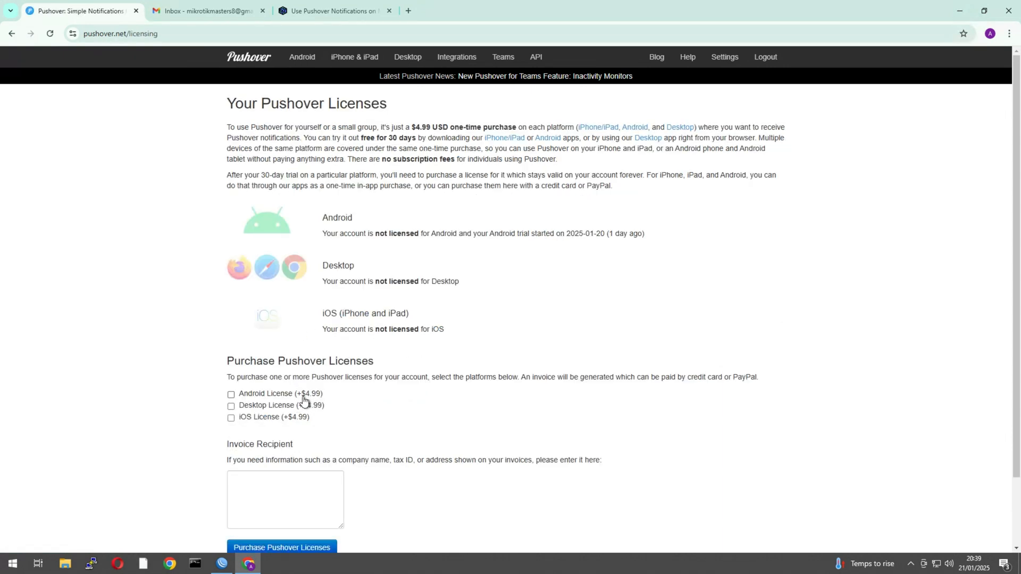
mouse_move(307, 439)
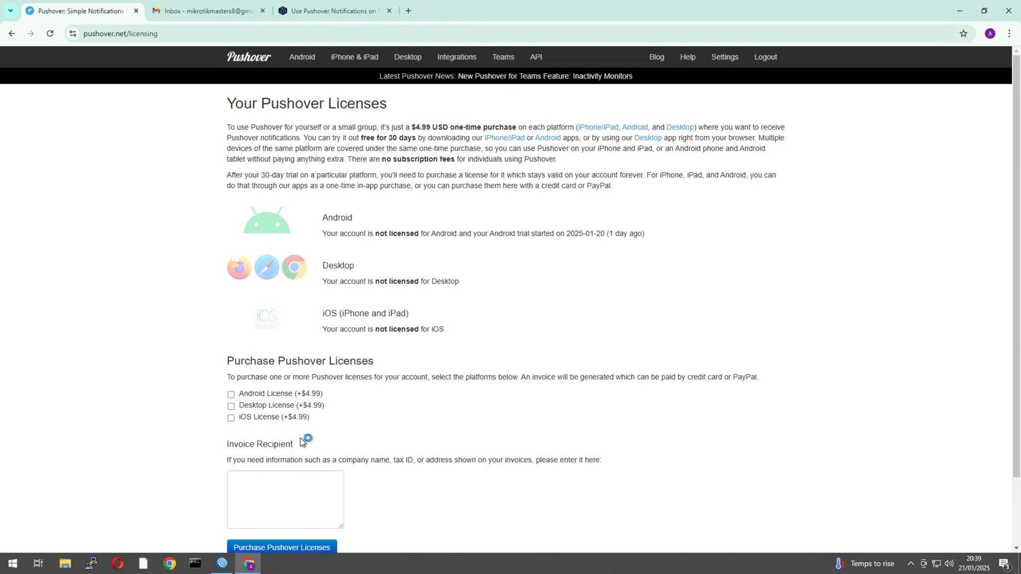
mouse_move(300, 365)
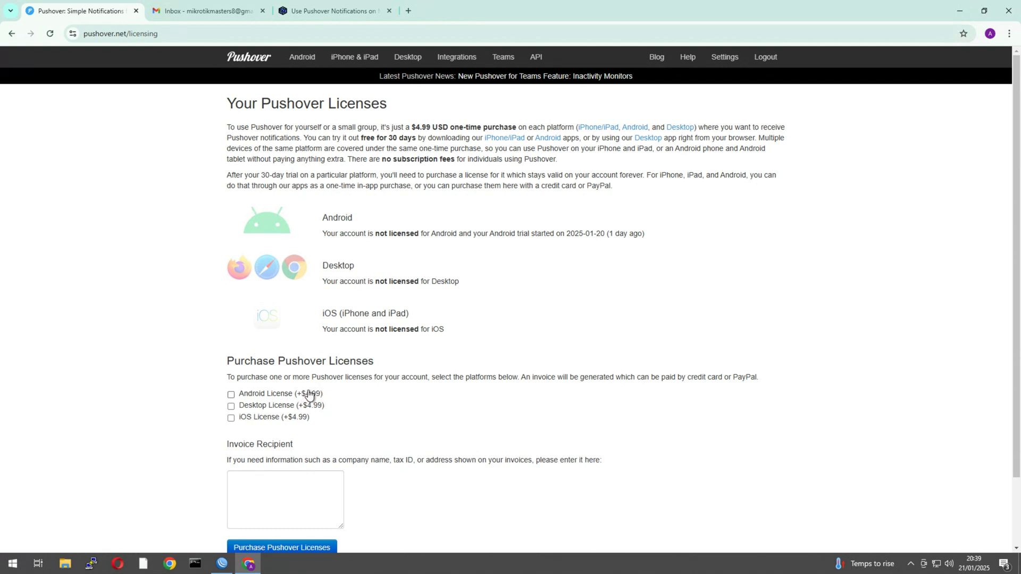
mouse_move(337, 401)
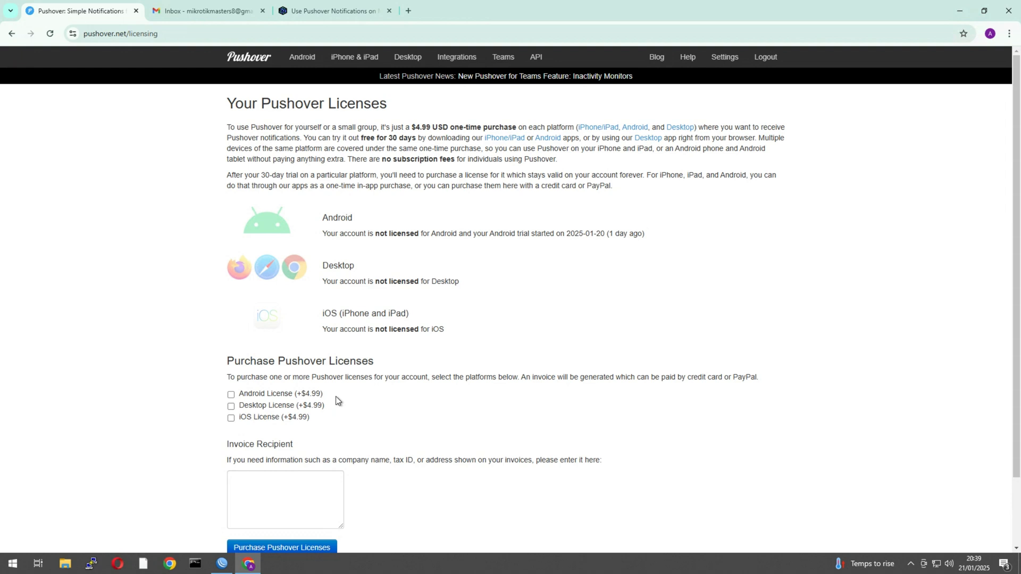
mouse_move(310, 400)
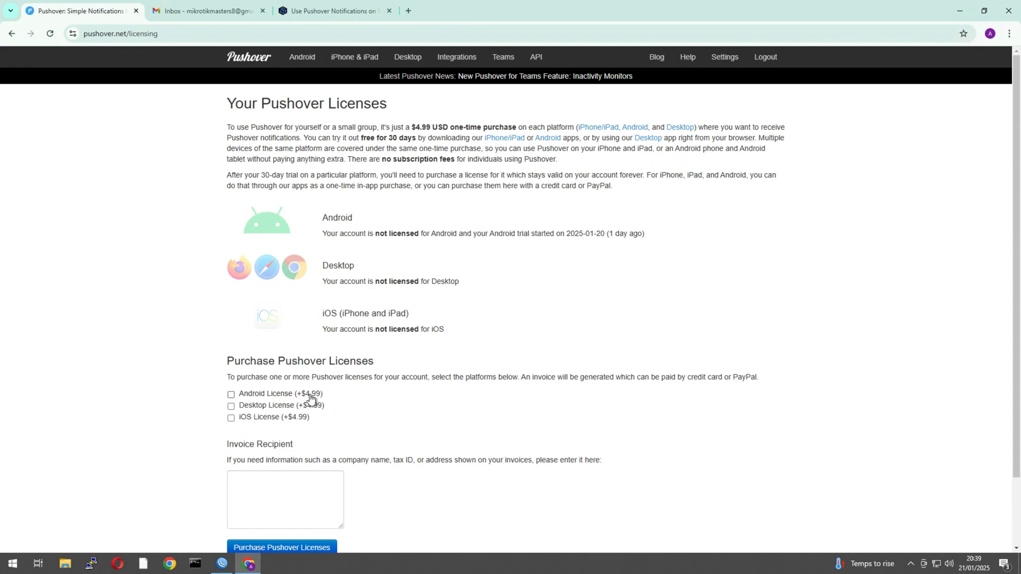
mouse_move(478, 128)
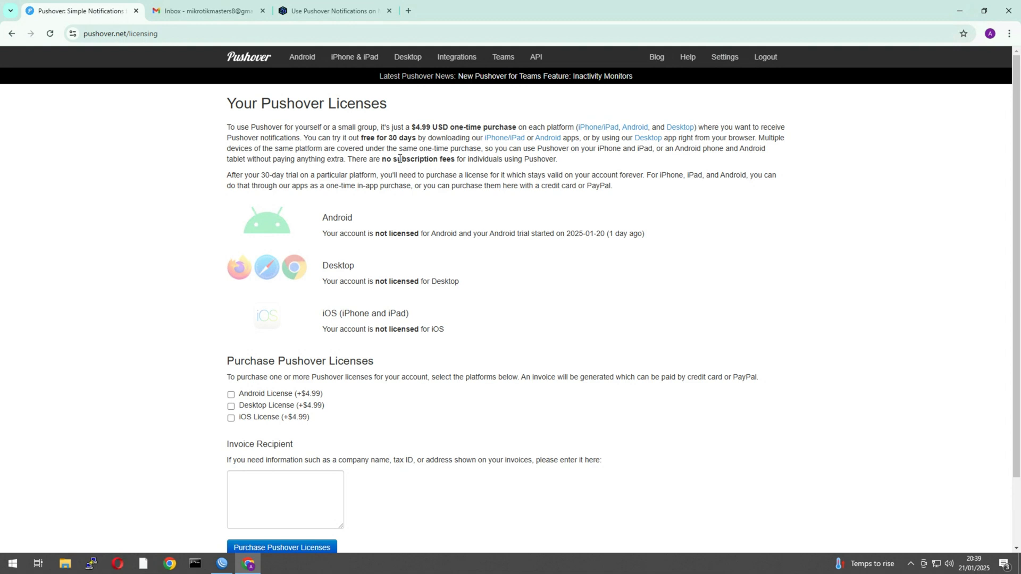
double_click(447, 160)
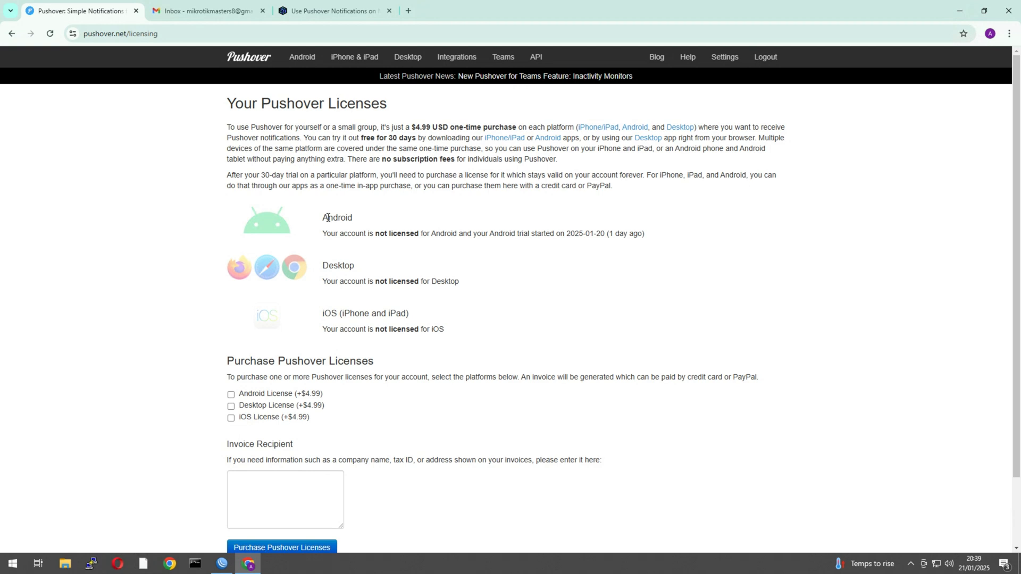
click(249, 58)
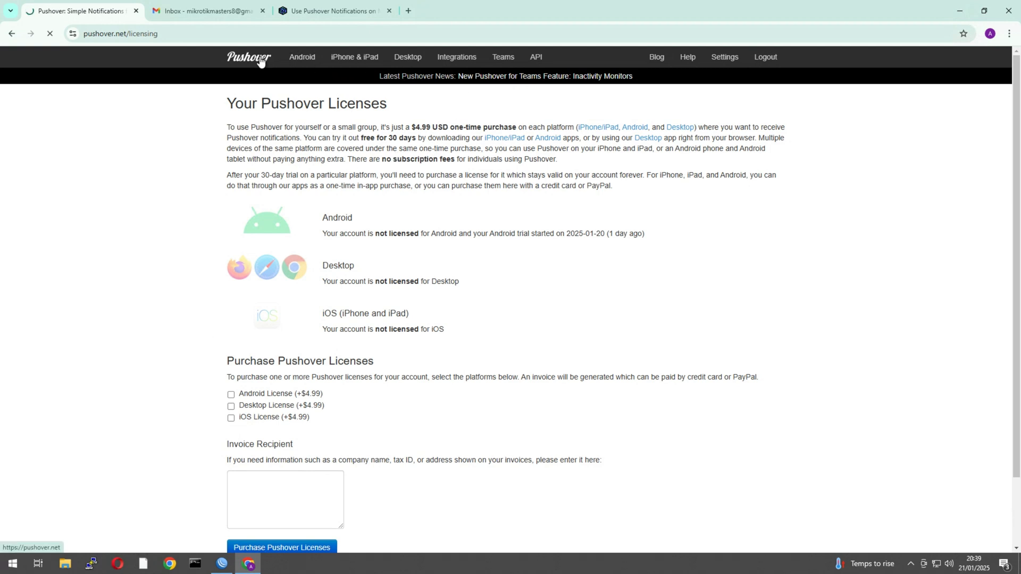
click(249, 57)
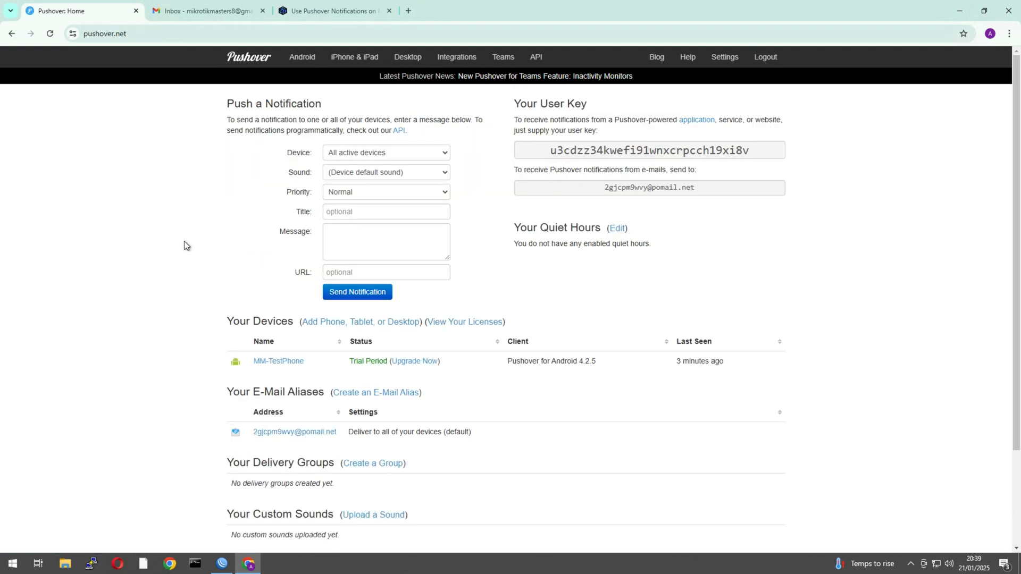
mouse_move(328, 364)
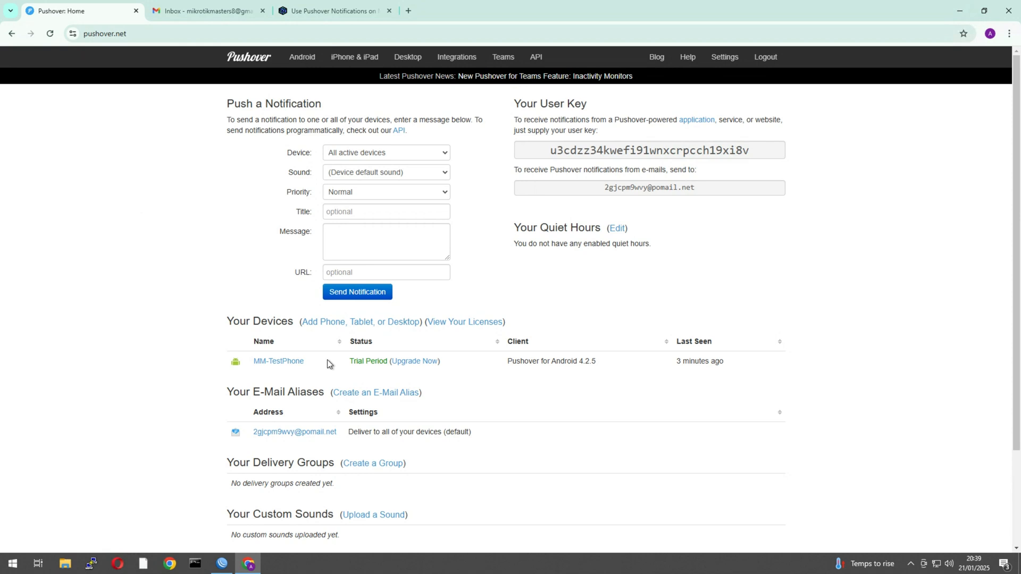
mouse_move(583, 247)
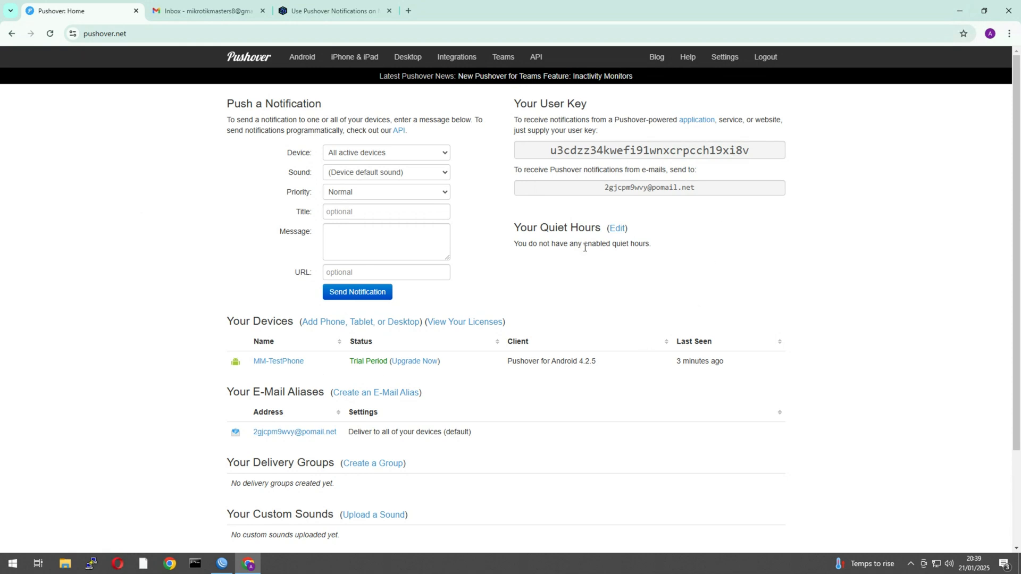
mouse_move(335, 371)
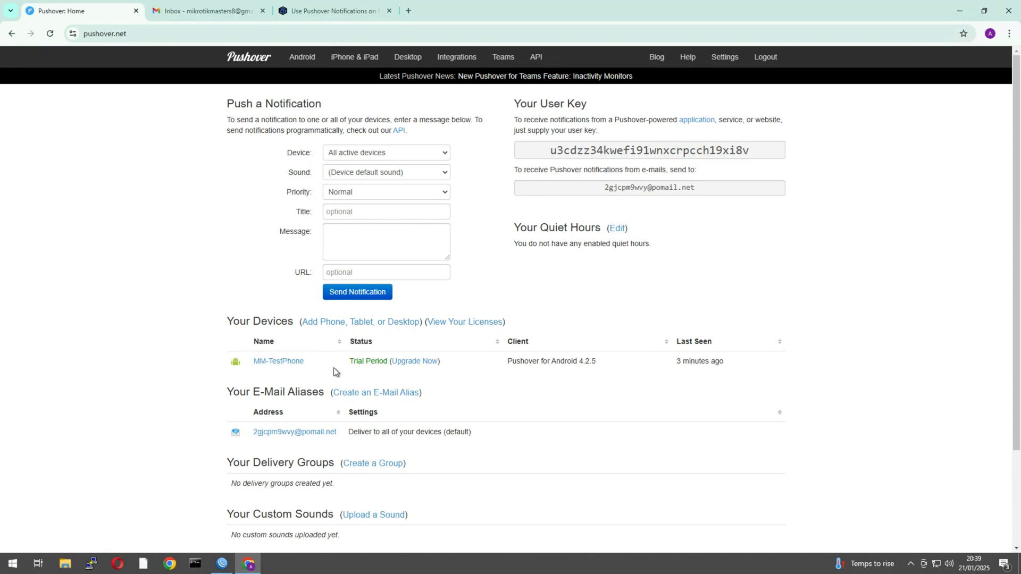
mouse_move(327, 358)
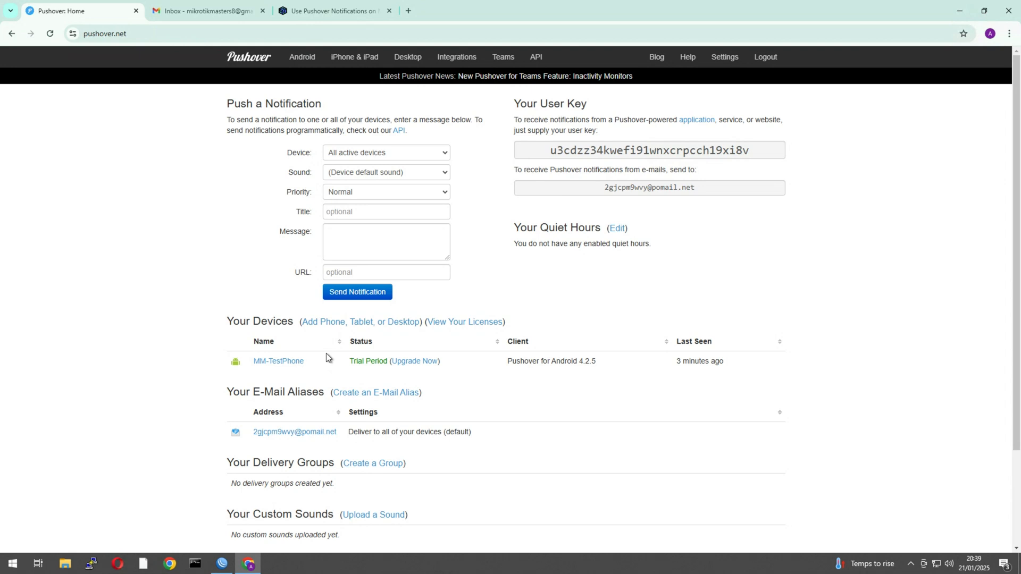
mouse_move(278, 365)
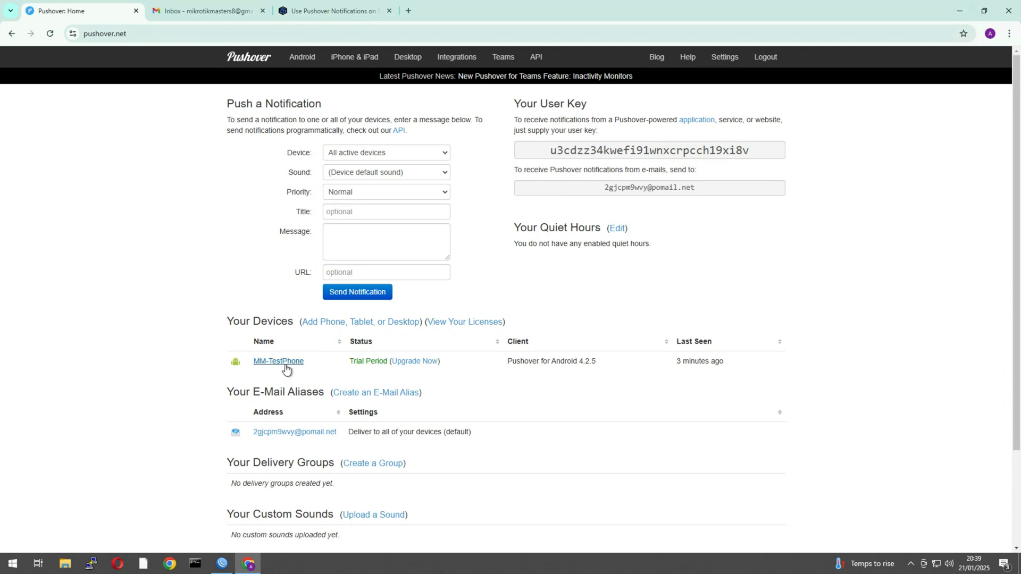
mouse_move(264, 366)
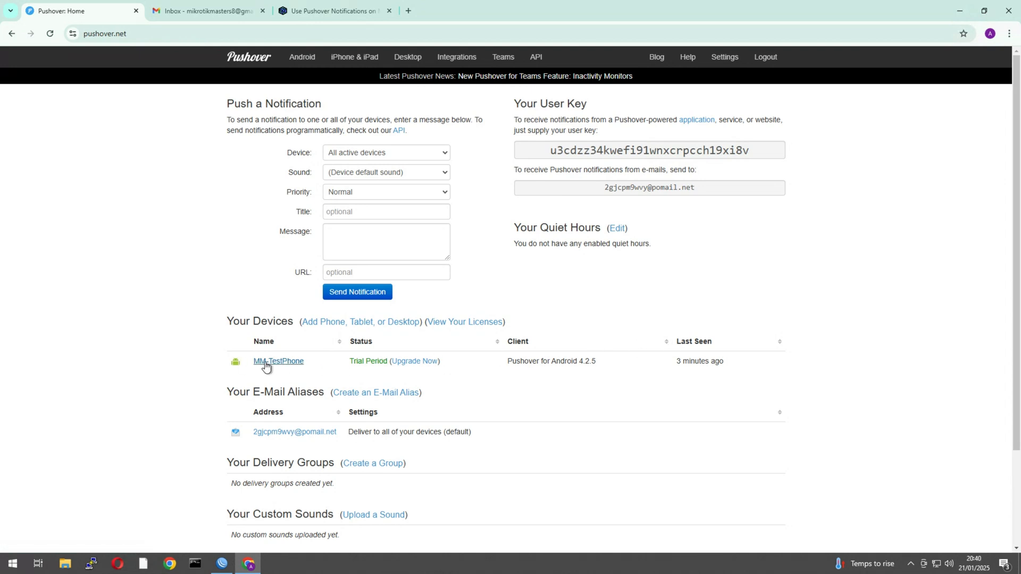
mouse_move(286, 364)
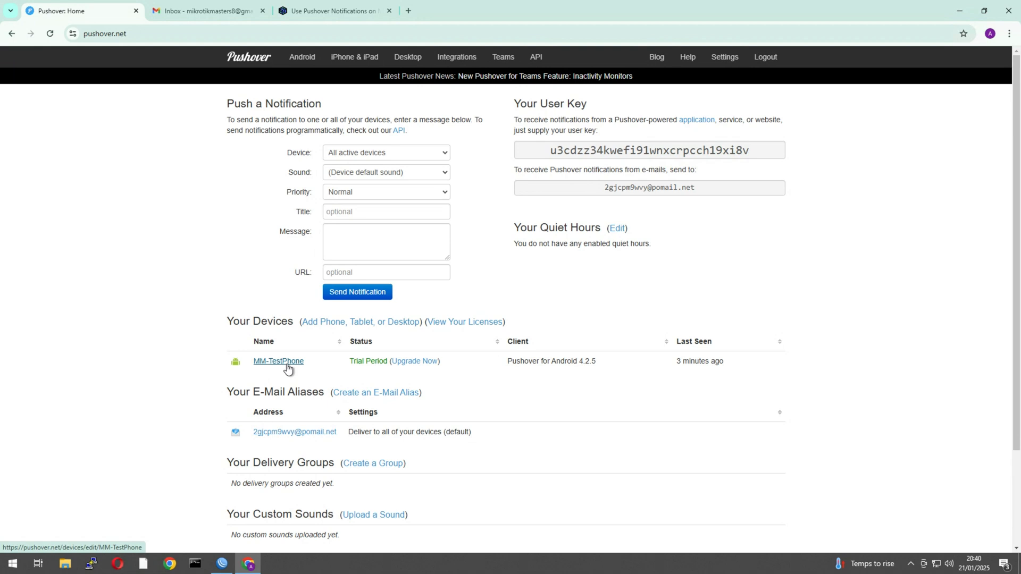
- Target only the MM-TestPhone device with the Pushover default sound
click(386, 153)
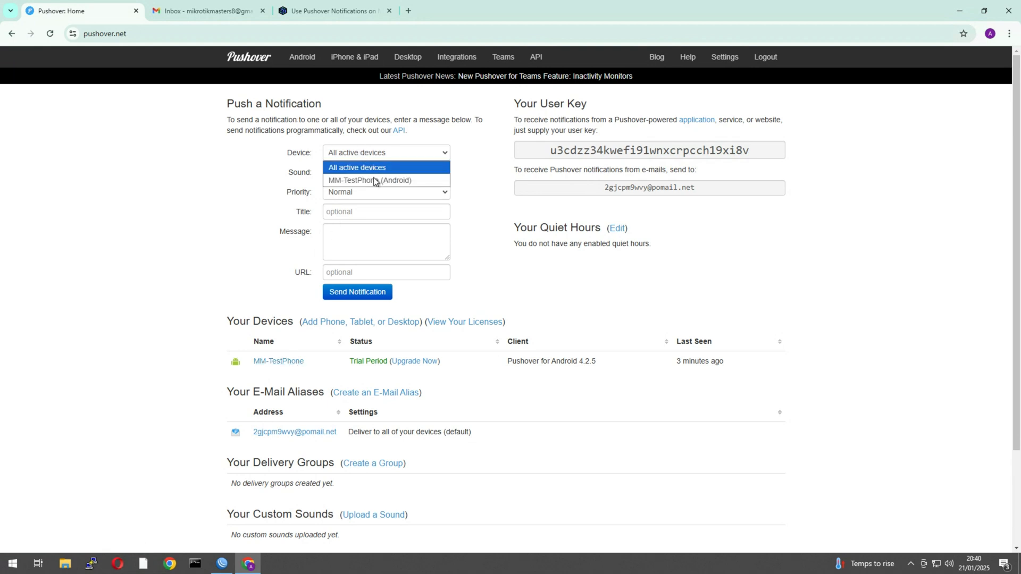
click(384, 172)
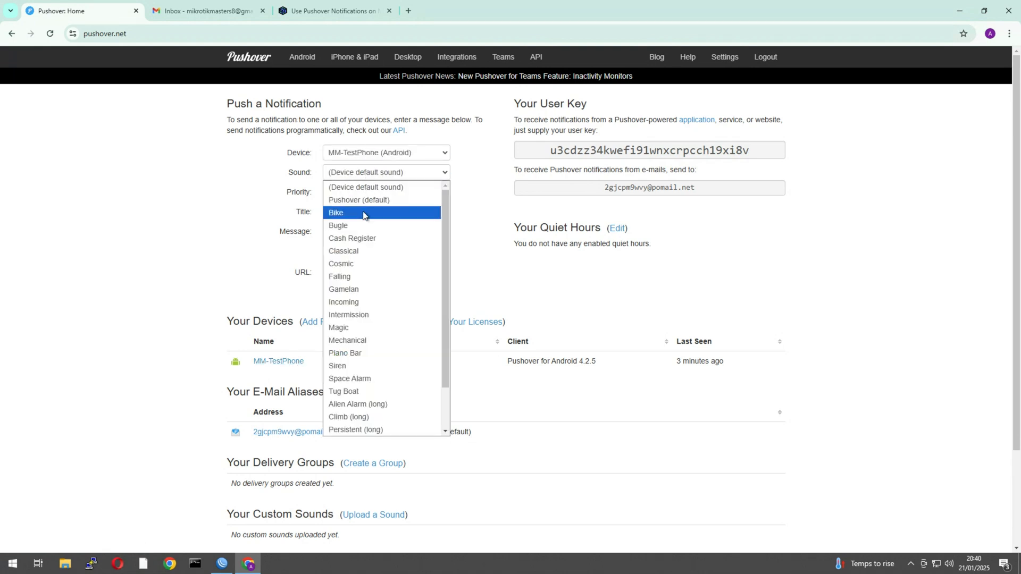
click(358, 200)
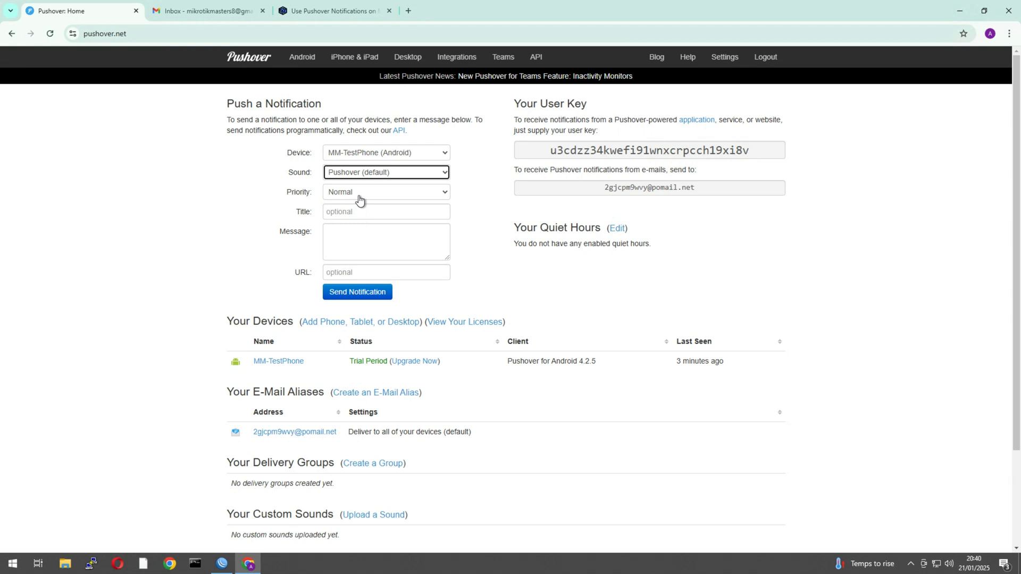
- Send a notification with title Test and message Test to the phone
click(385, 192)
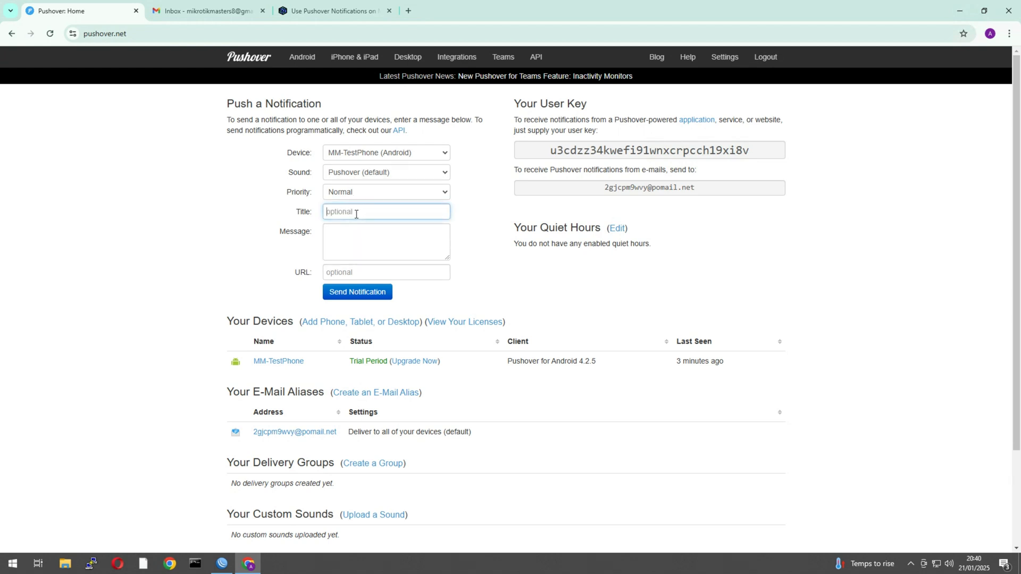
text(Test)
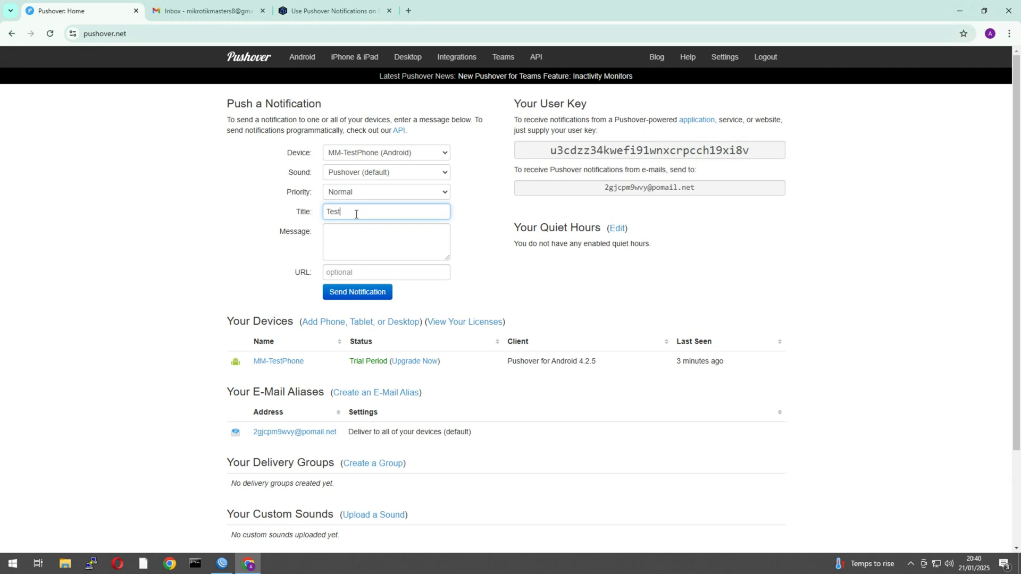
text(Test)
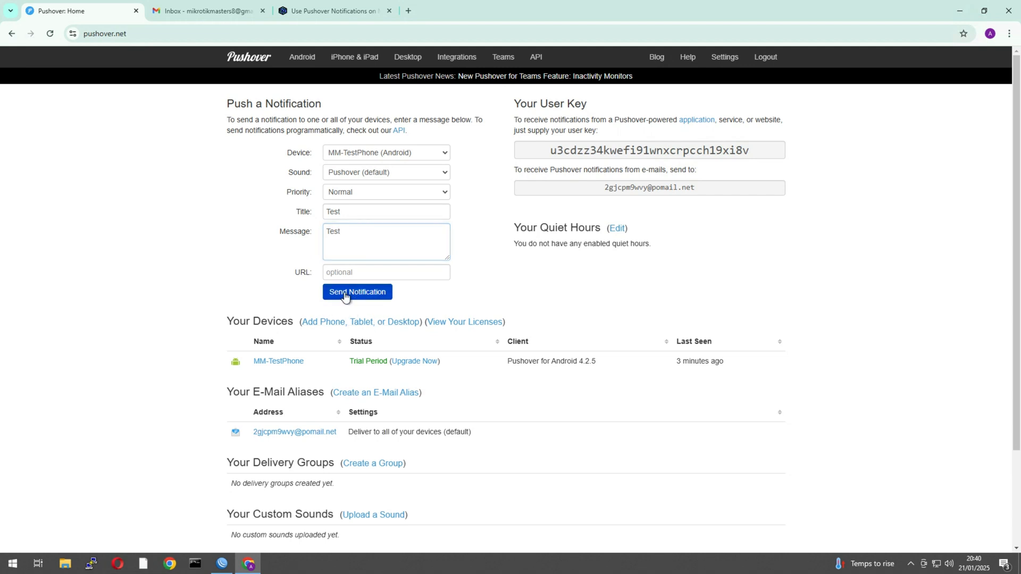
click(357, 292)
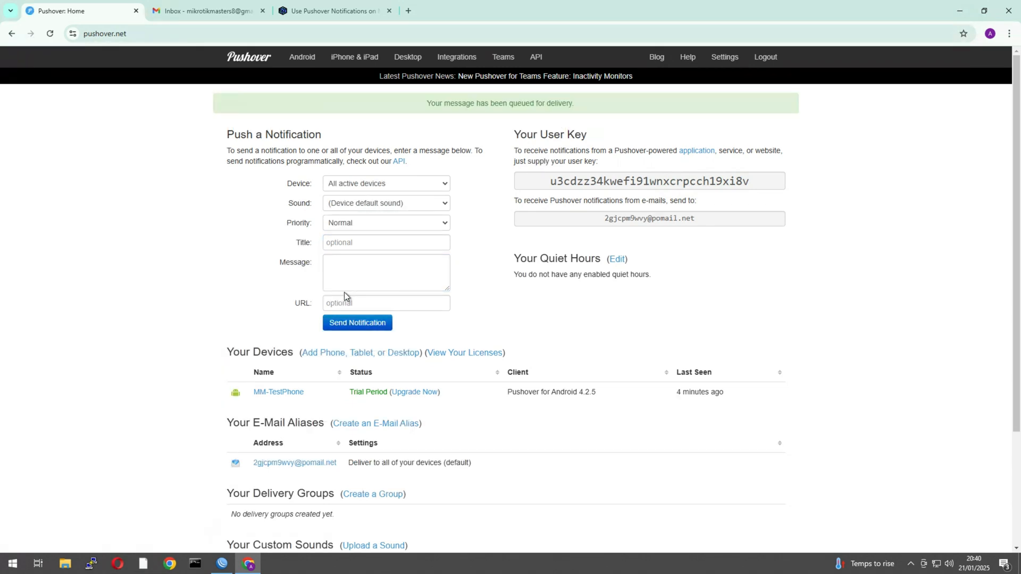
mouse_move(522, 290)
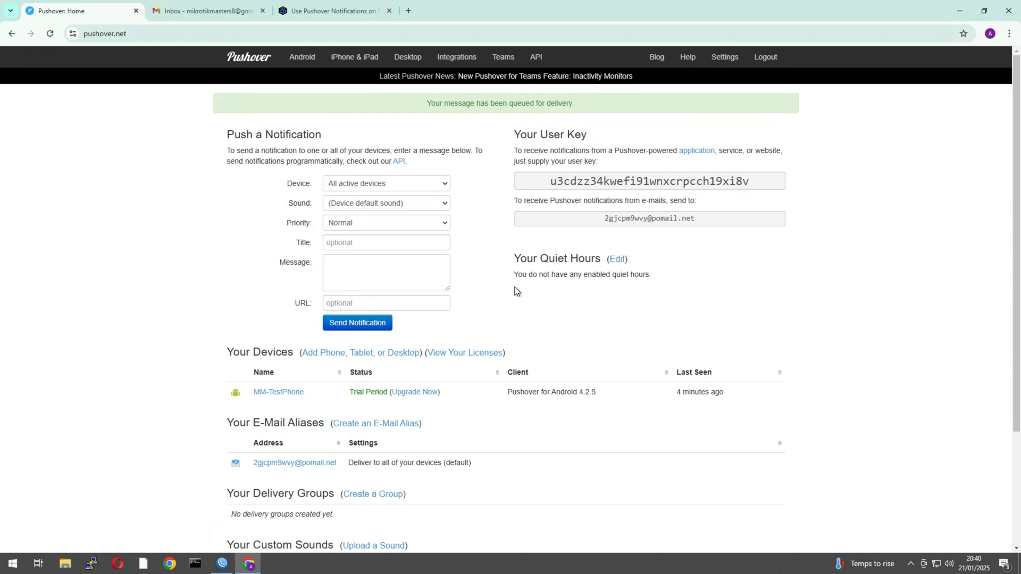
scroll(down, 3)
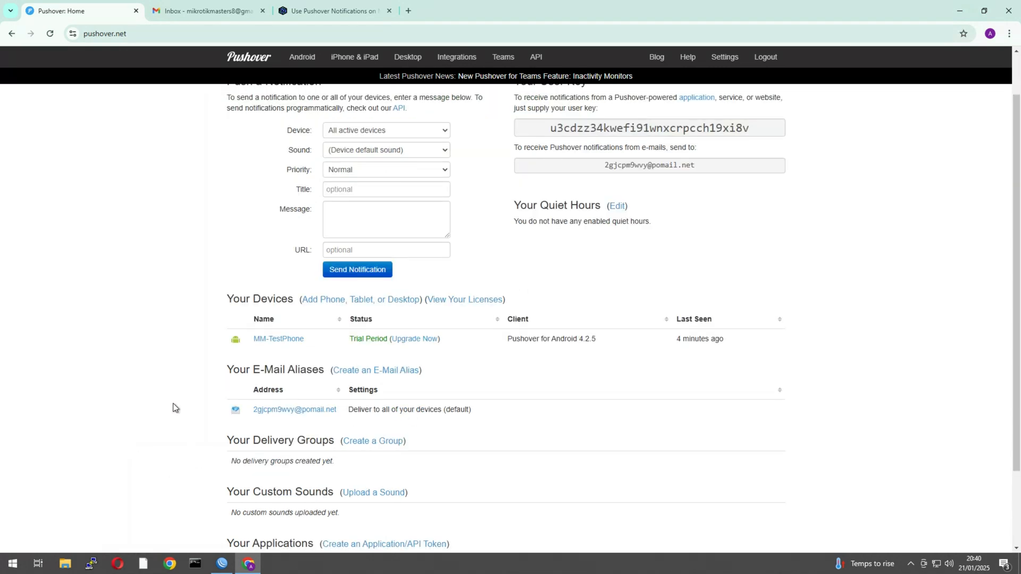
scroll(down, 3)
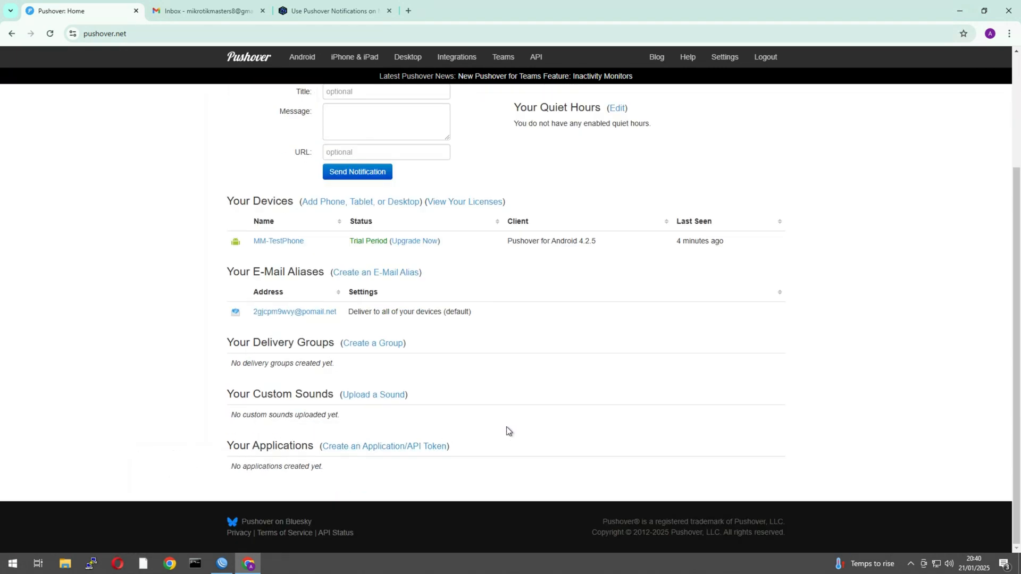
mouse_move(383, 446)
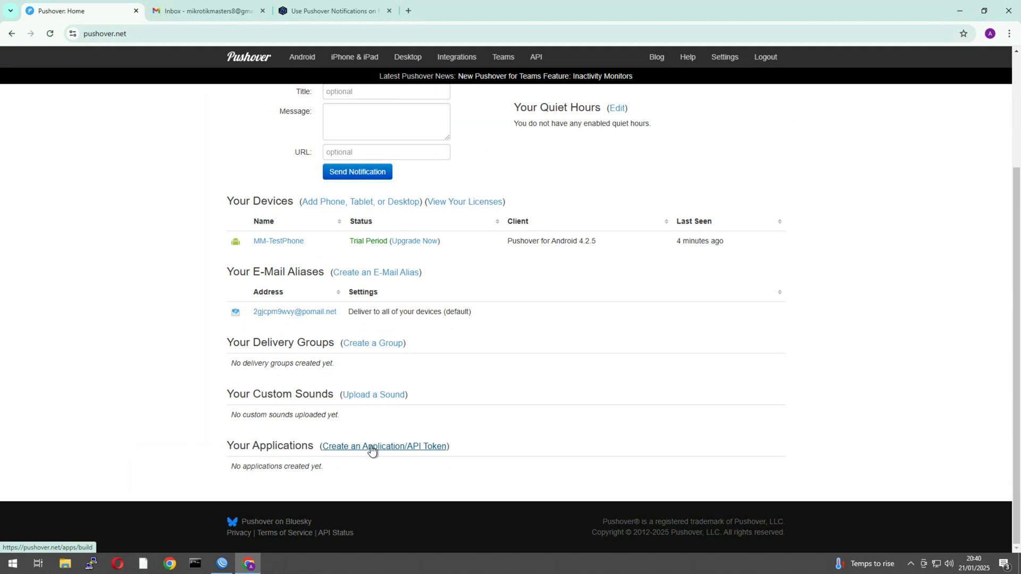
- Start a new application/API token named CHR AU
click(384, 446)
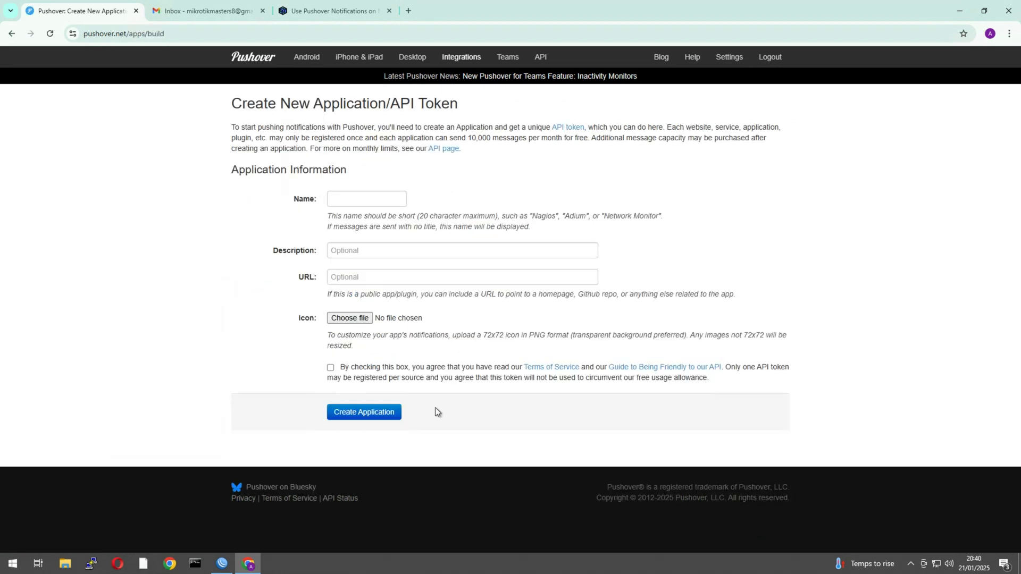
click(366, 198)
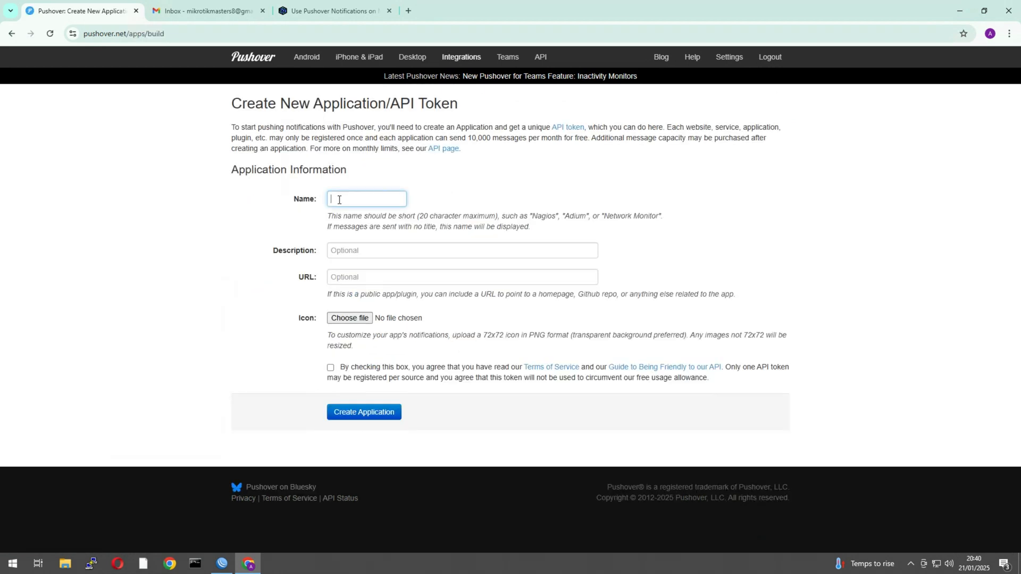
text(CHR)
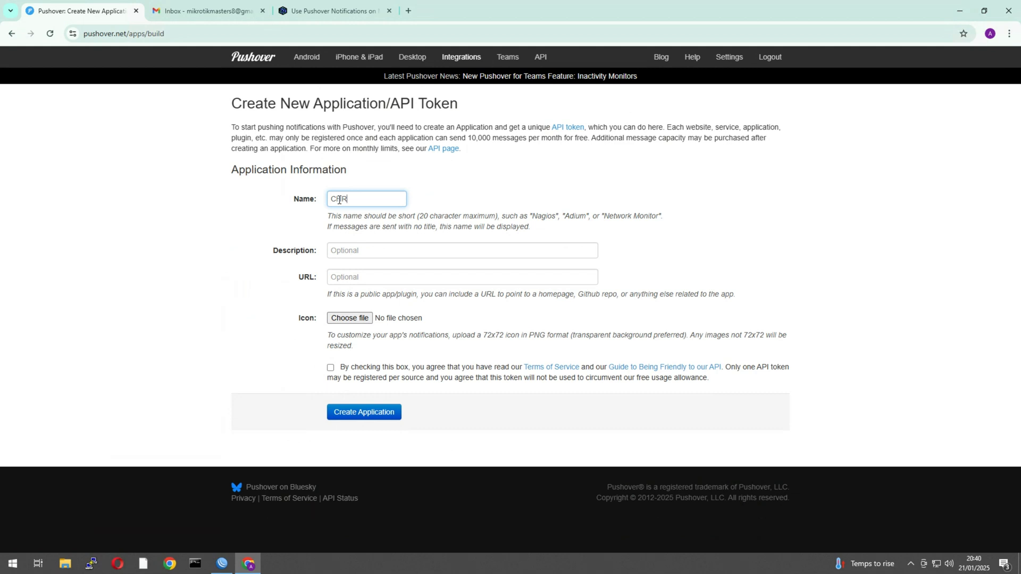
text(AU)
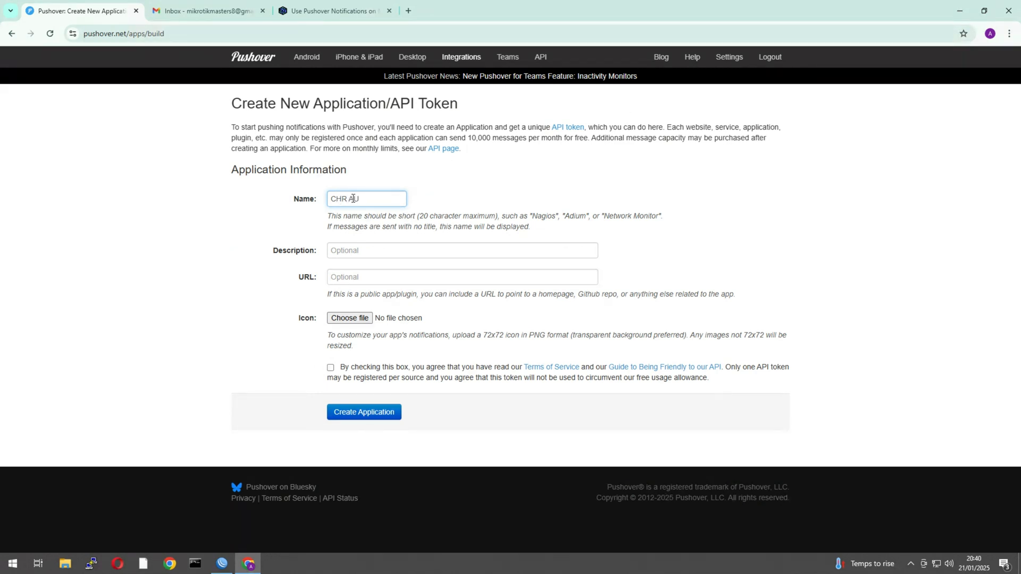
click(462, 249)
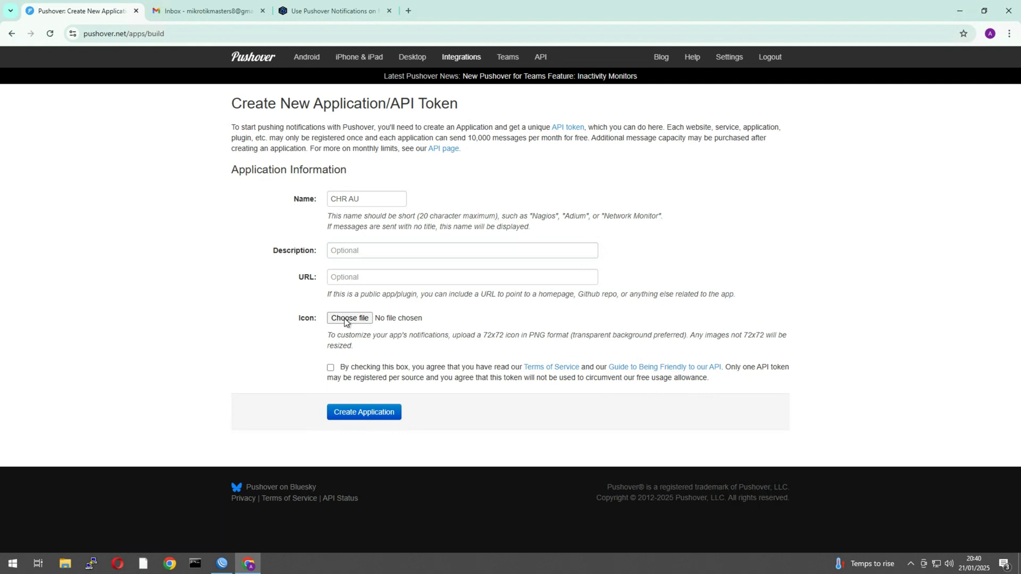
- Give the application the mm-favicon.png icon, accept the terms and create it
click(349, 319)
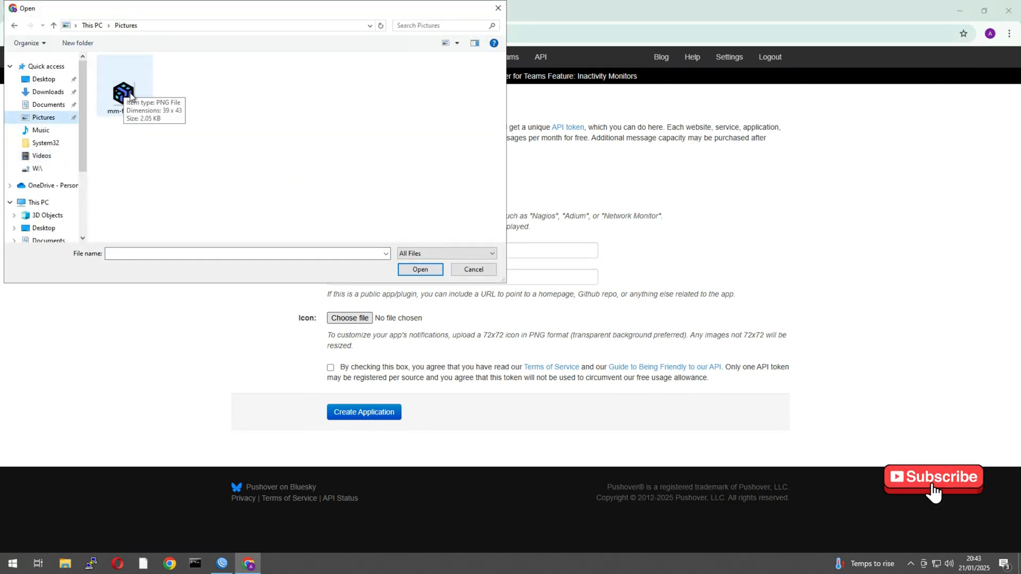
click(420, 269)
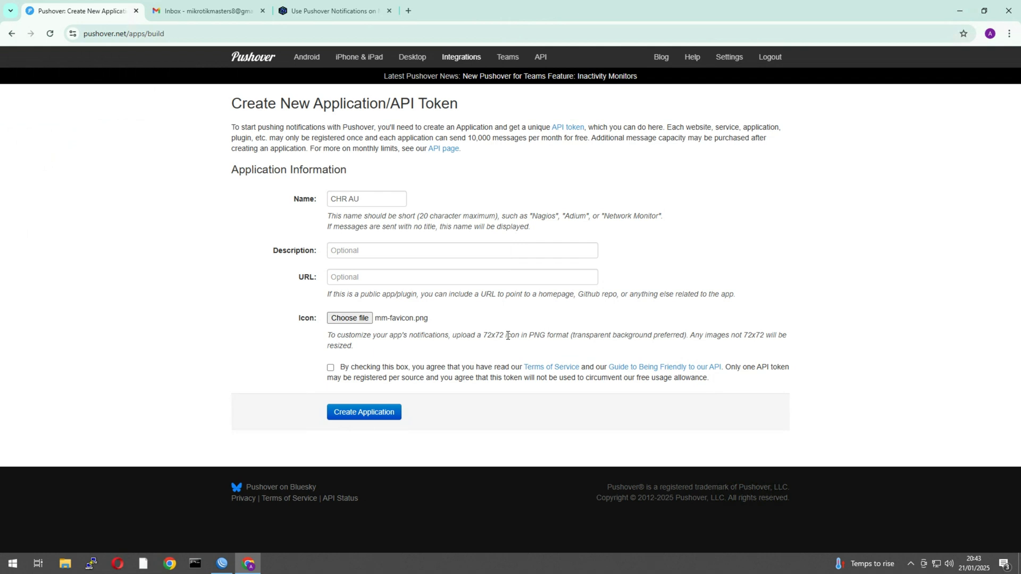
double_click(493, 336)
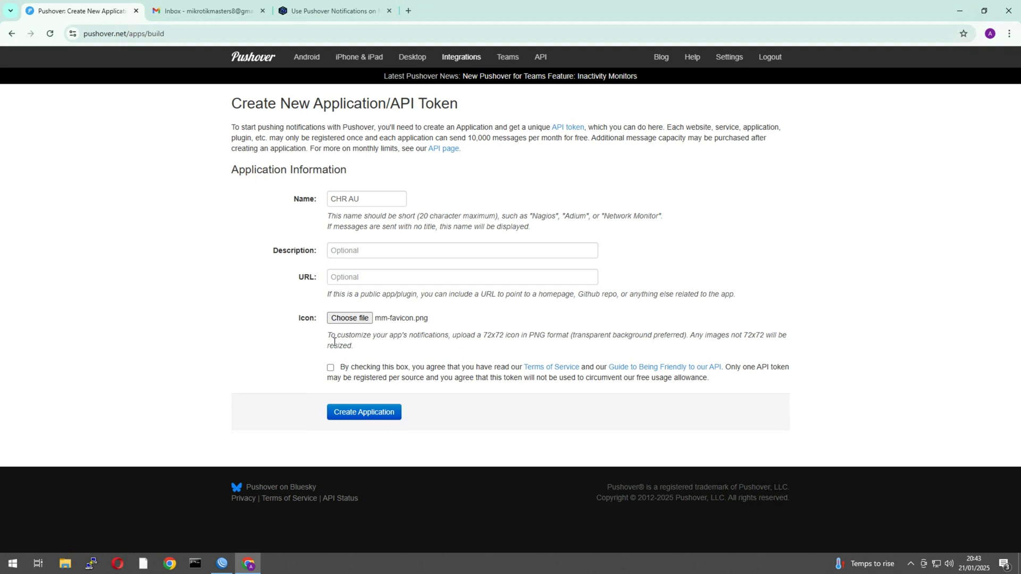
mouse_move(482, 421)
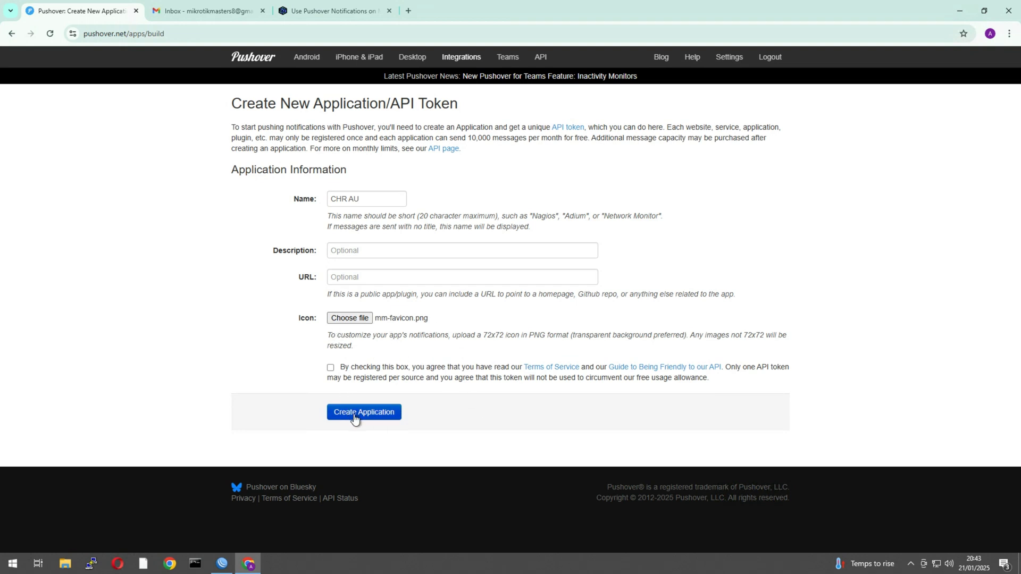
mouse_move(330, 368)
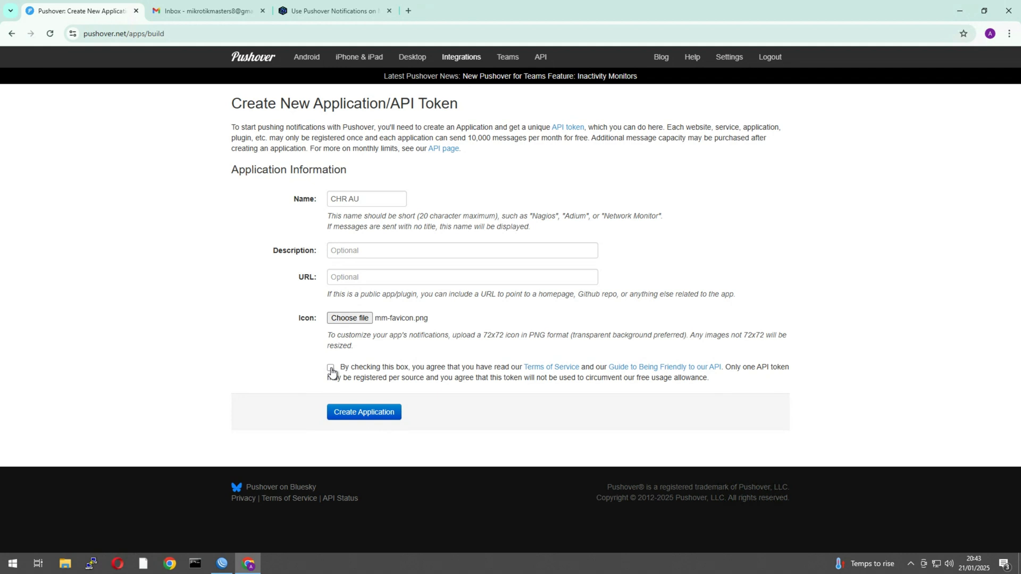
click(330, 368)
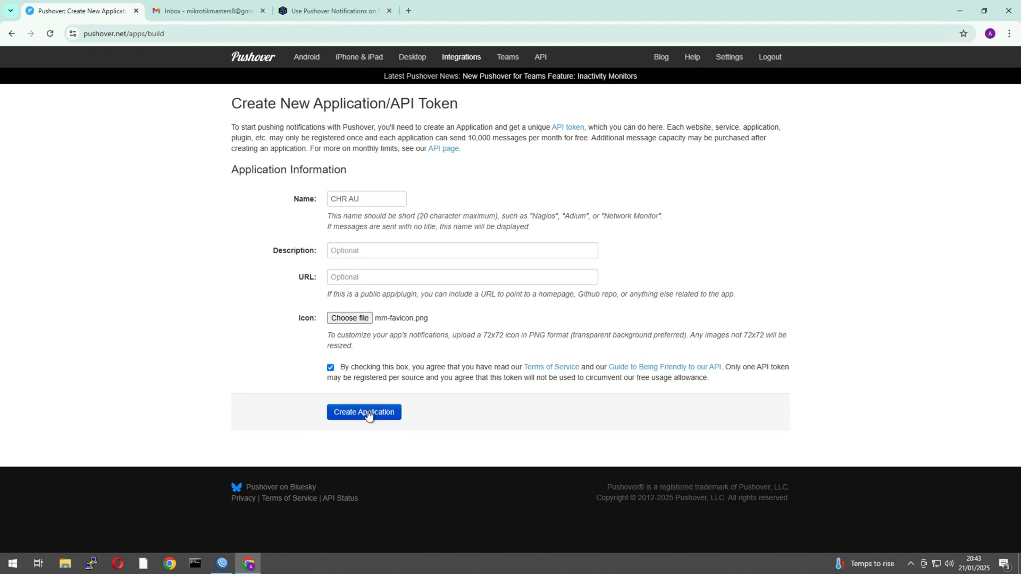
click(363, 412)
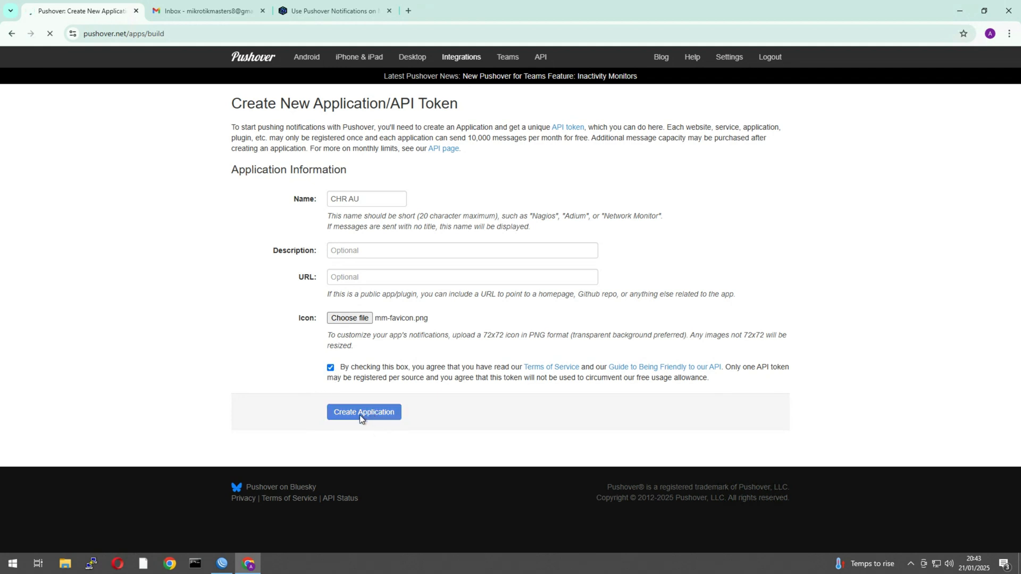
- Copy the CHR AU API token into a new Notepad note under an APP: label
click(363, 411)
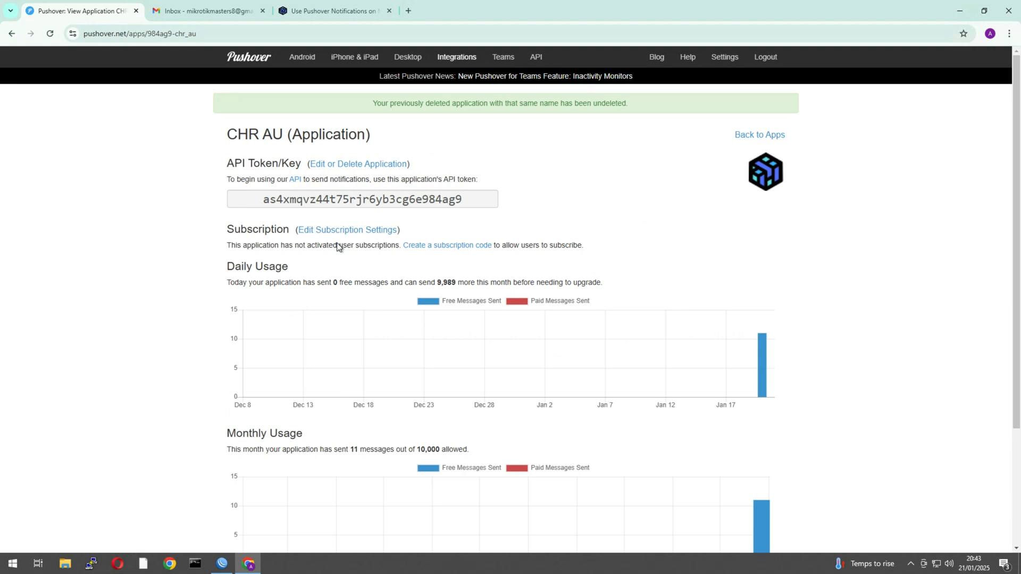
mouse_move(602, 204)
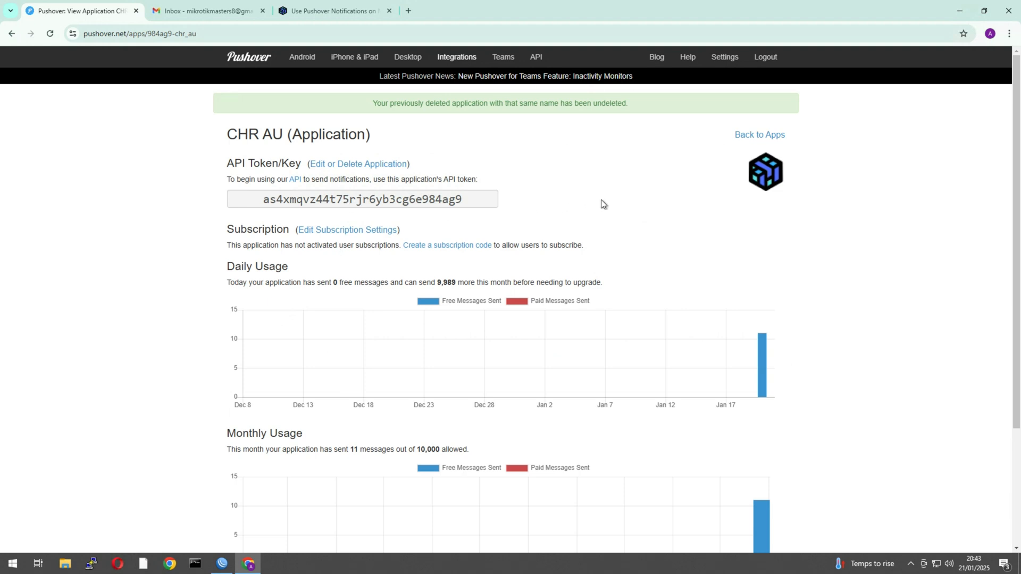
mouse_move(726, 195)
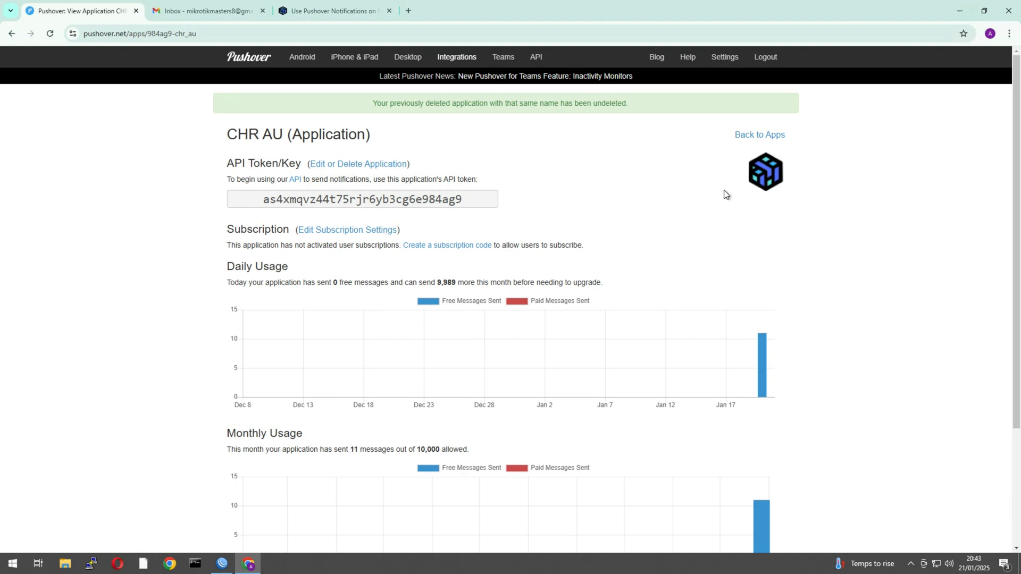
mouse_move(268, 224)
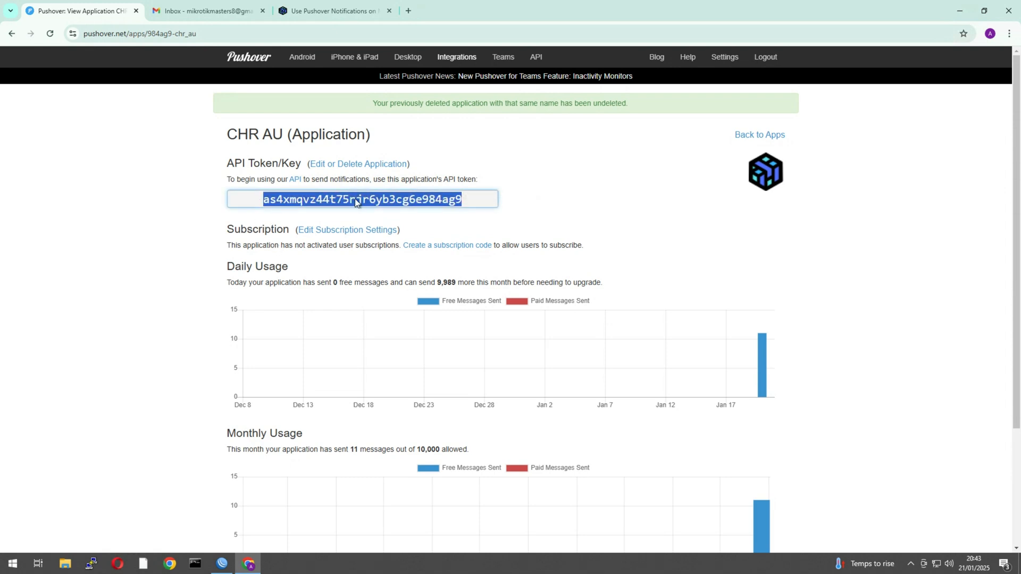
right_click(355, 199)
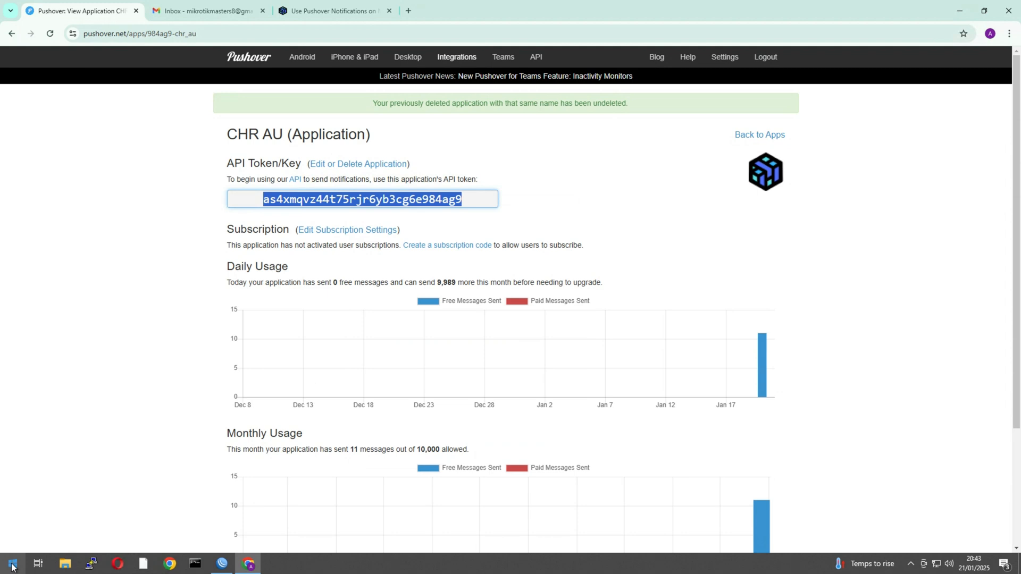
click(142, 563)
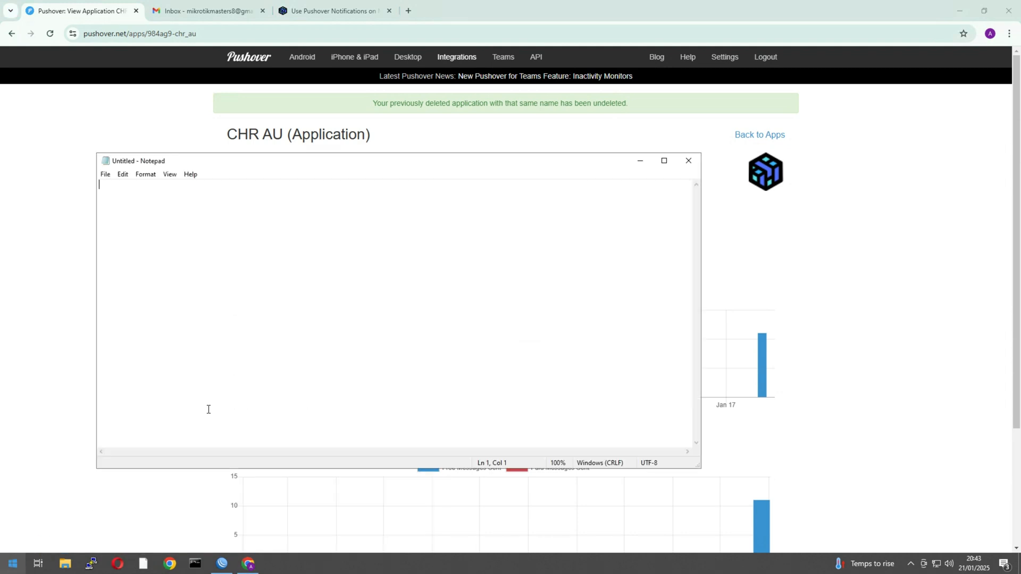
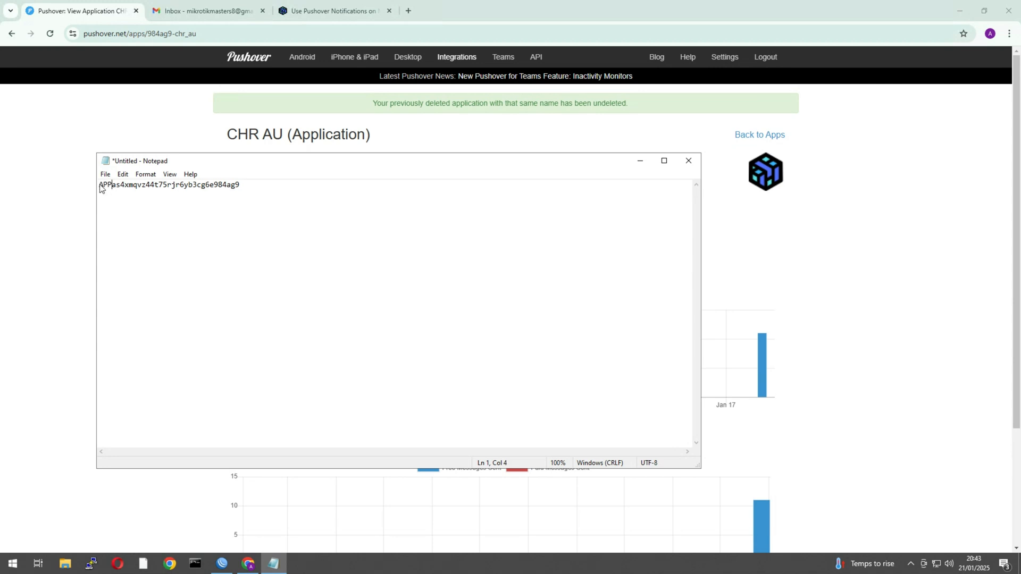
key(Enter)
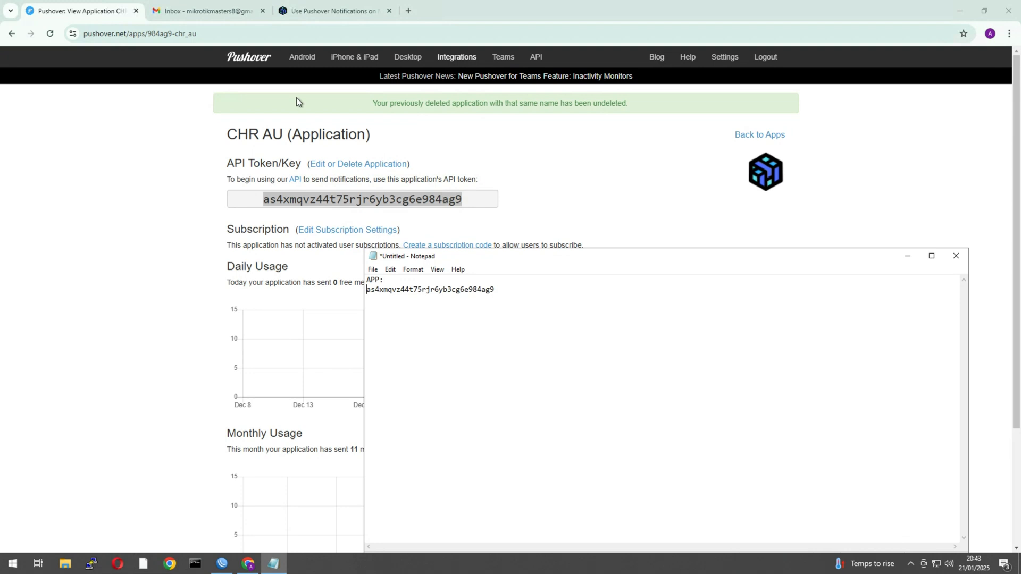
- Copy the account user key from the home page into Notepad under a USER: label
click(250, 57)
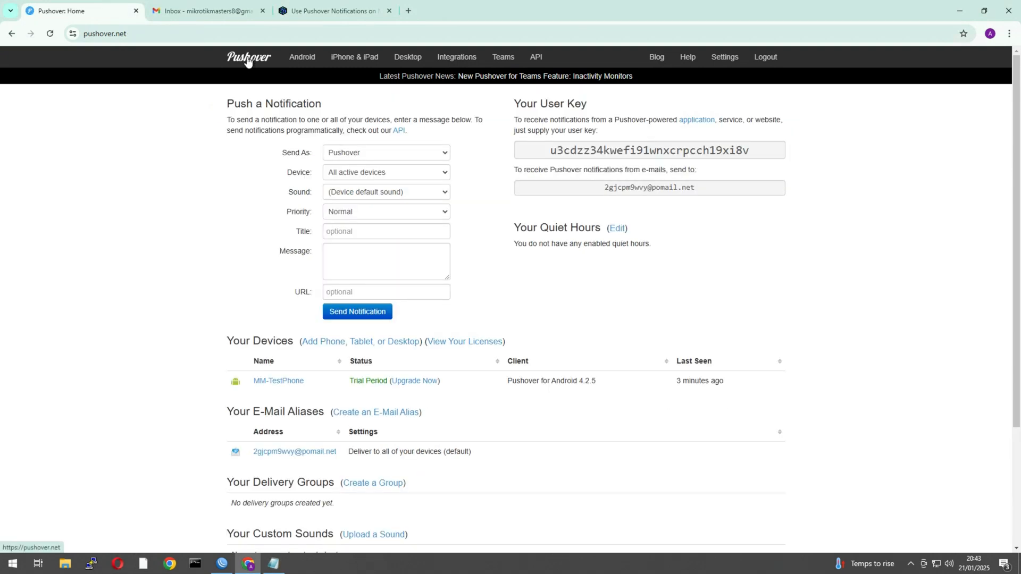
scroll(down, 3)
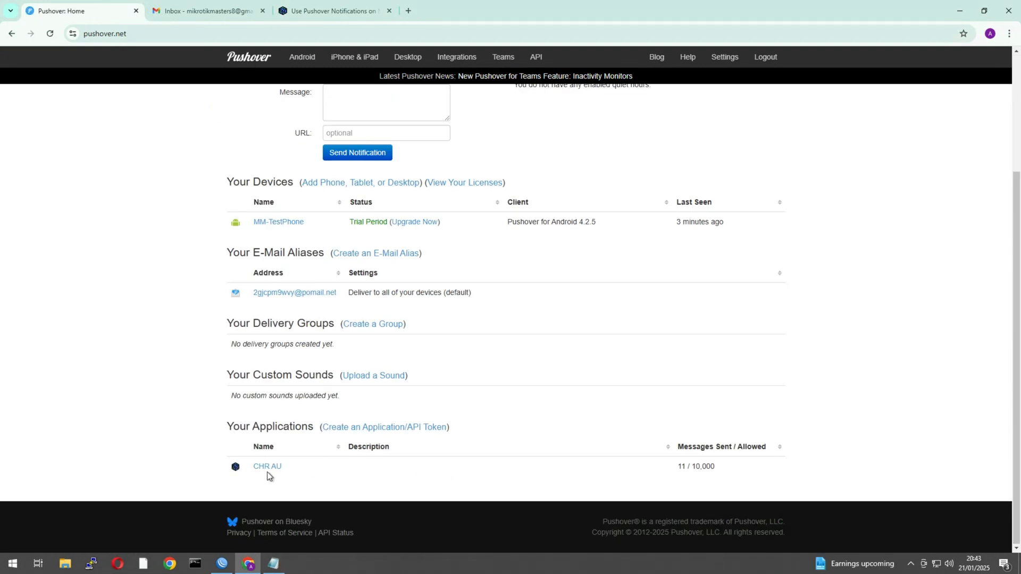
scroll(up, 3)
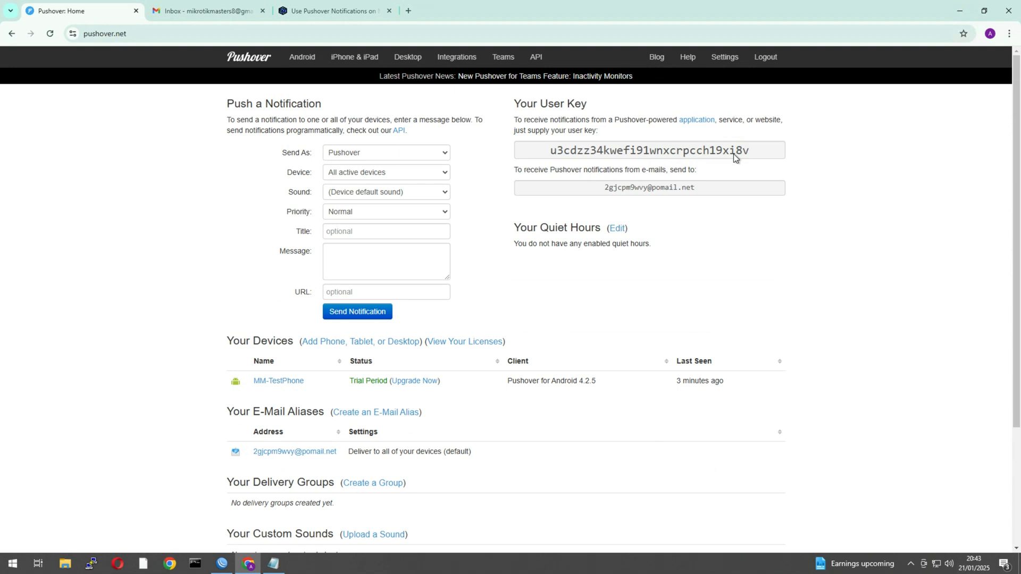
right_click(650, 151)
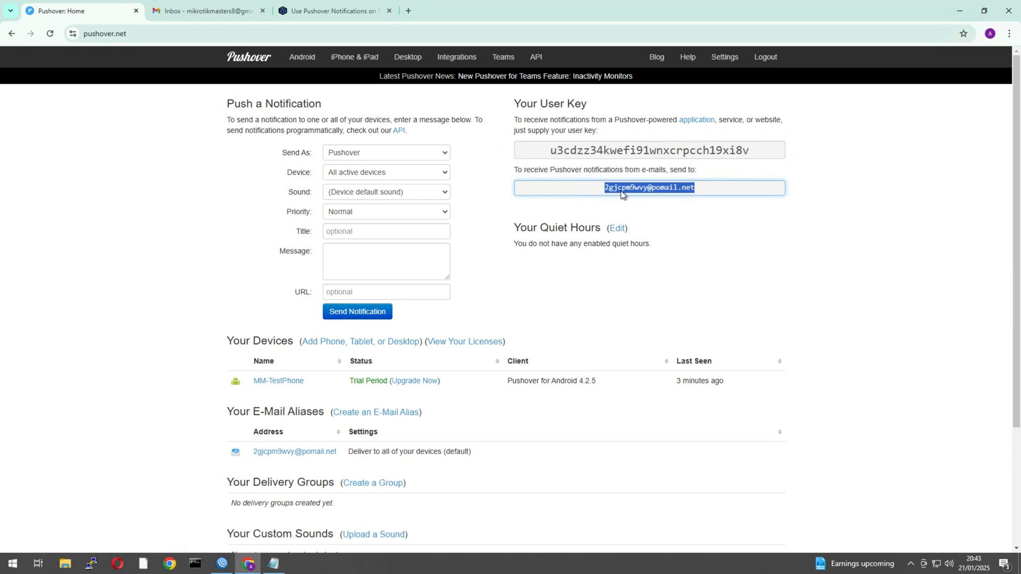
mouse_move(633, 192)
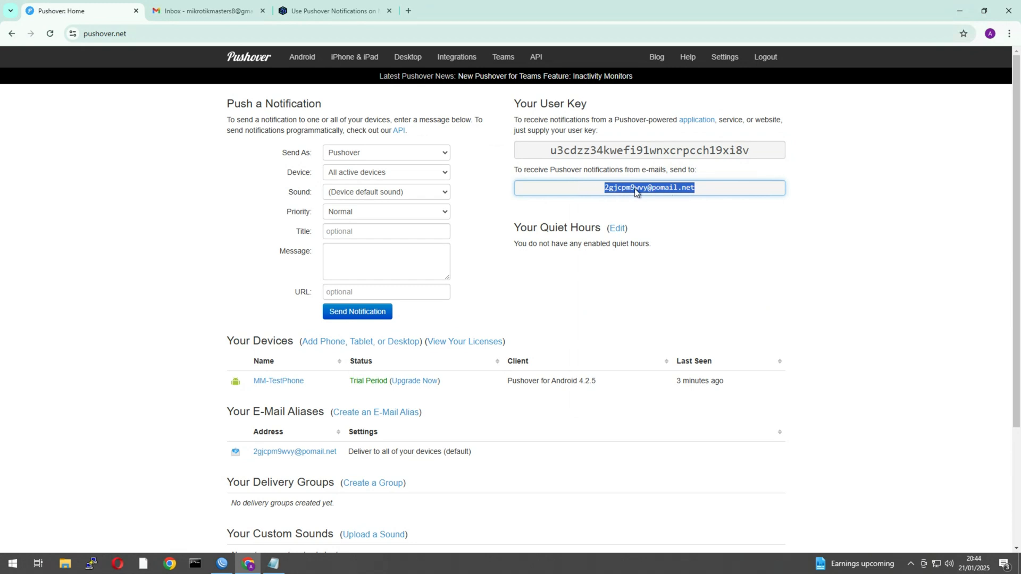
mouse_move(563, 204)
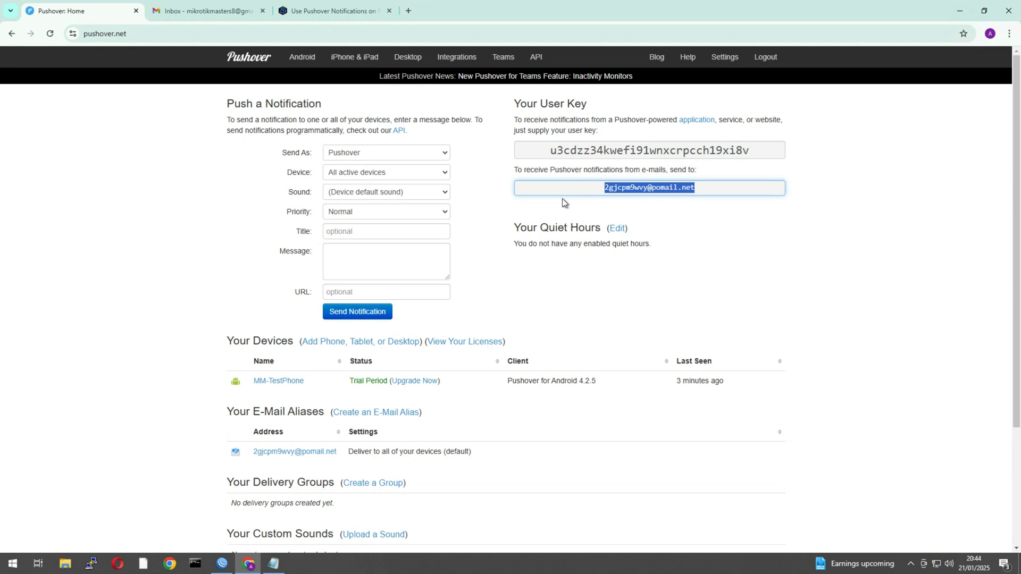
mouse_move(688, 194)
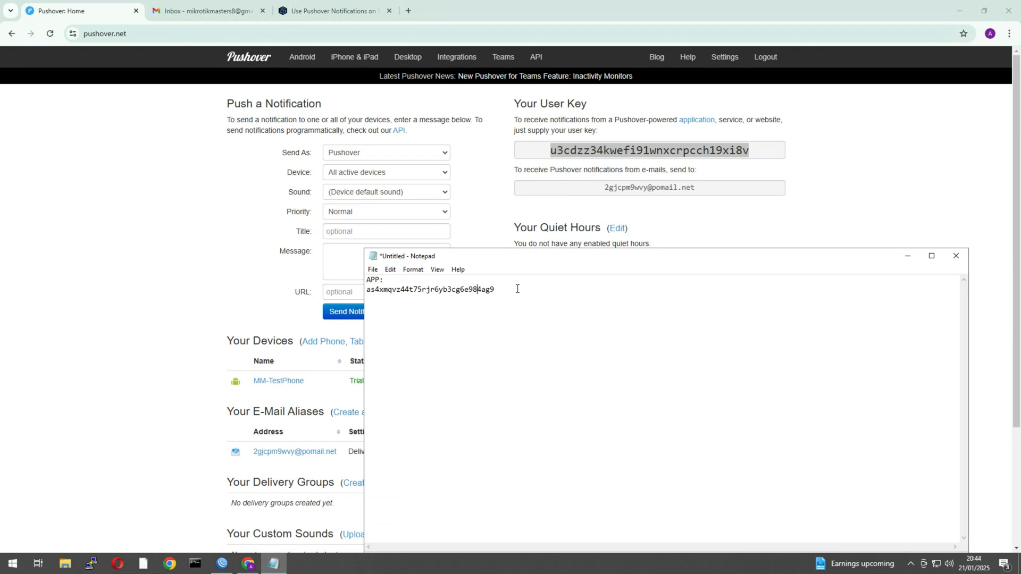
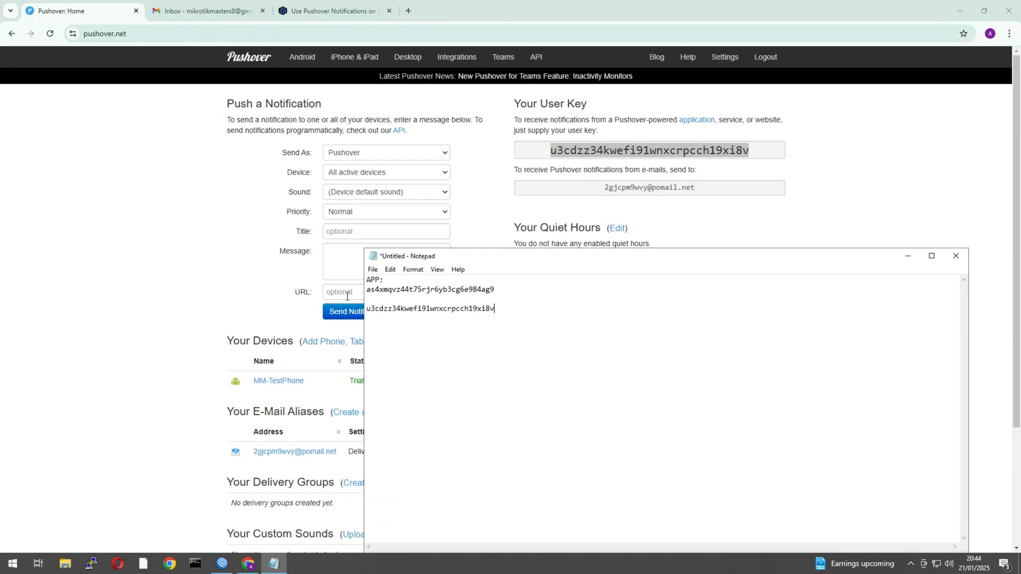
text(USER:)
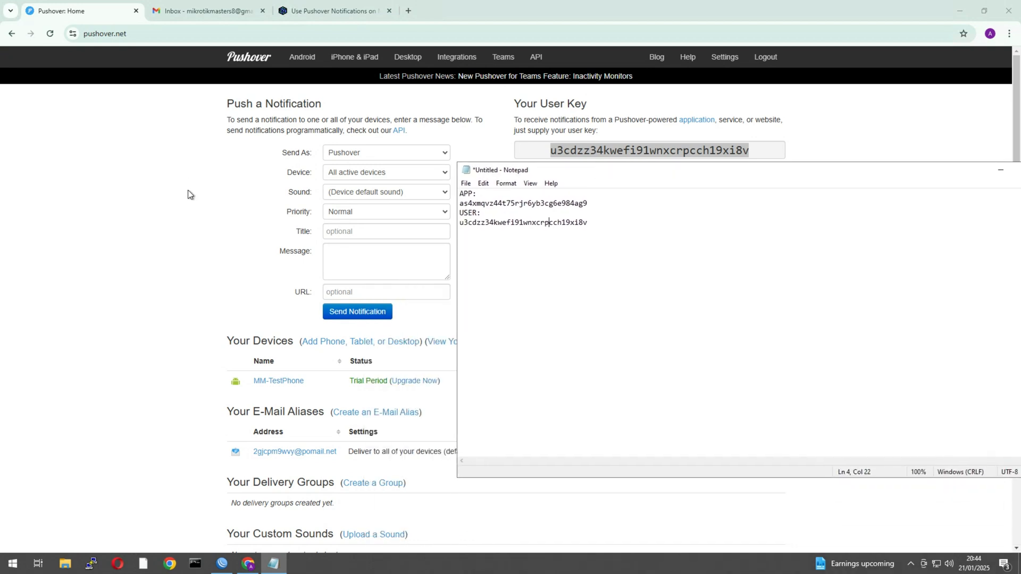
mouse_move(223, 563)
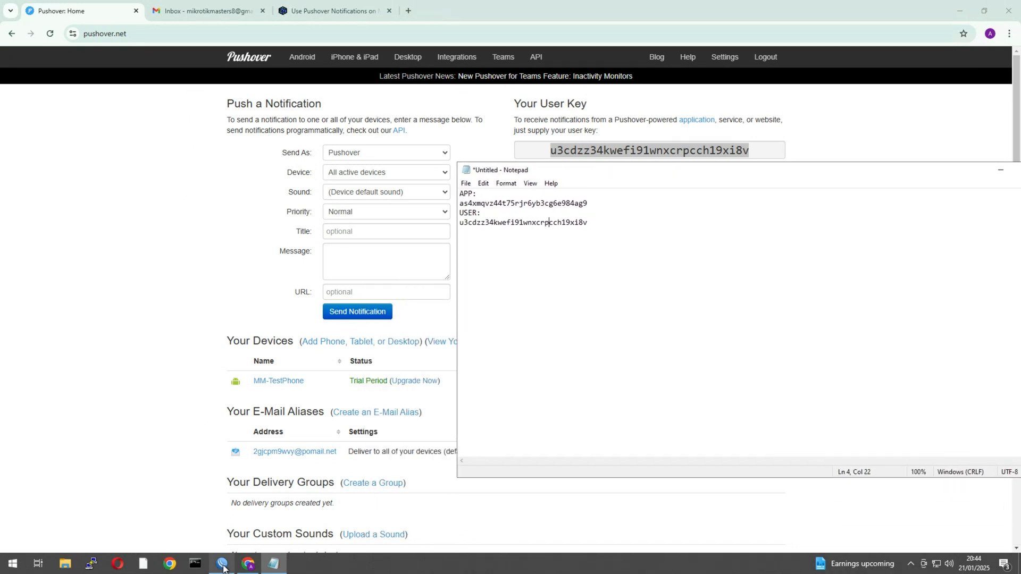
- Return to the tutorial and select the generic API test command text
click(223, 568)
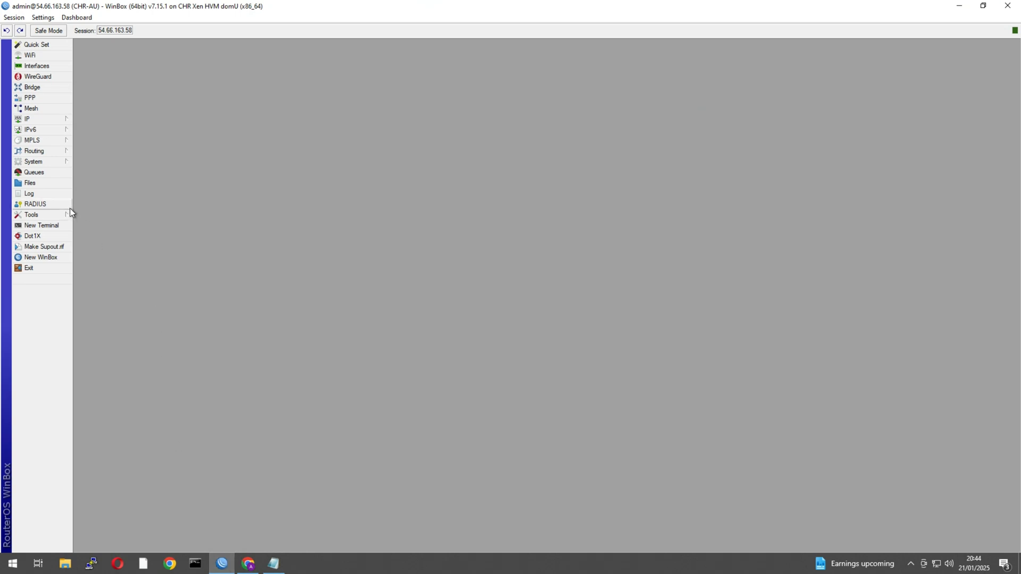
mouse_move(273, 563)
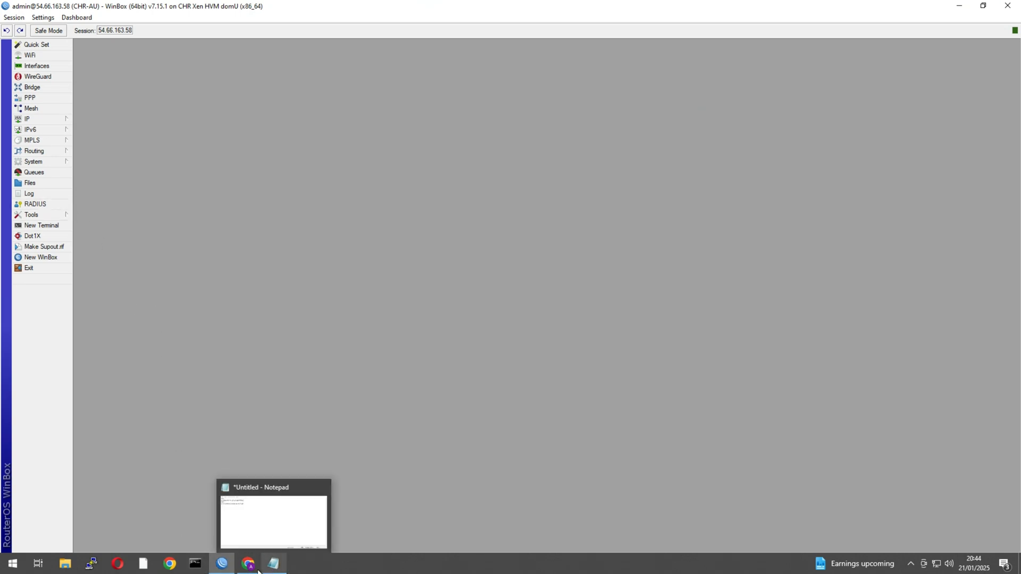
click(247, 563)
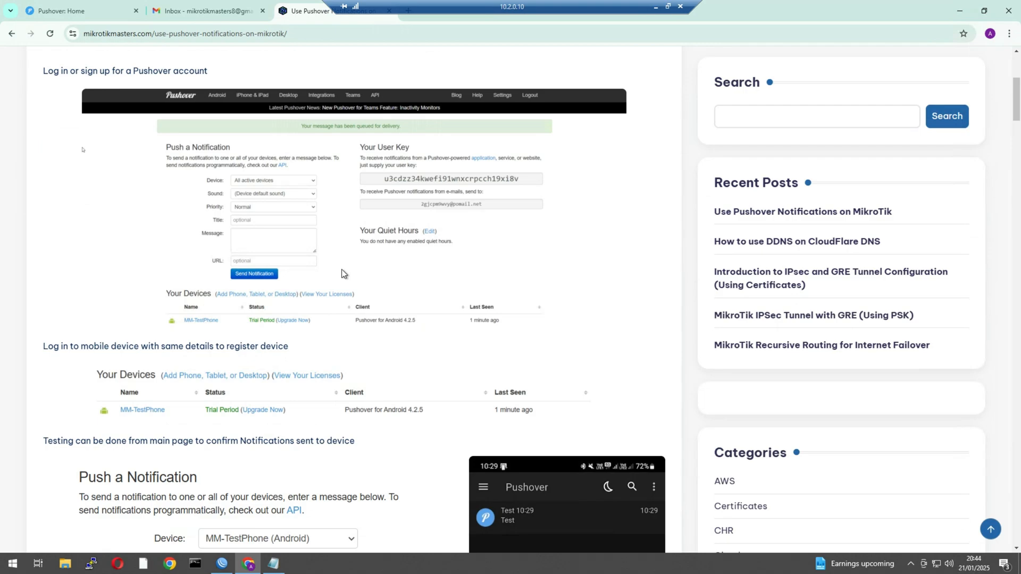
scroll(down, 3)
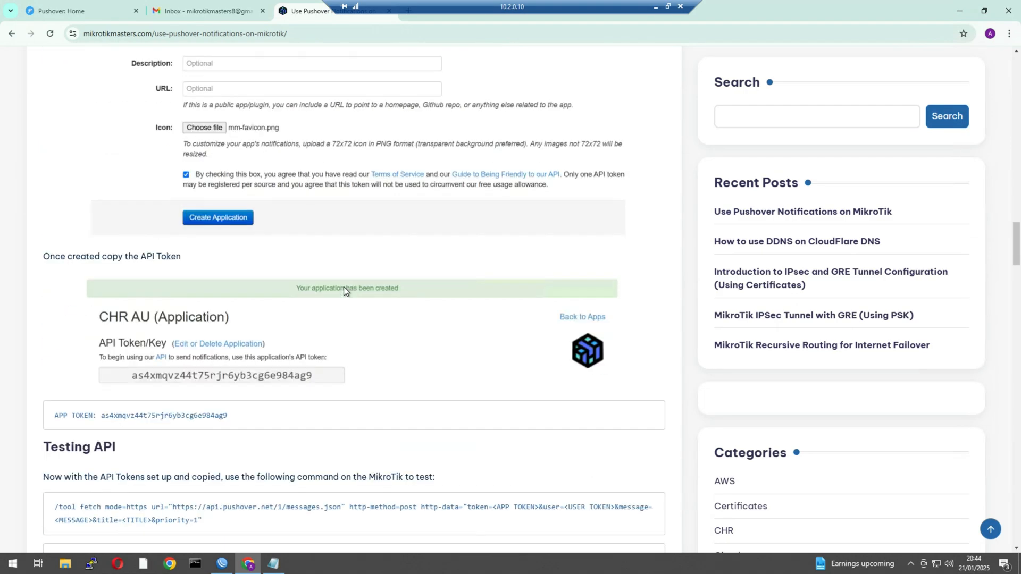
scroll(down, 3)
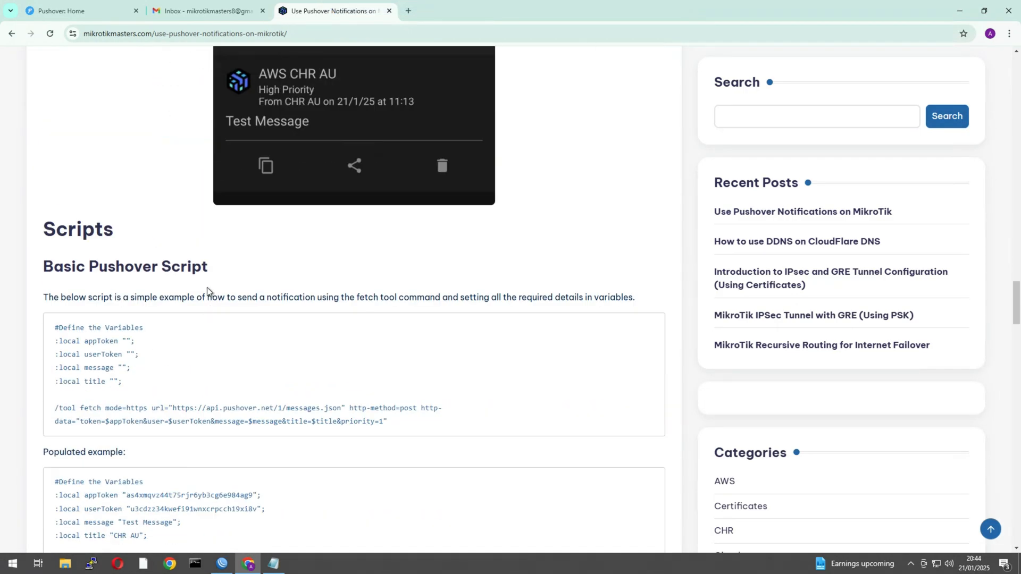
scroll(up, 3)
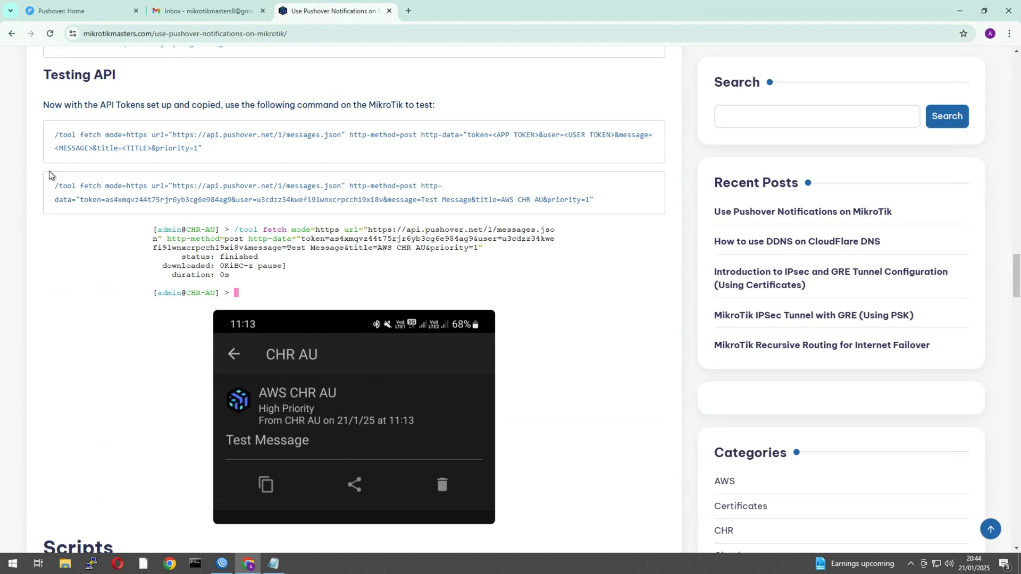
double_click(195, 134)
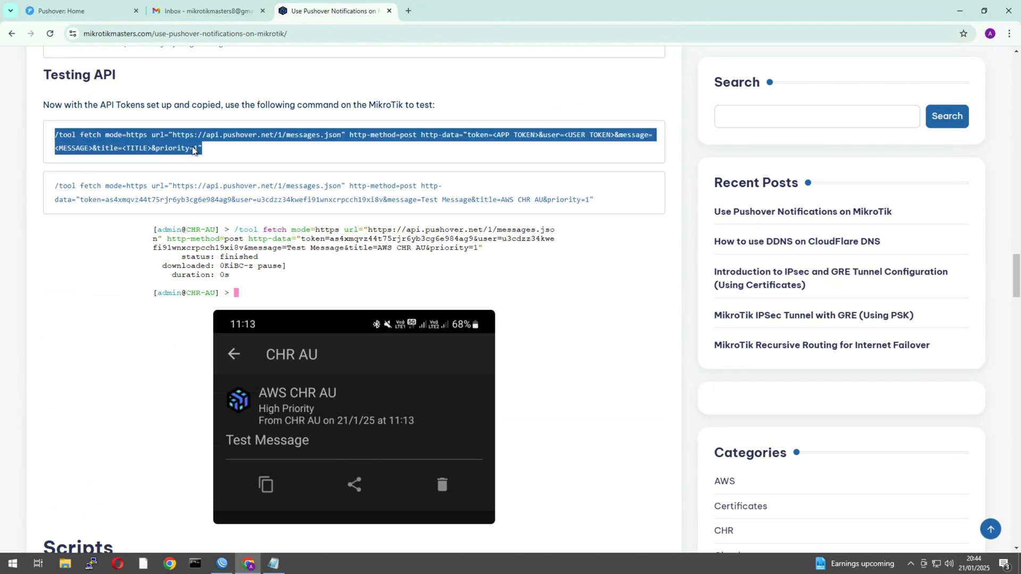
- Scroll to the Scripts section and copy the Basic Pushover Script code block
scroll(down, 3)
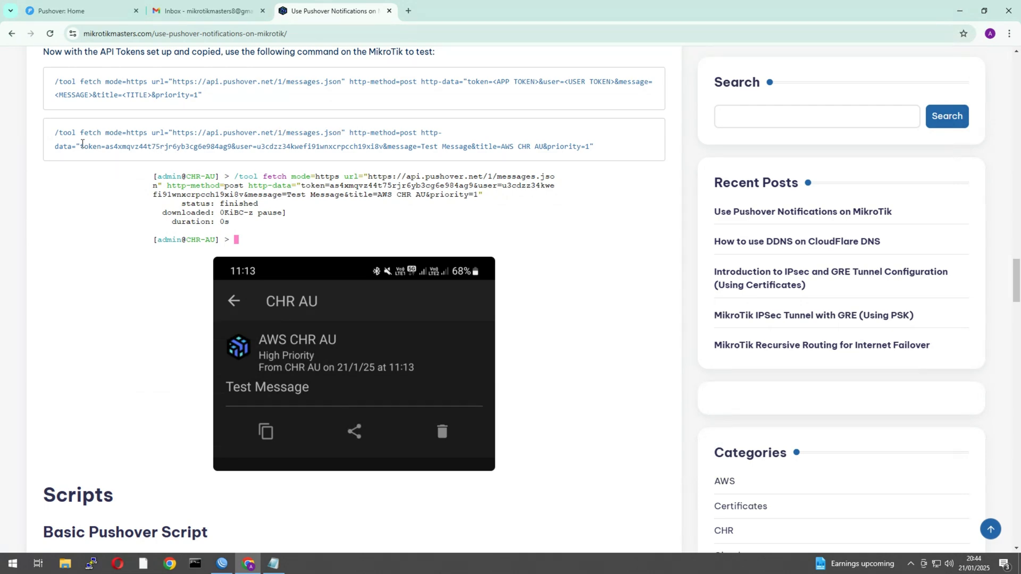
scroll(down, 3)
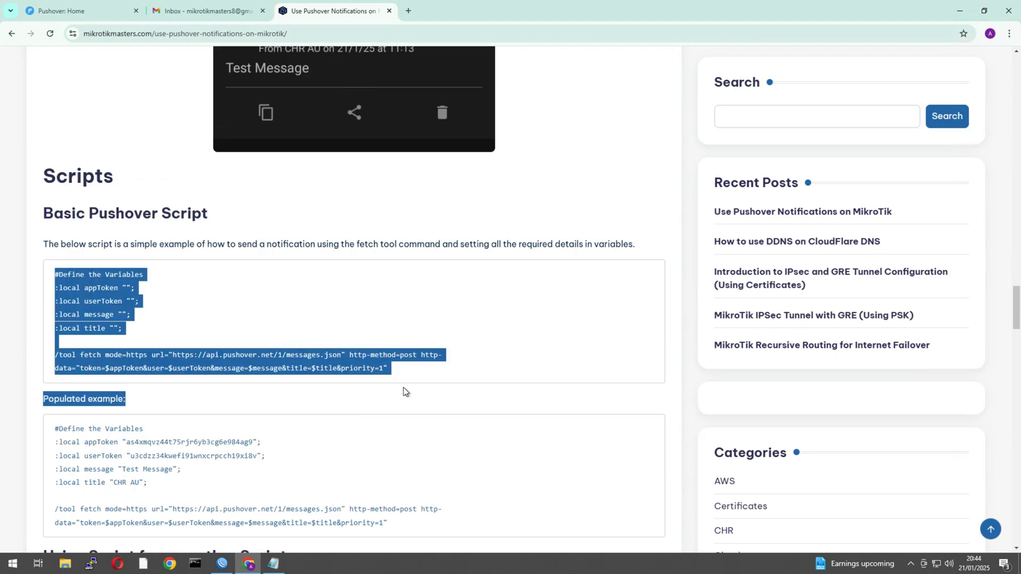
click(48, 275)
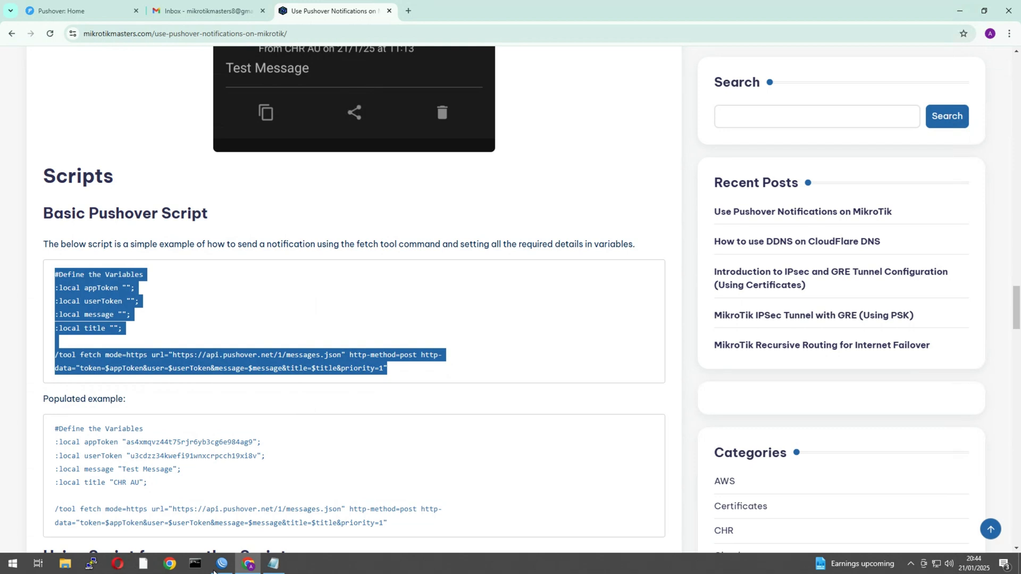
- Paste the basic Pushover script into Notepad below the USER key
click(272, 568)
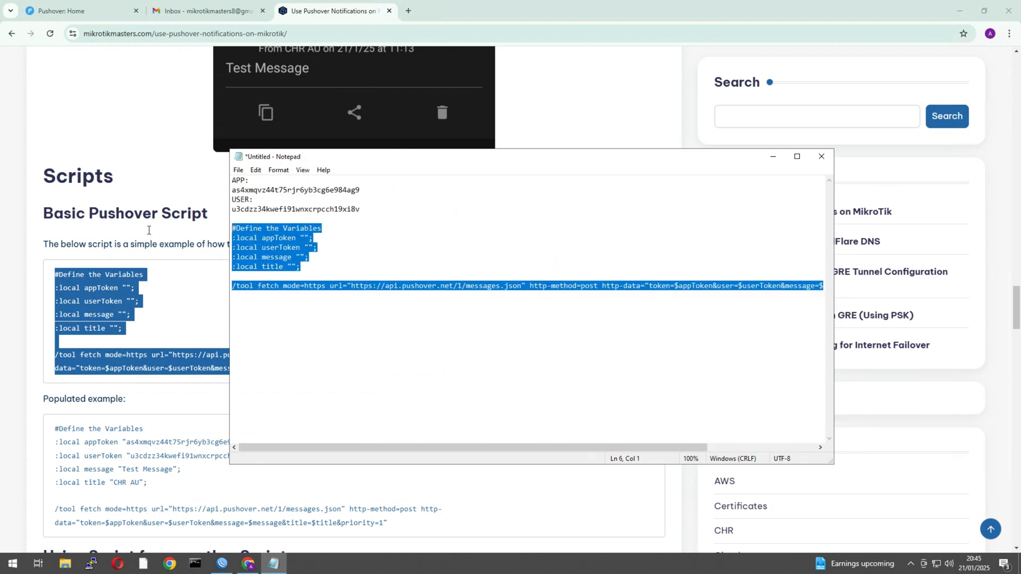
mouse_move(487, 339)
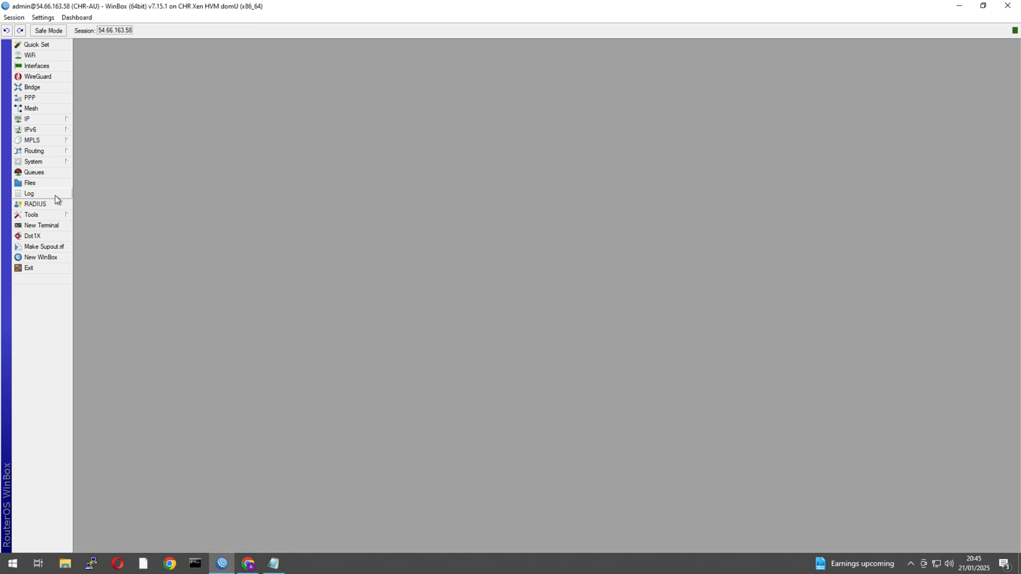
- Add a new System script named pushover that runs without permission checks
click(33, 162)
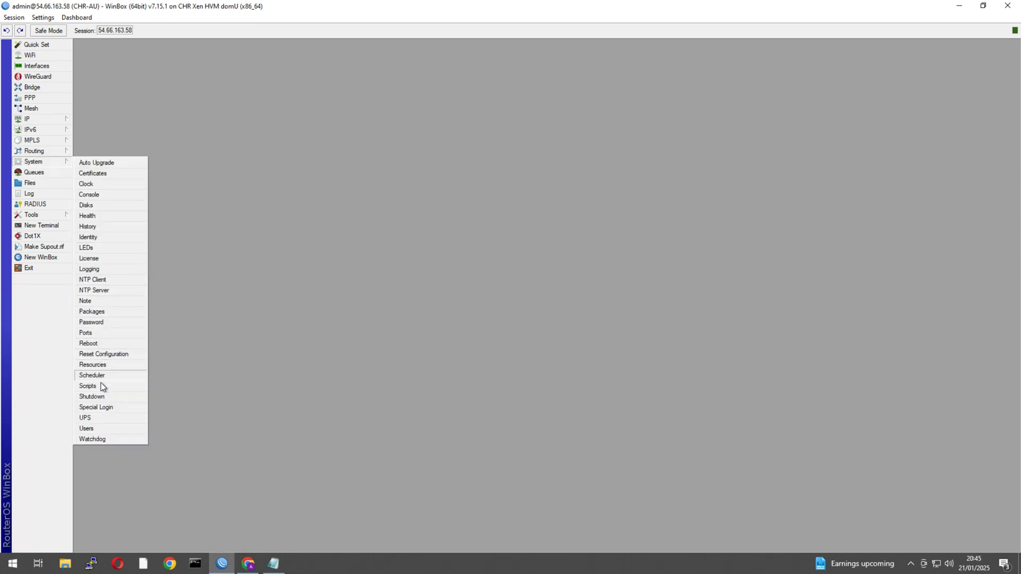
click(88, 386)
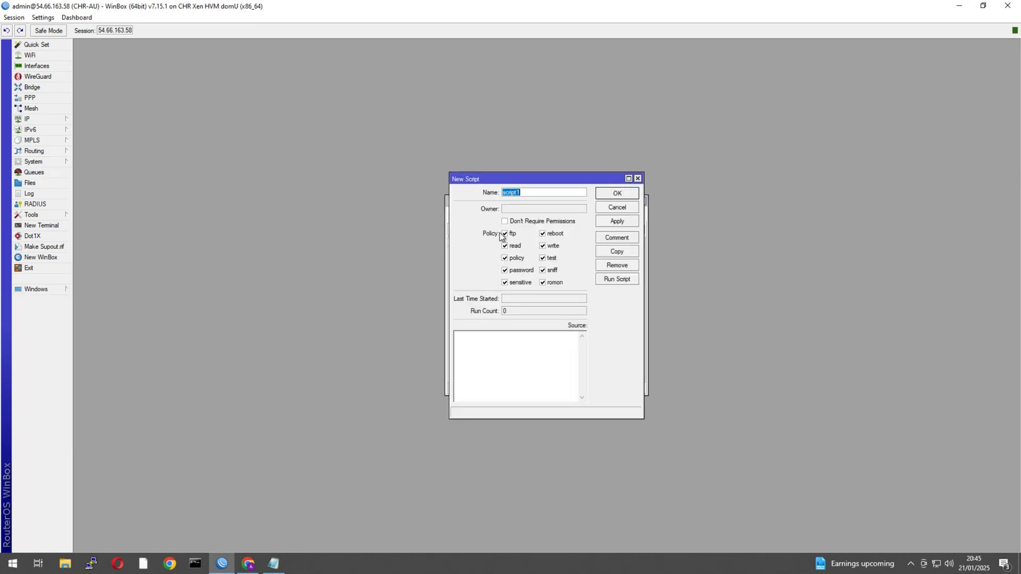
text(pus)
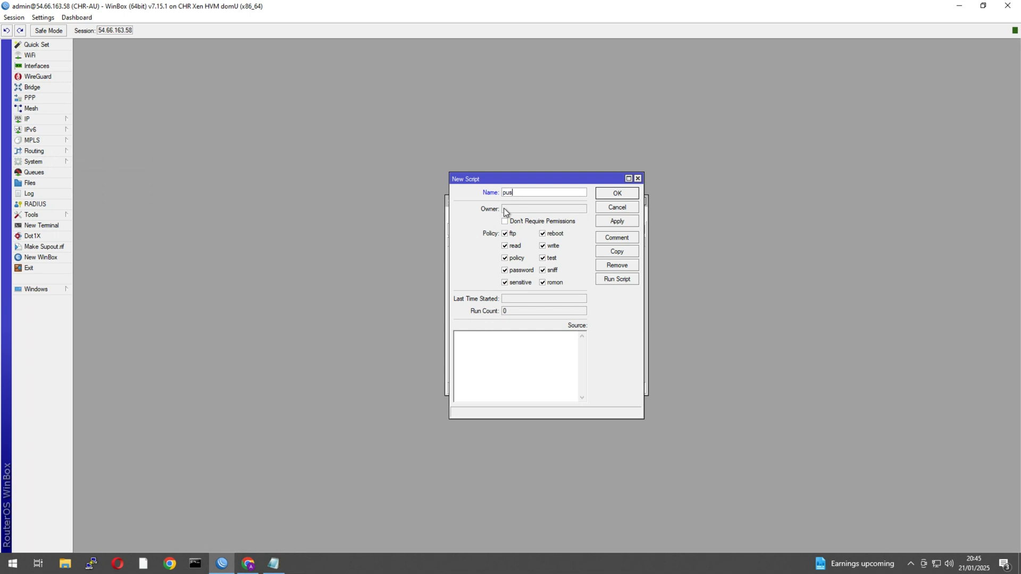
text(hover)
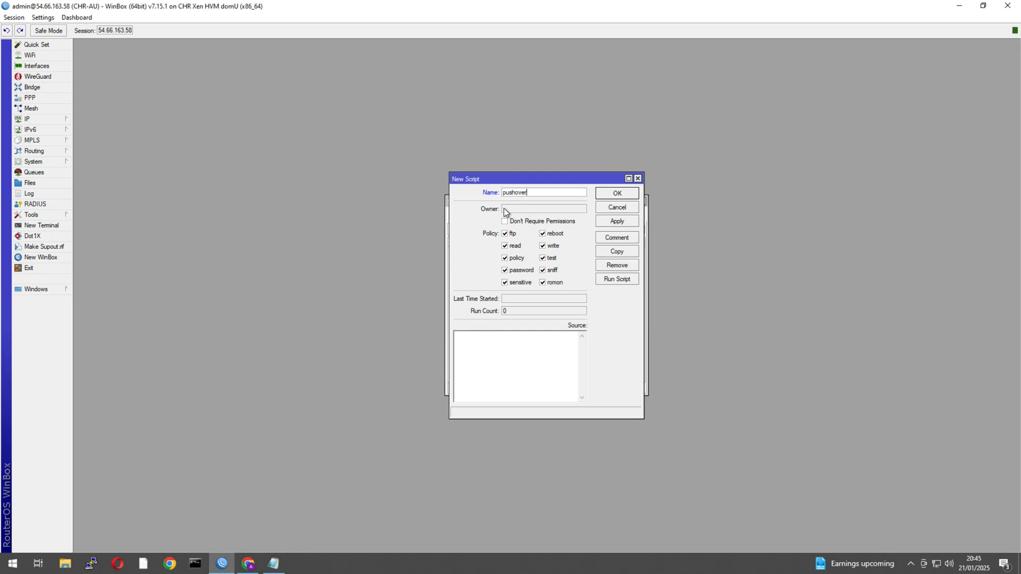
click(504, 221)
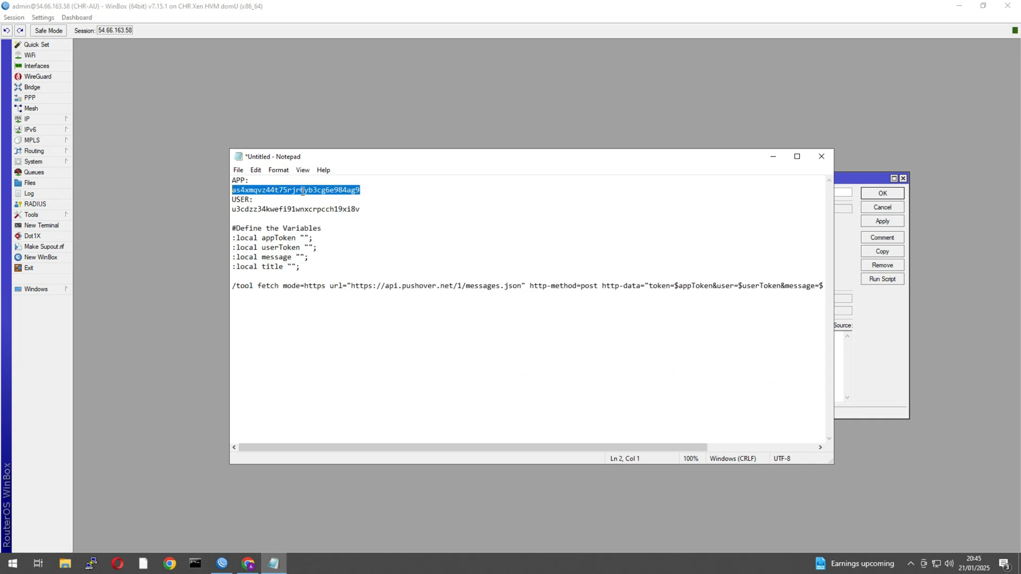
mouse_move(947, 319)
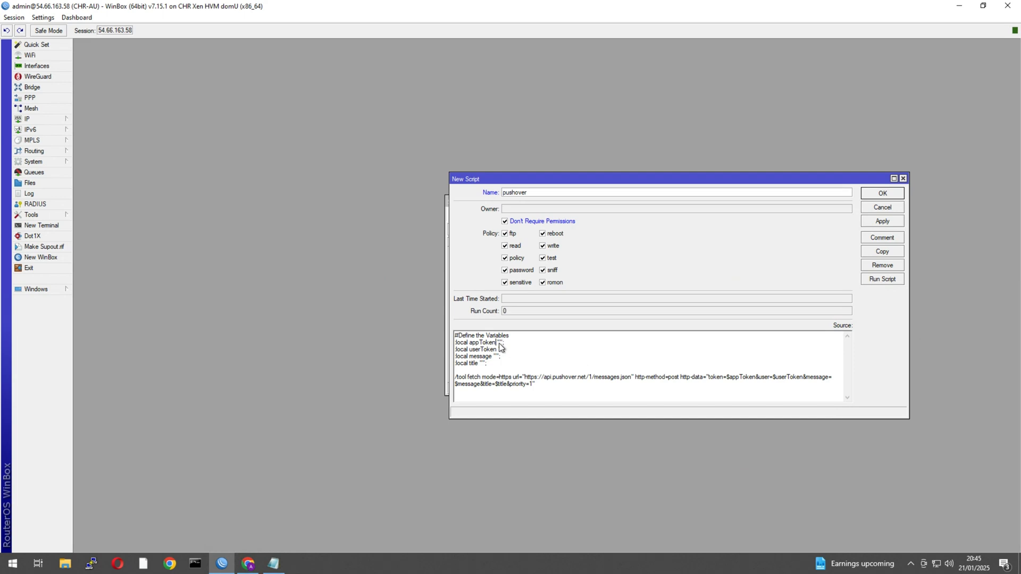
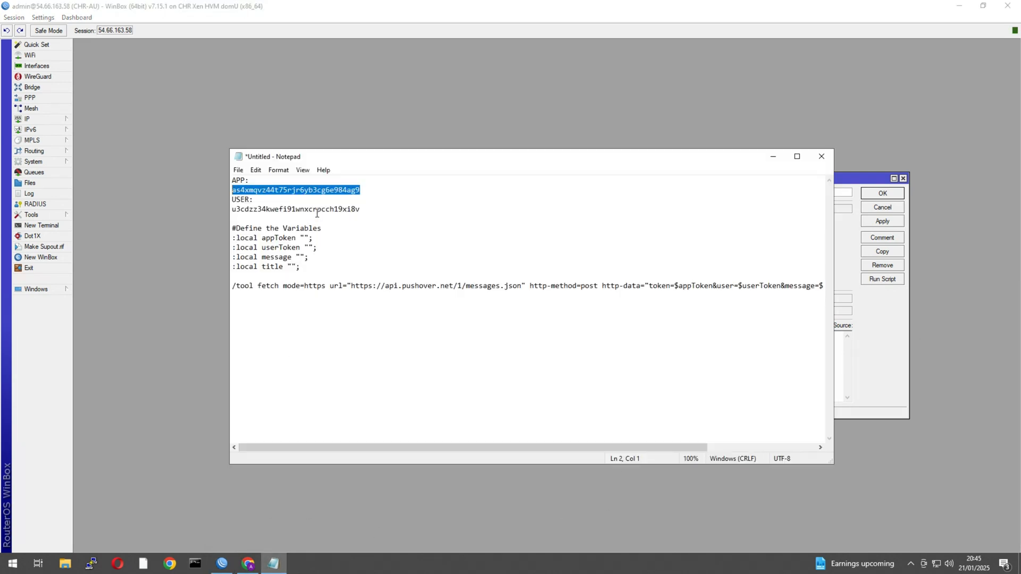
- Fill in the app token, message 'Test from SC' and title 'CHR AU', and save the script
double_click(296, 209)
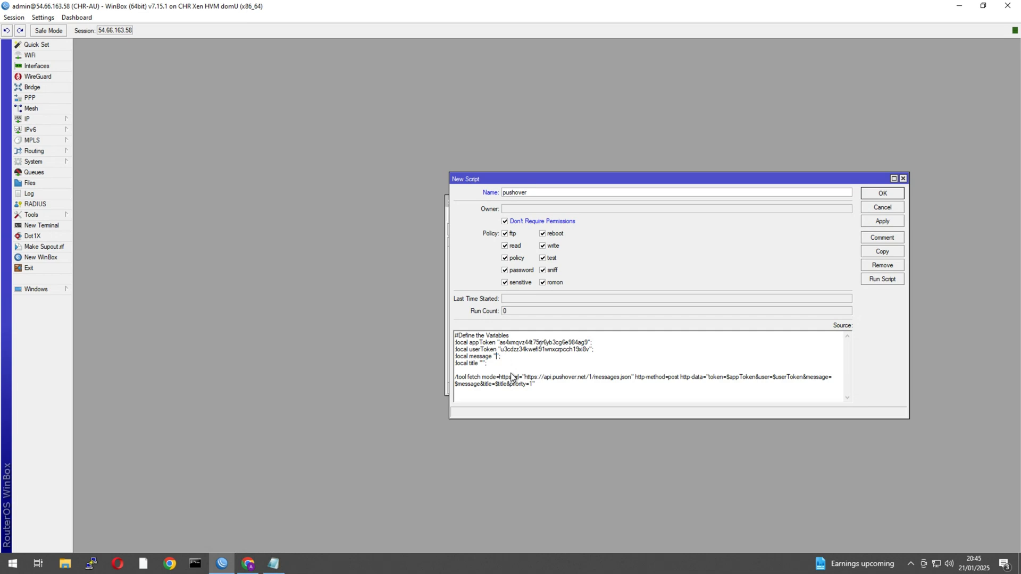
text(Test from SCript)
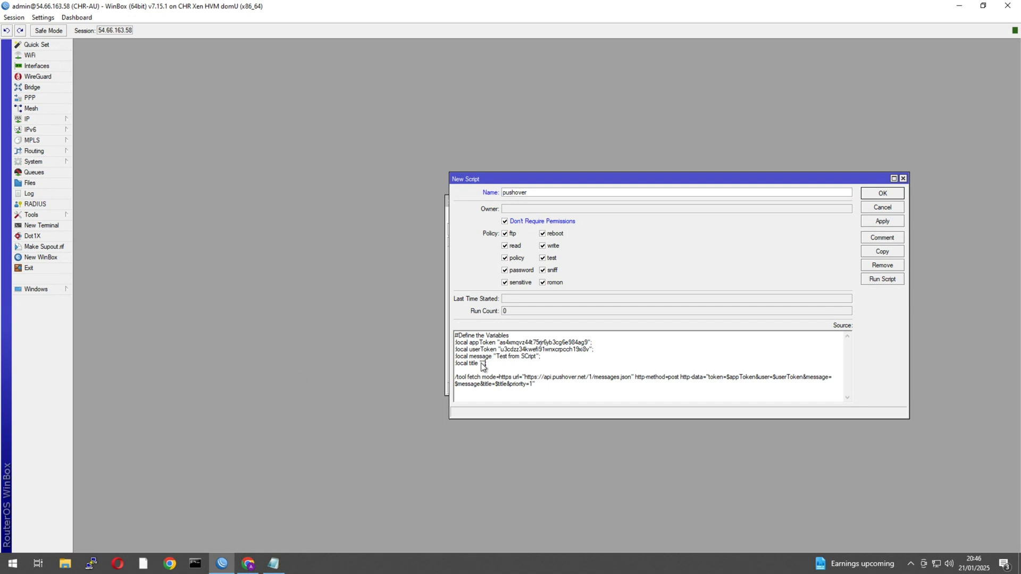
mouse_move(485, 366)
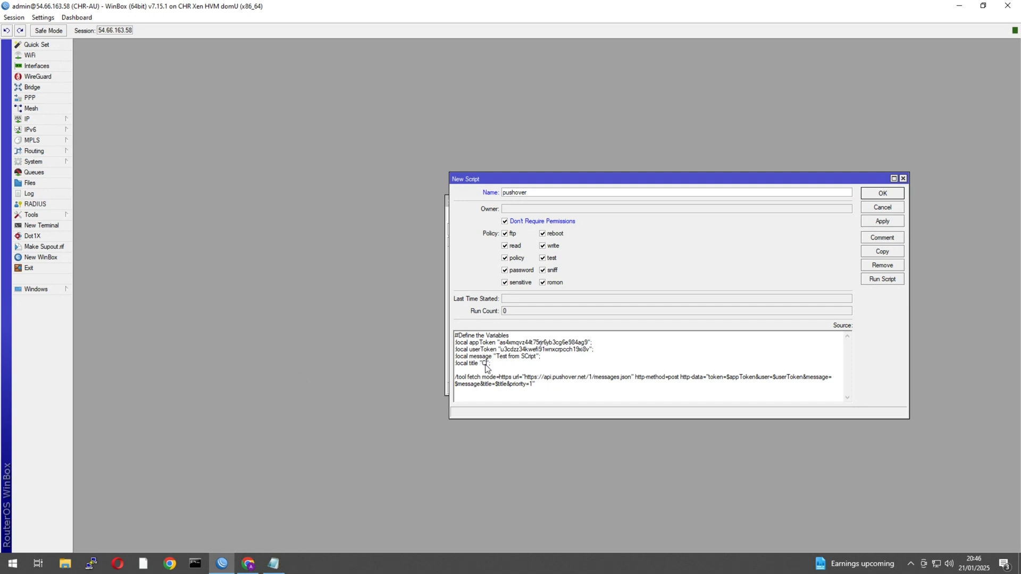
text(CHR AU)
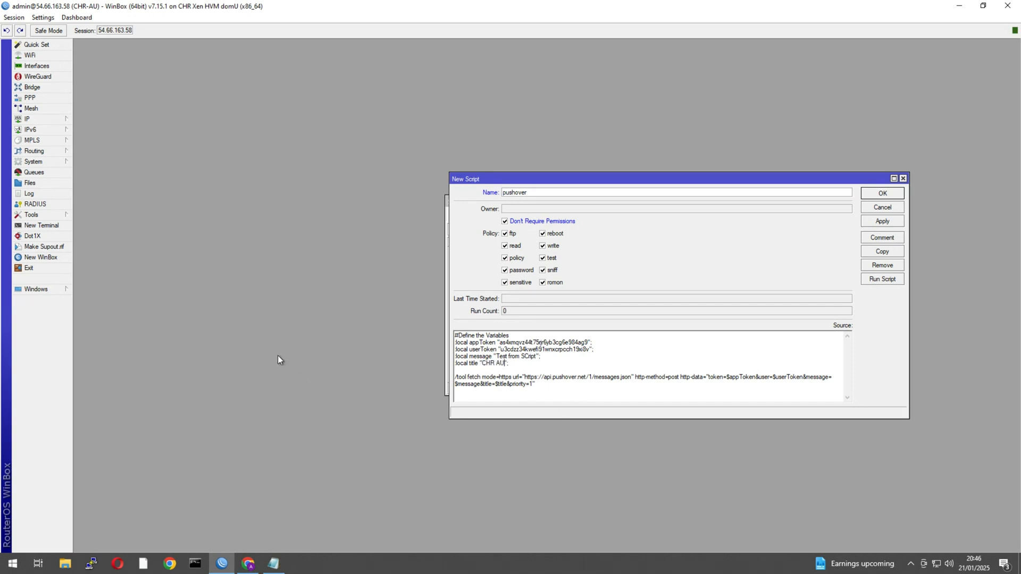
click(882, 221)
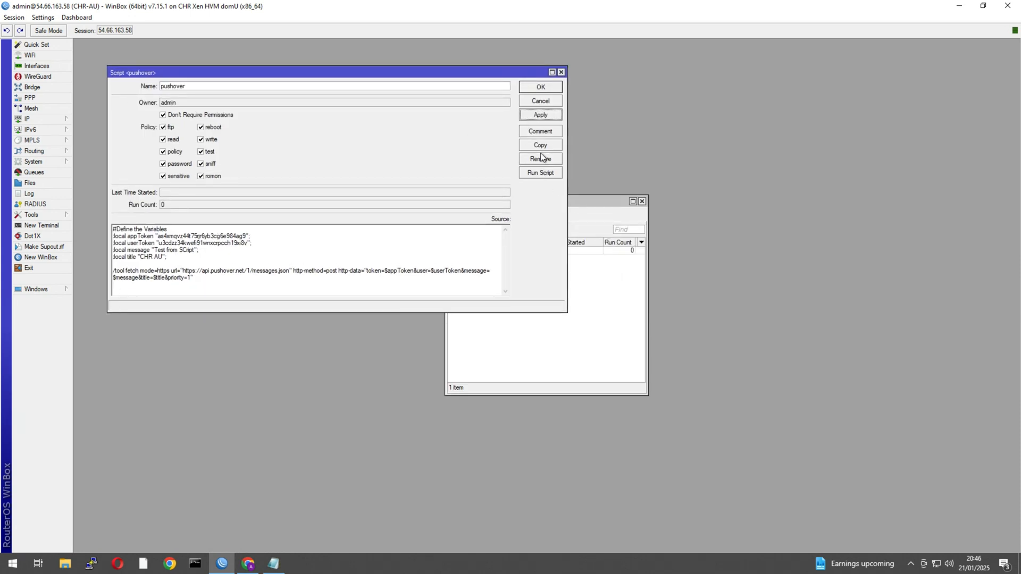
- Run the pushover script once as a test, raising its run count to 1
click(539, 173)
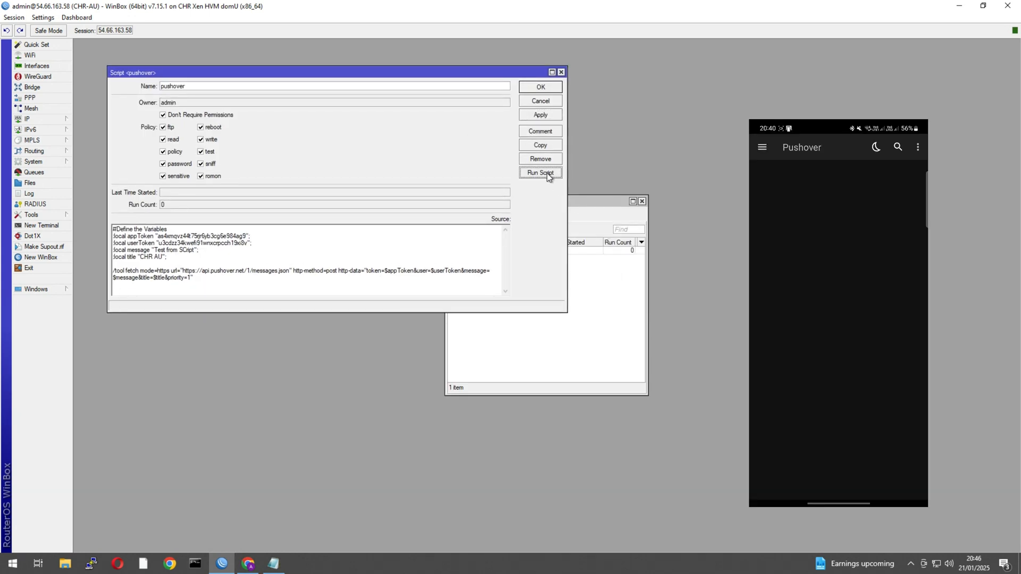
click(539, 173)
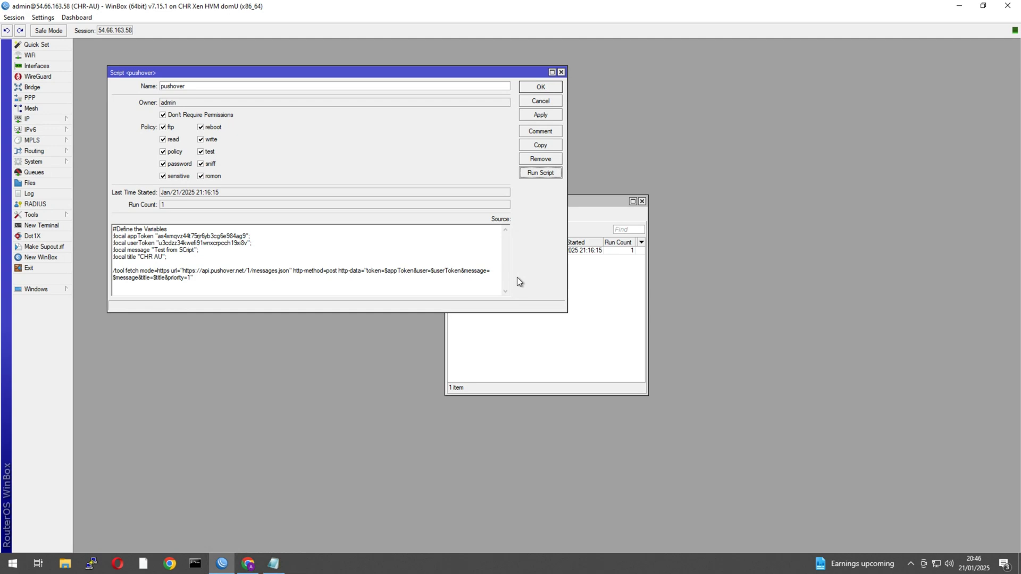
mouse_move(516, 283)
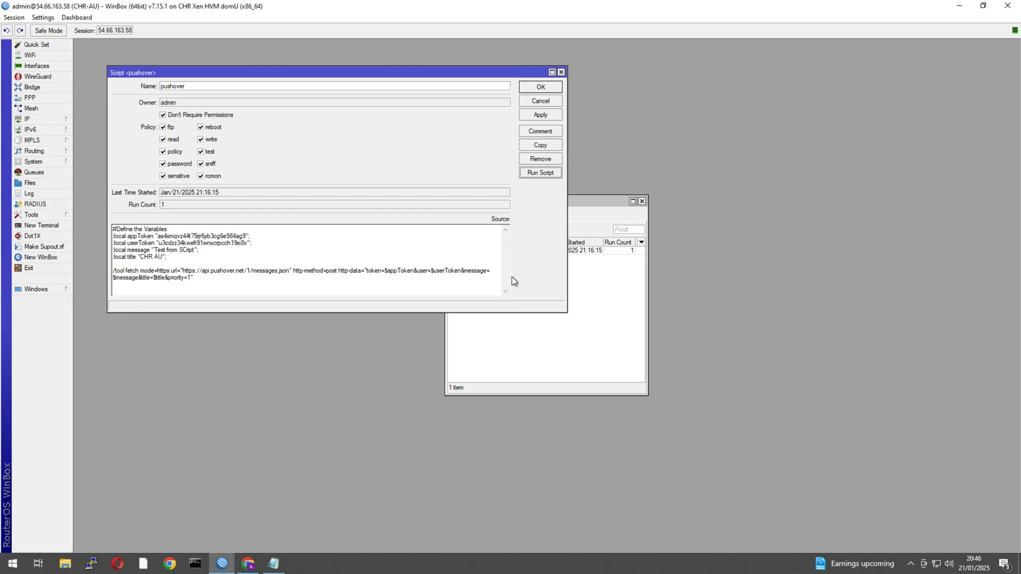
mouse_move(302, 247)
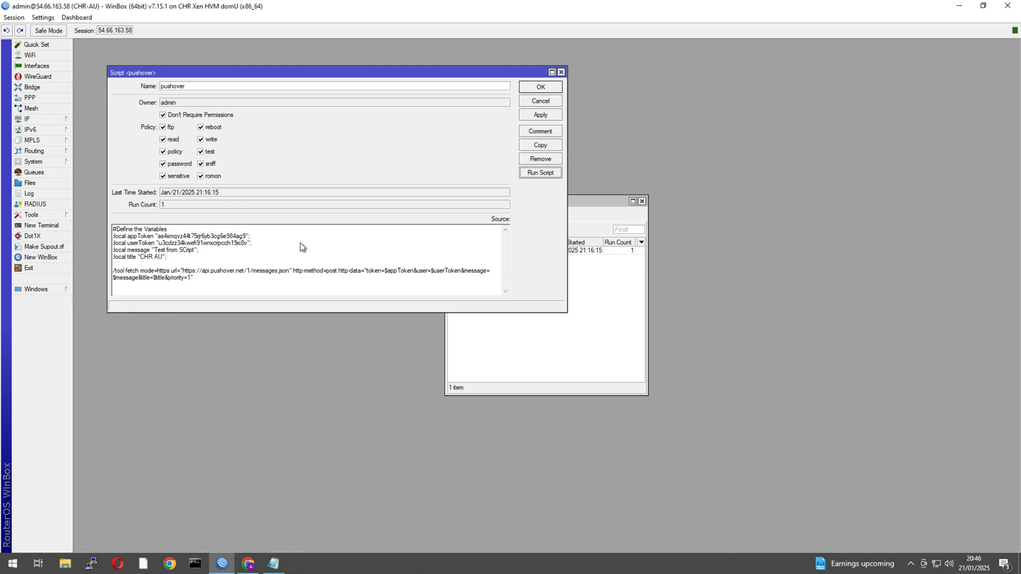
mouse_move(314, 250)
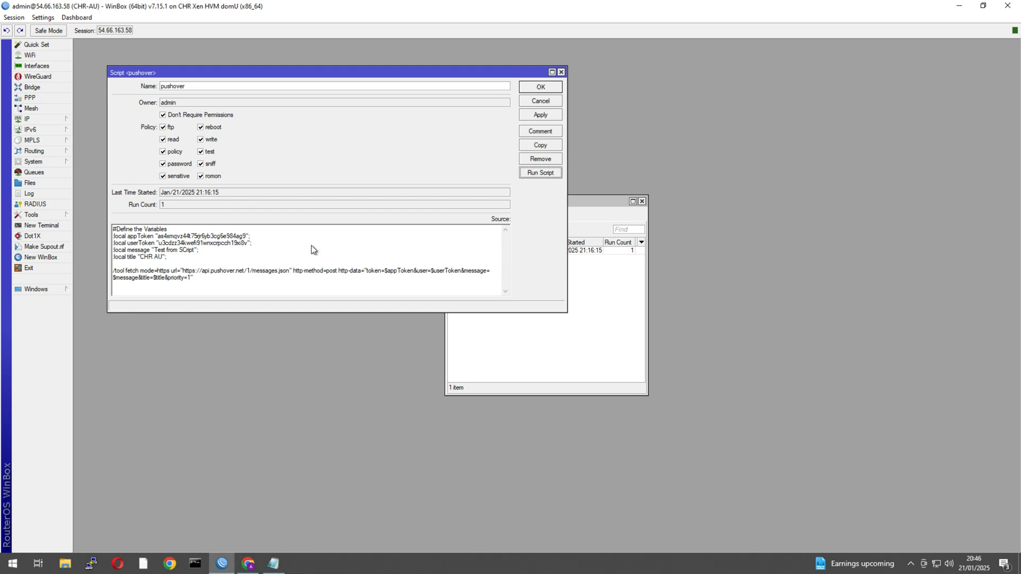
mouse_move(291, 79)
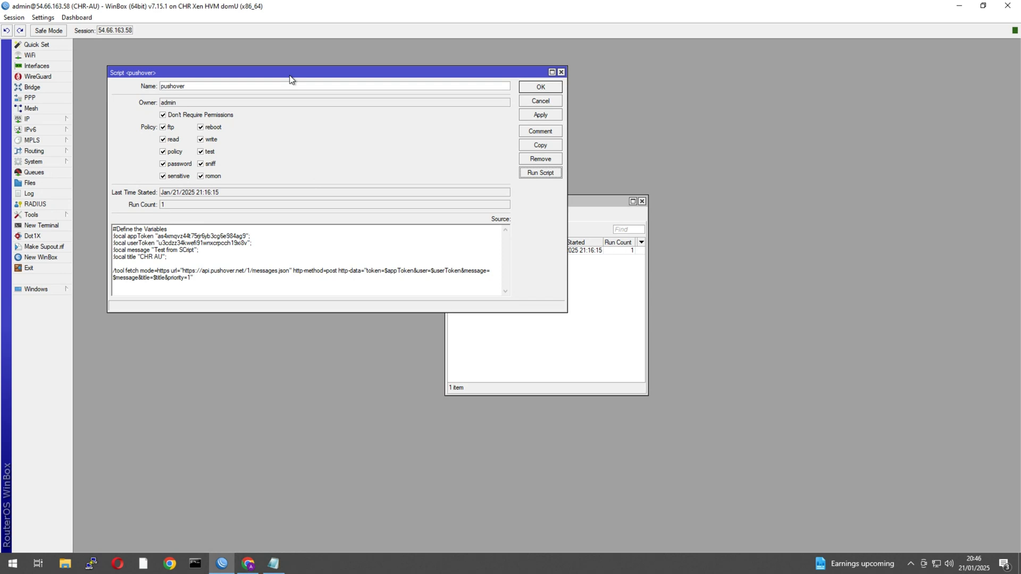
drag(290, 72, 305, 270)
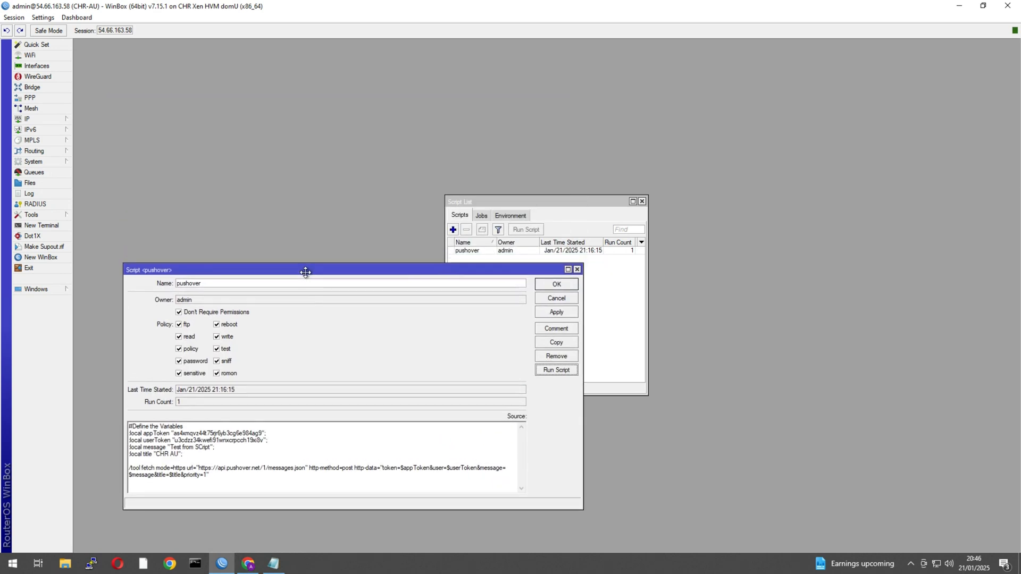
mouse_move(569, 477)
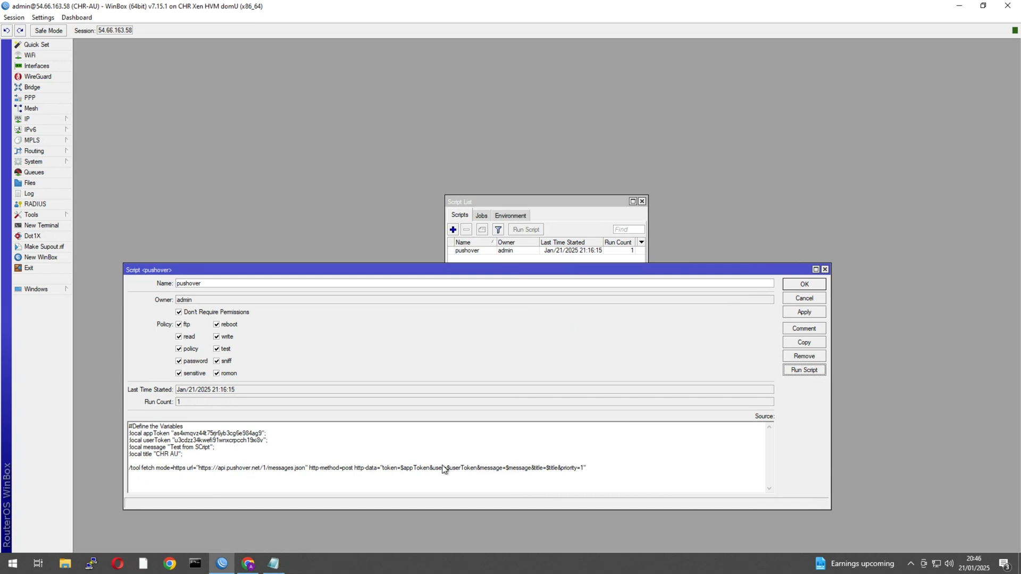
mouse_move(474, 278)
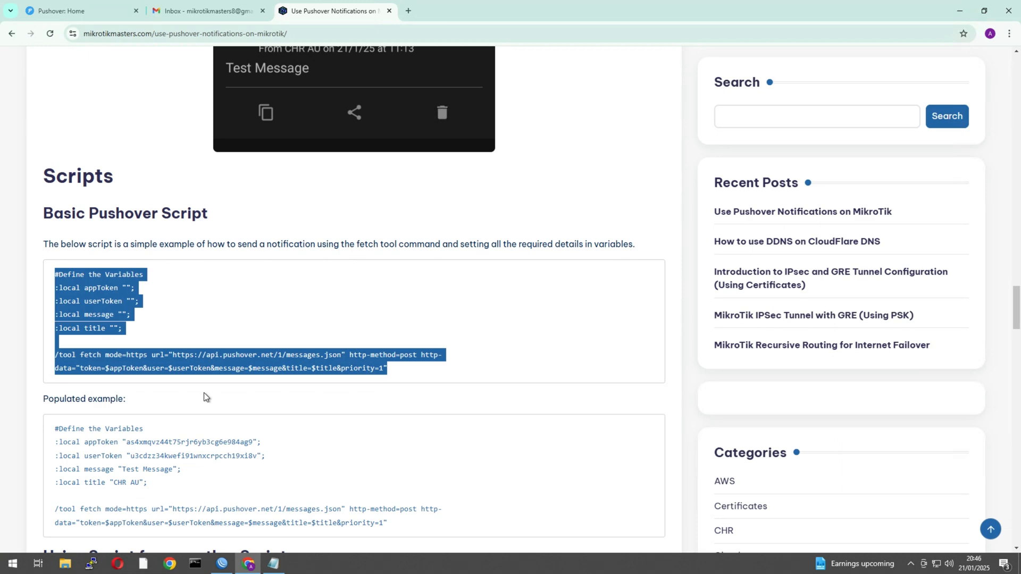
- Copy the tutorial's #Define Global Variables lines and minimize Chrome to return to WinBox
scroll(down, 3)
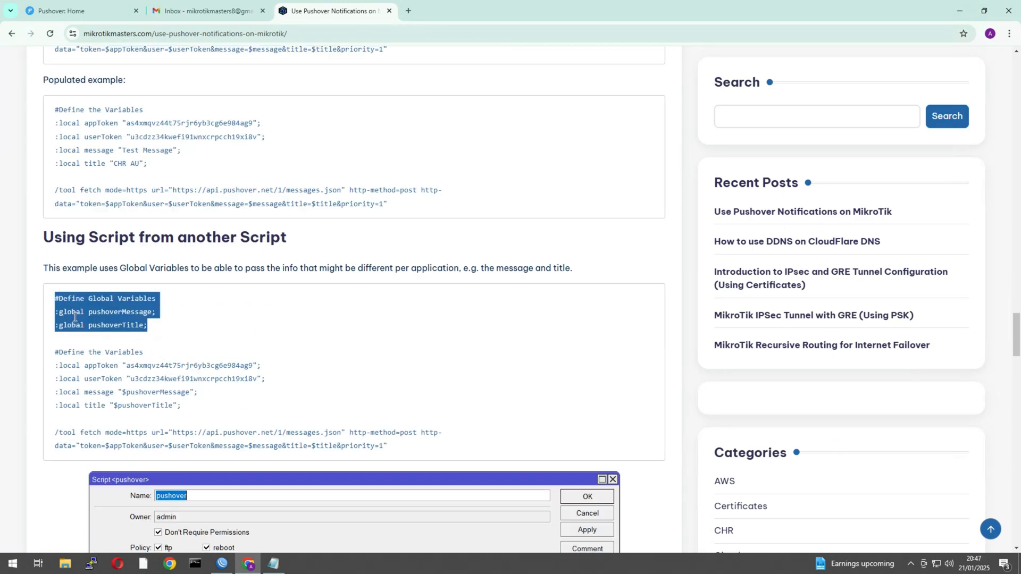
right_click(85, 319)
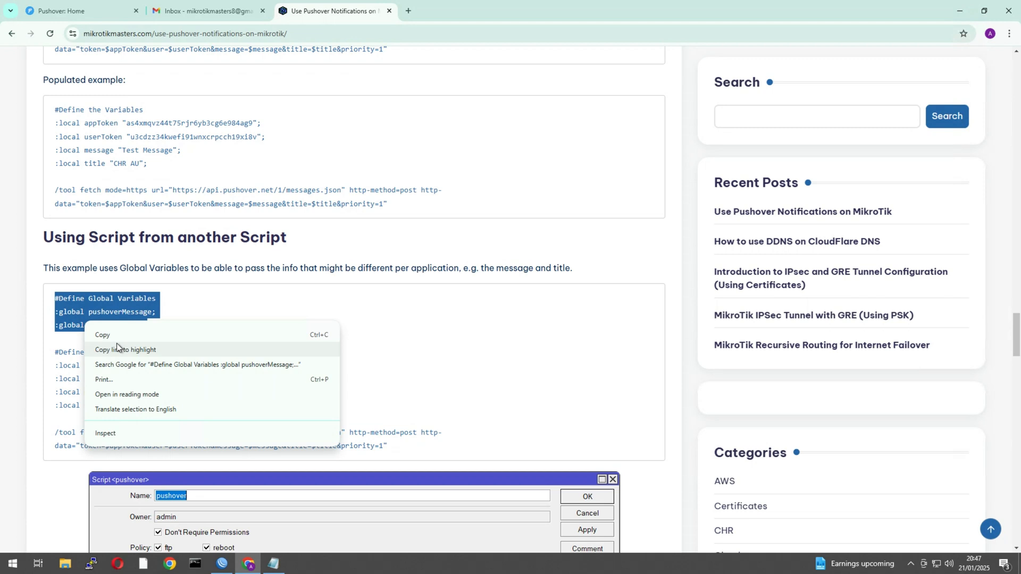
click(101, 335)
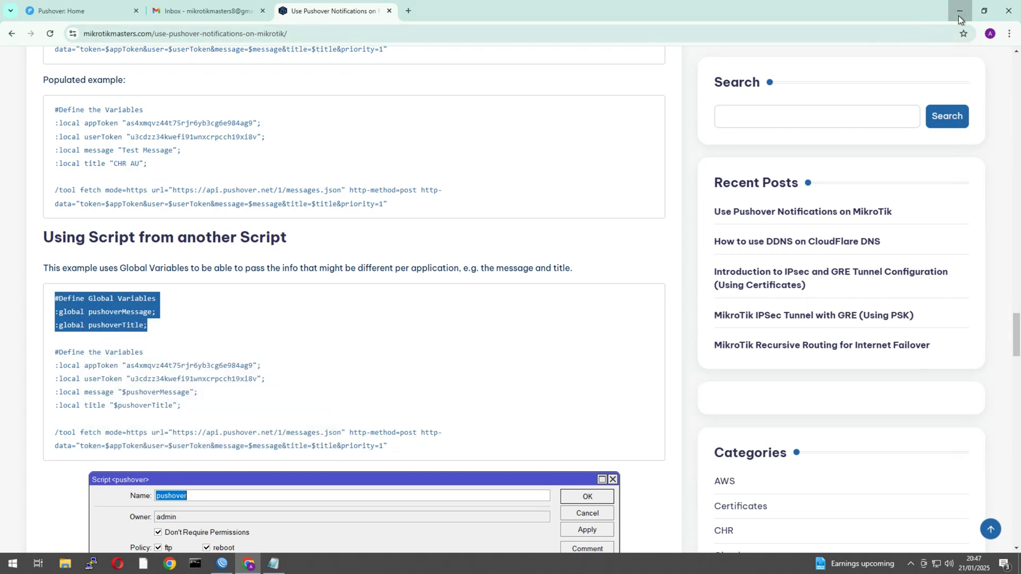
click(958, 11)
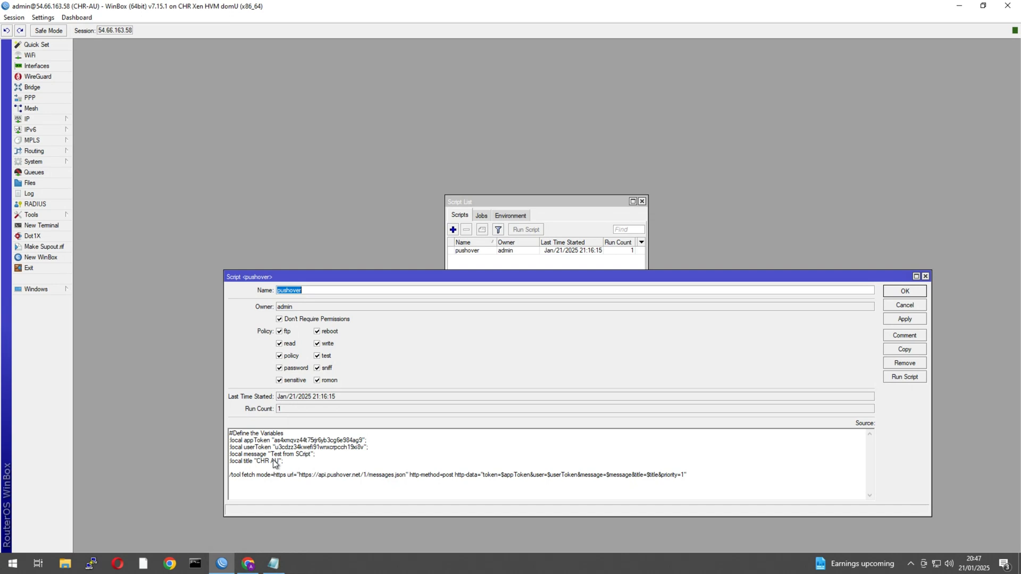
mouse_move(344, 446)
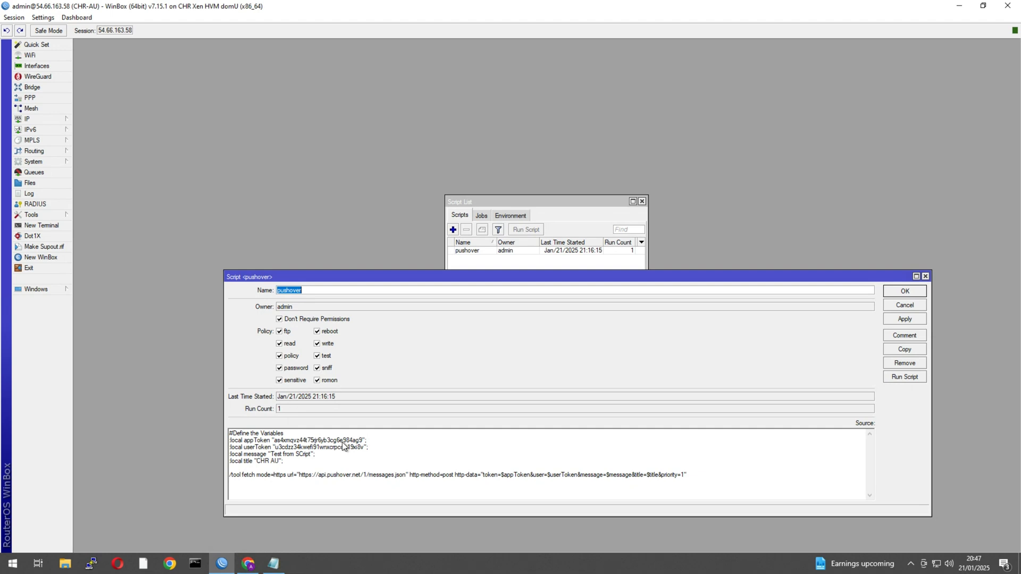
mouse_move(297, 450)
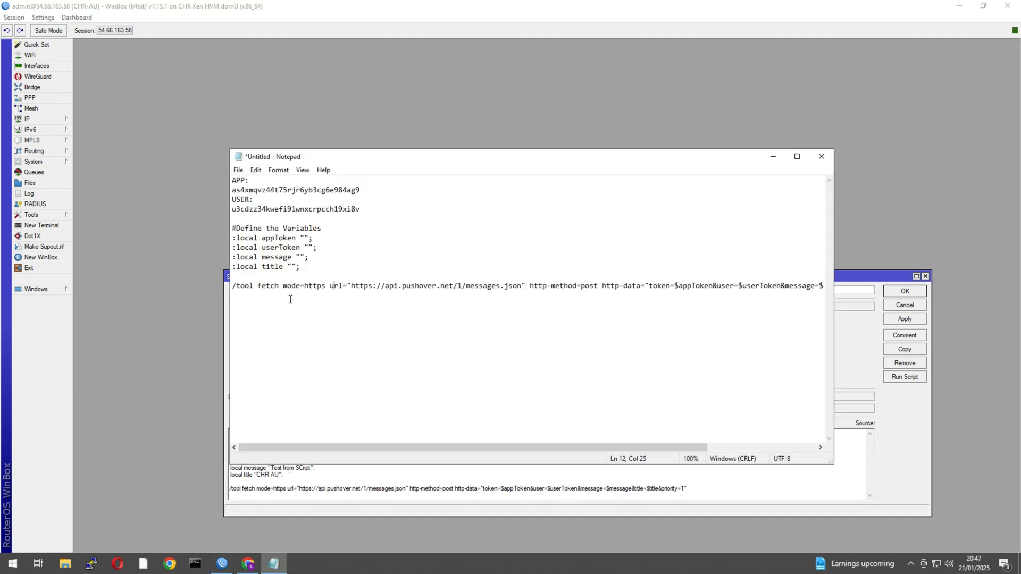
- Insert the global pushoverMessage and pushoverTitle lines above the local variables in the Source box
double_click(243, 285)
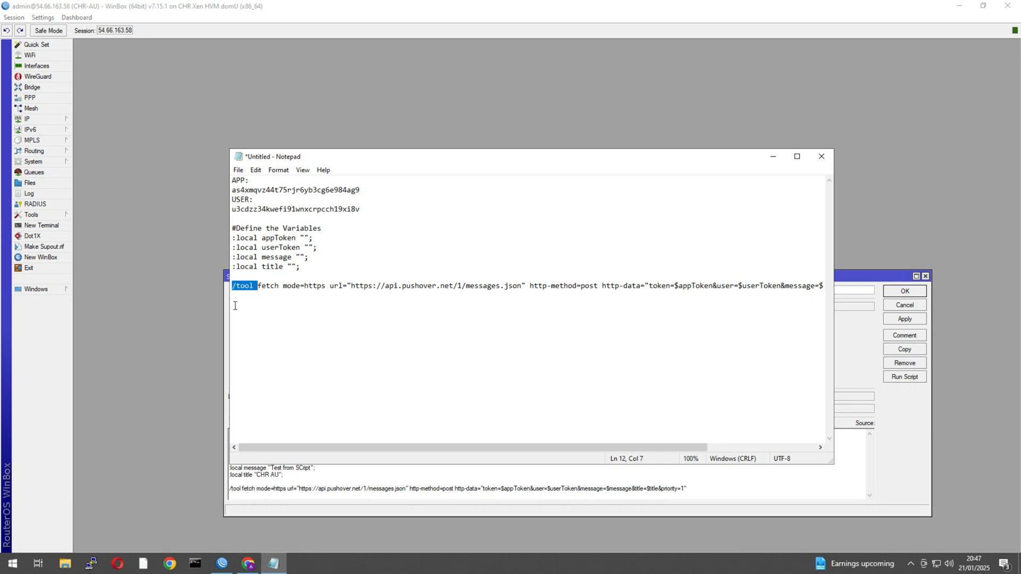
click(244, 285)
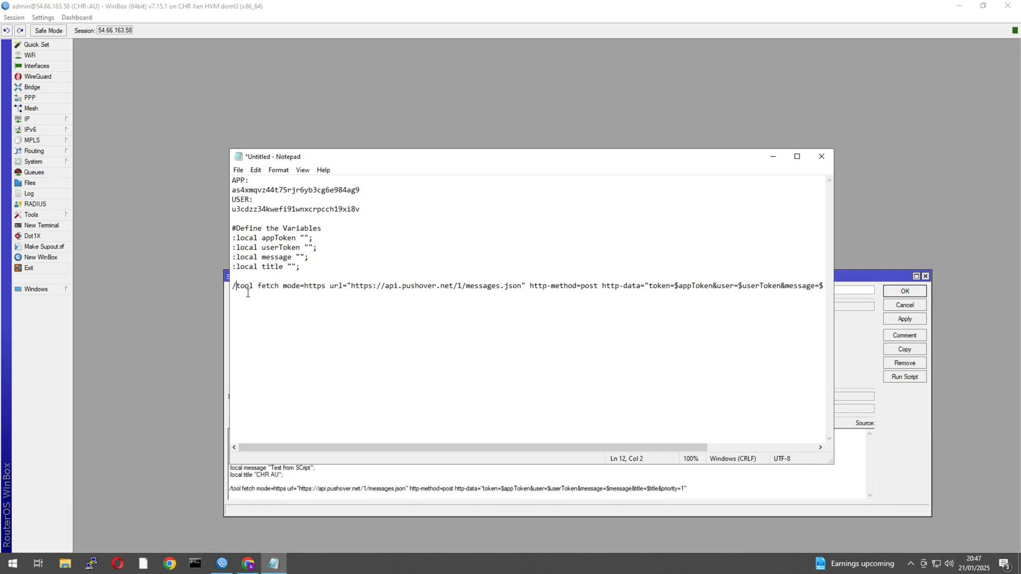
key(Enter)
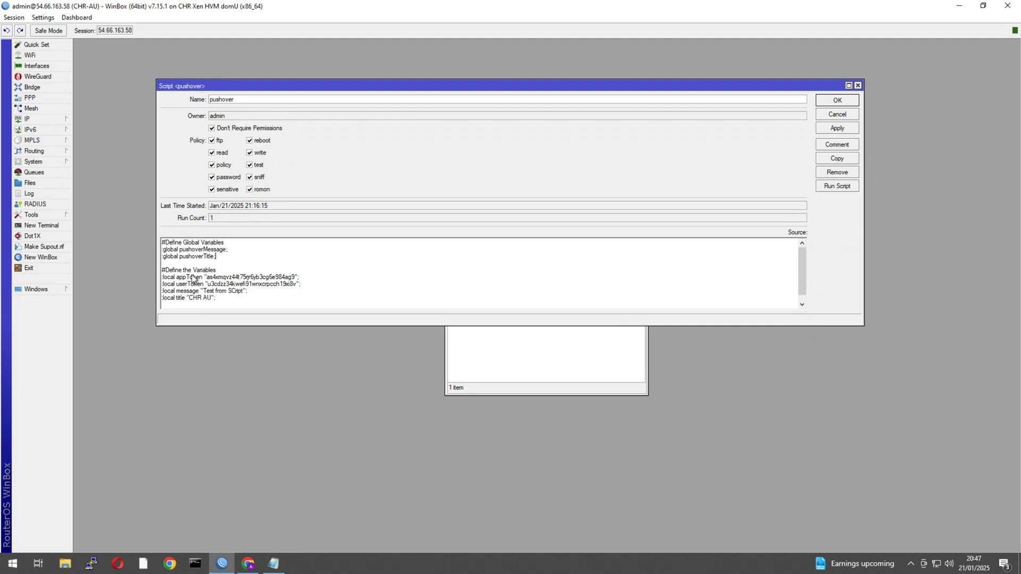
mouse_move(181, 289)
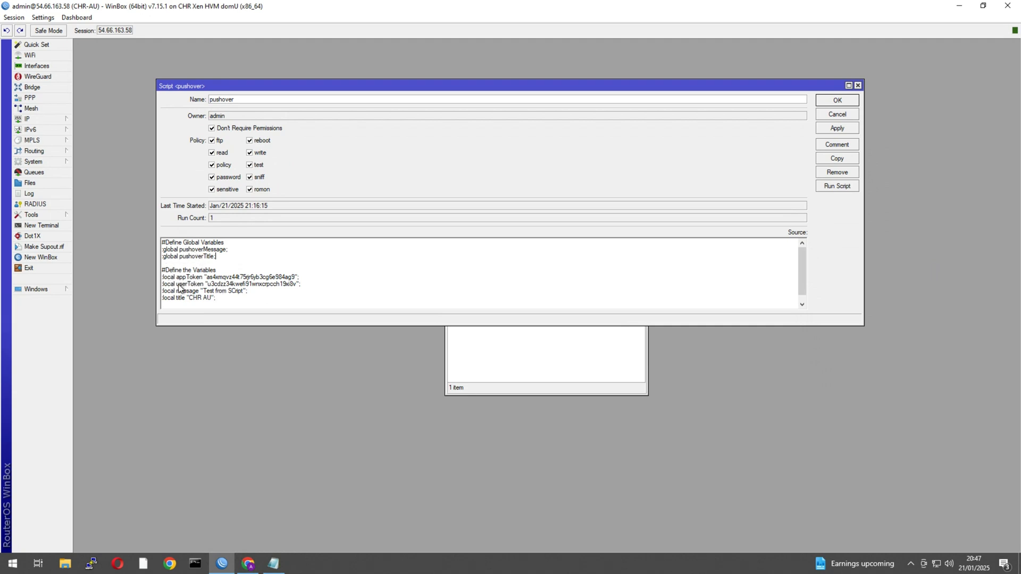
mouse_move(267, 254)
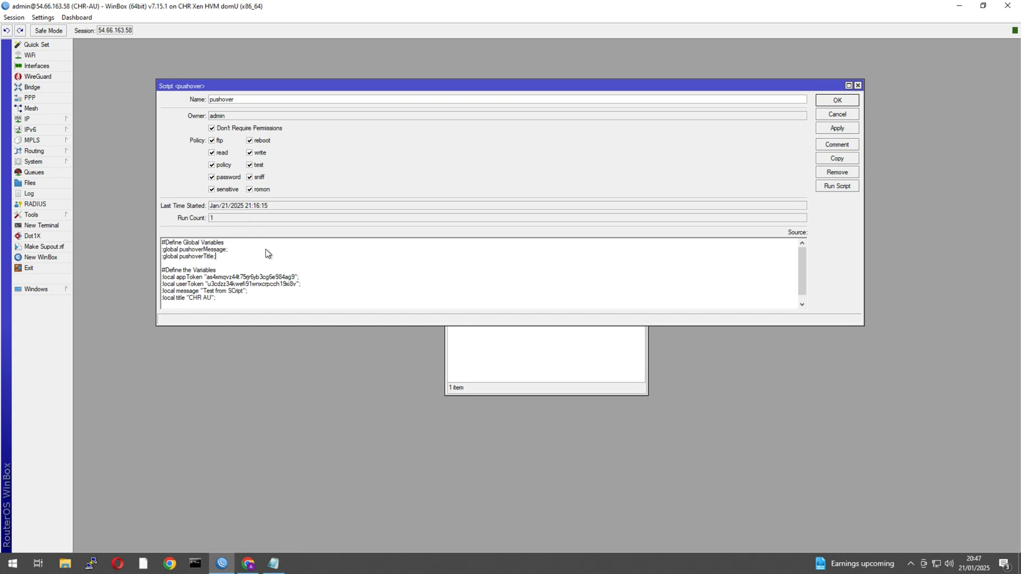
mouse_move(192, 256)
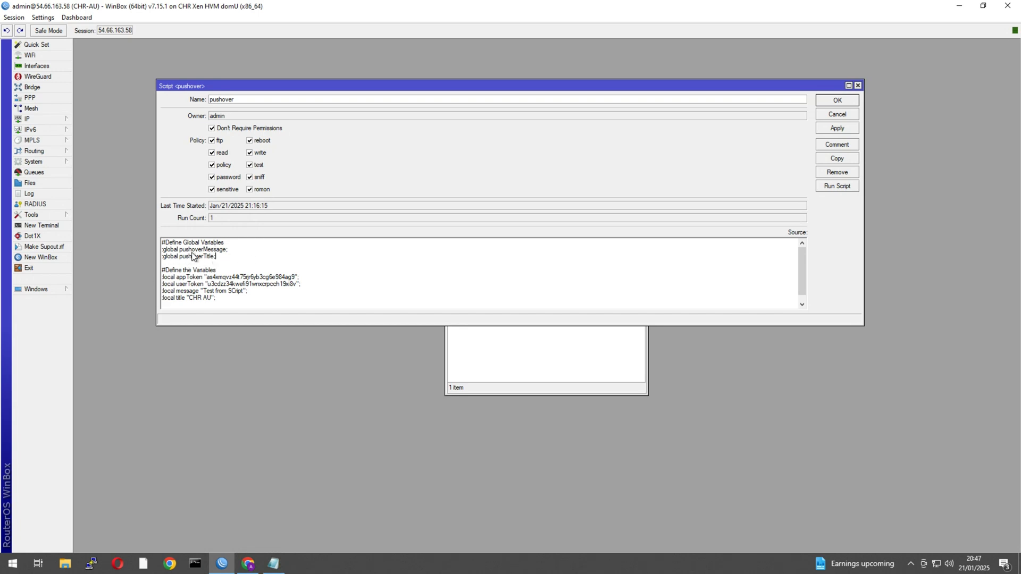
mouse_move(228, 254)
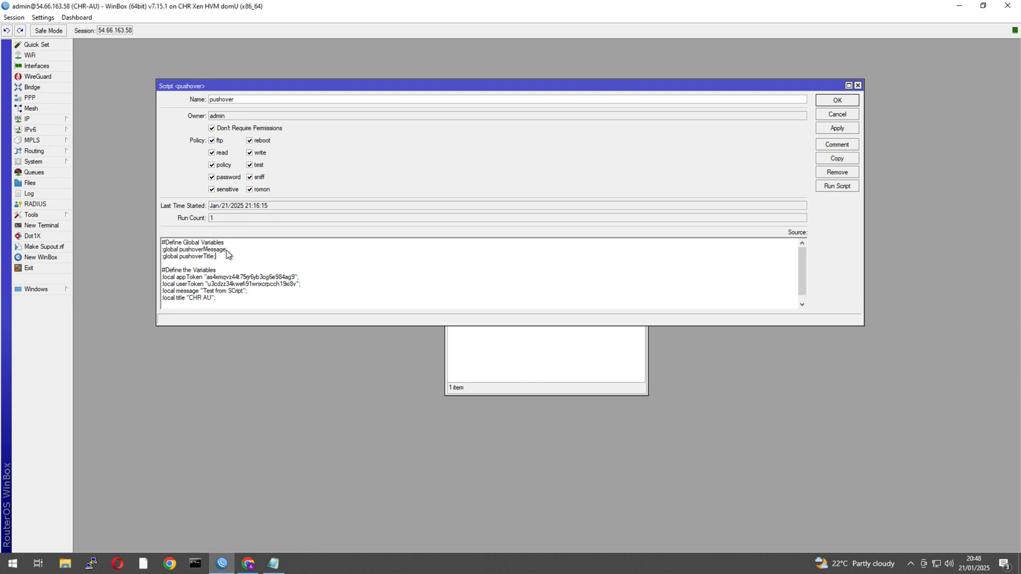
mouse_move(236, 256)
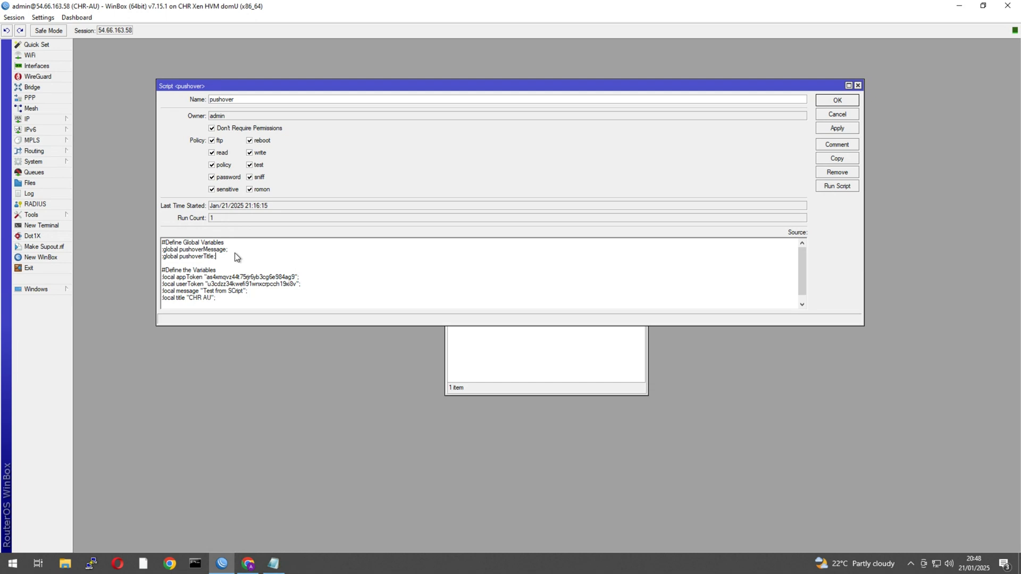
mouse_move(228, 253)
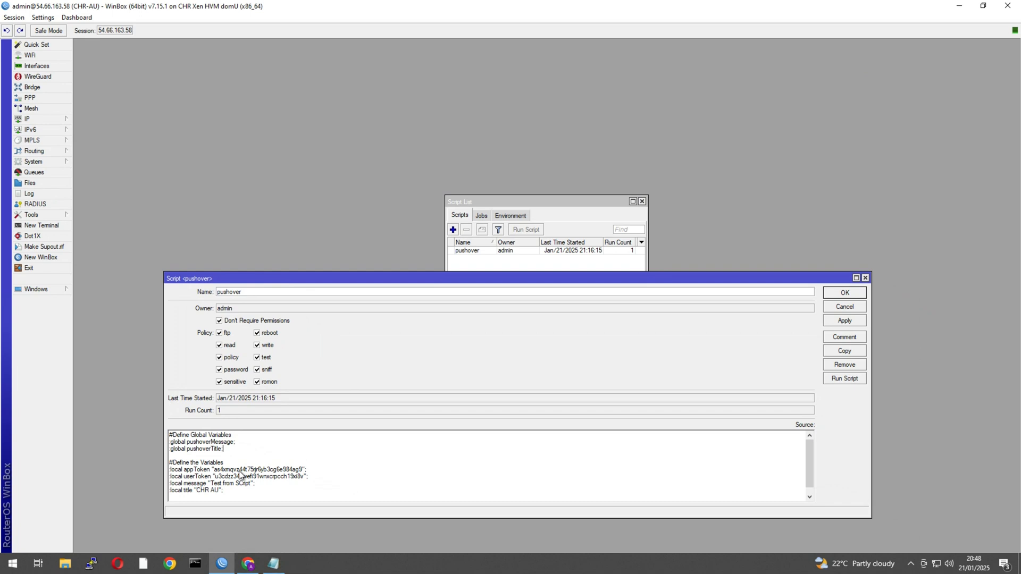
mouse_move(244, 493)
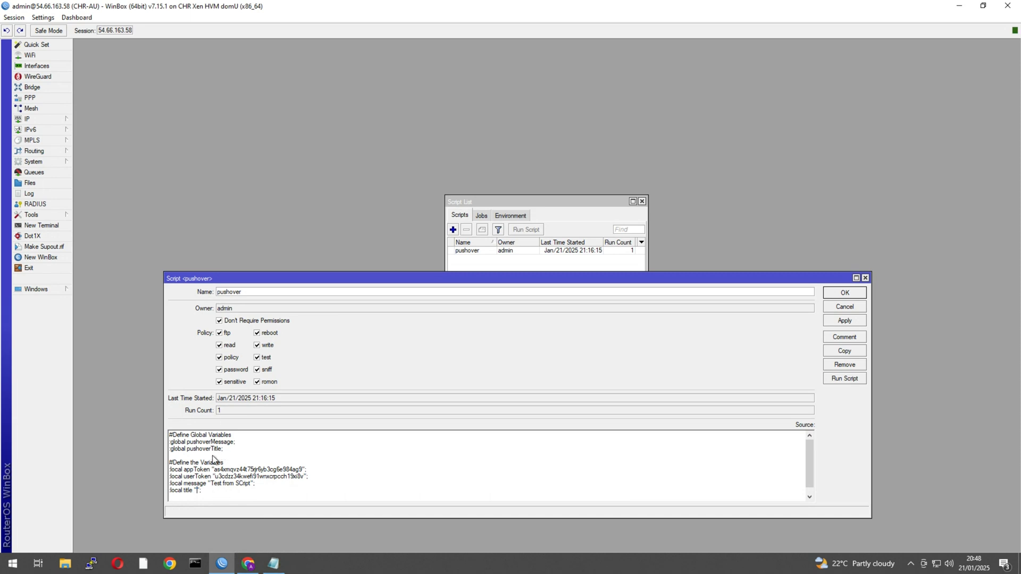
- Replace the message and title strings with "$pushoverMessage" and "$pushoverTitle"
text($pushoverM)
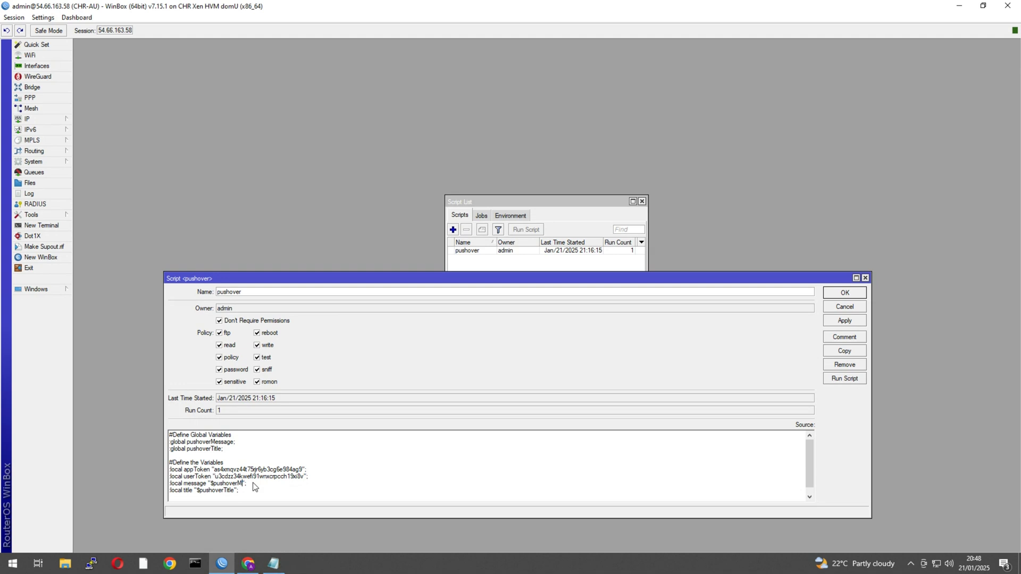
scroll(down, 3)
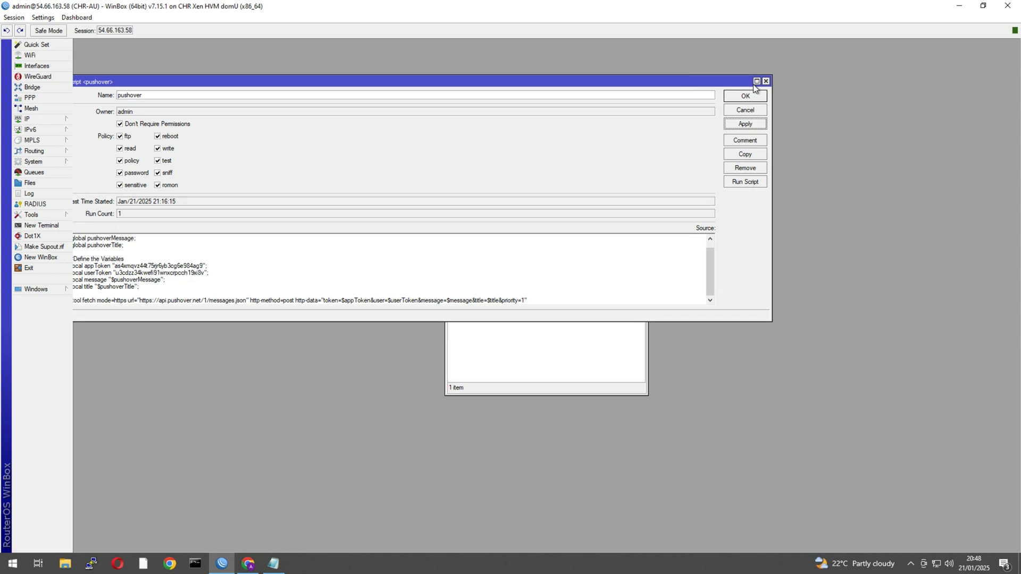
- Close the Script <pushover> window and start a New Terminal on the router
click(765, 80)
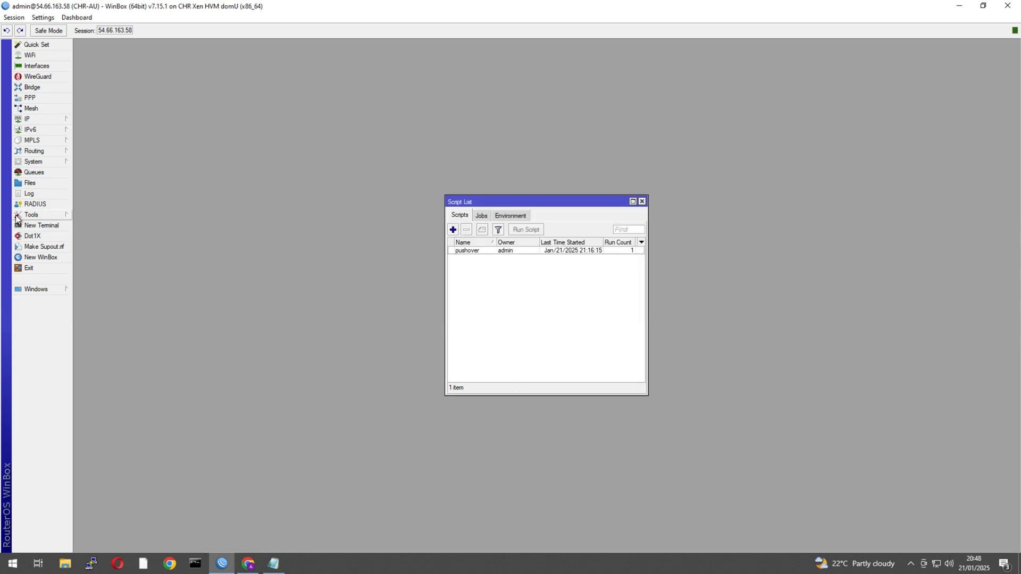
mouse_move(33, 235)
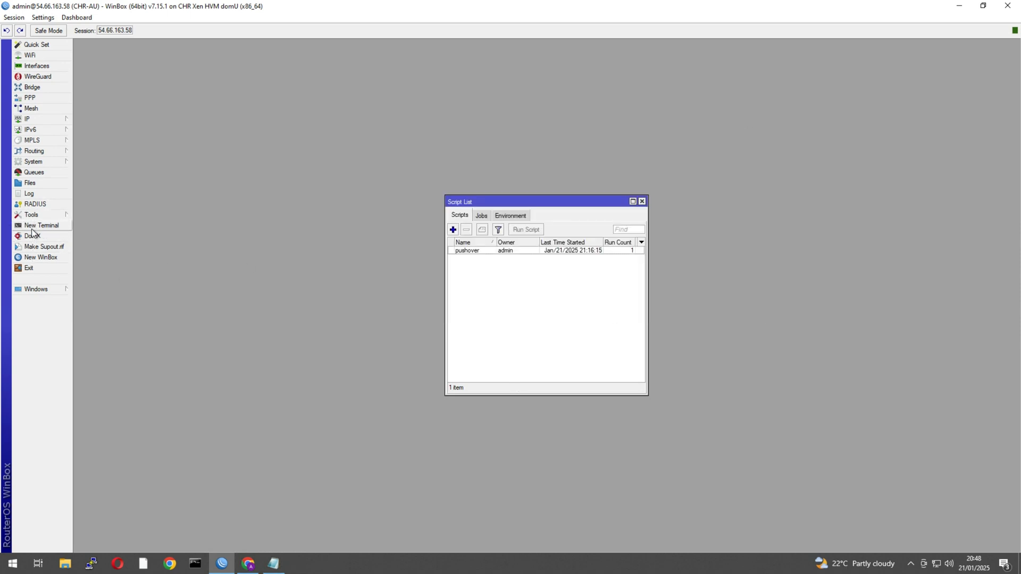
click(41, 224)
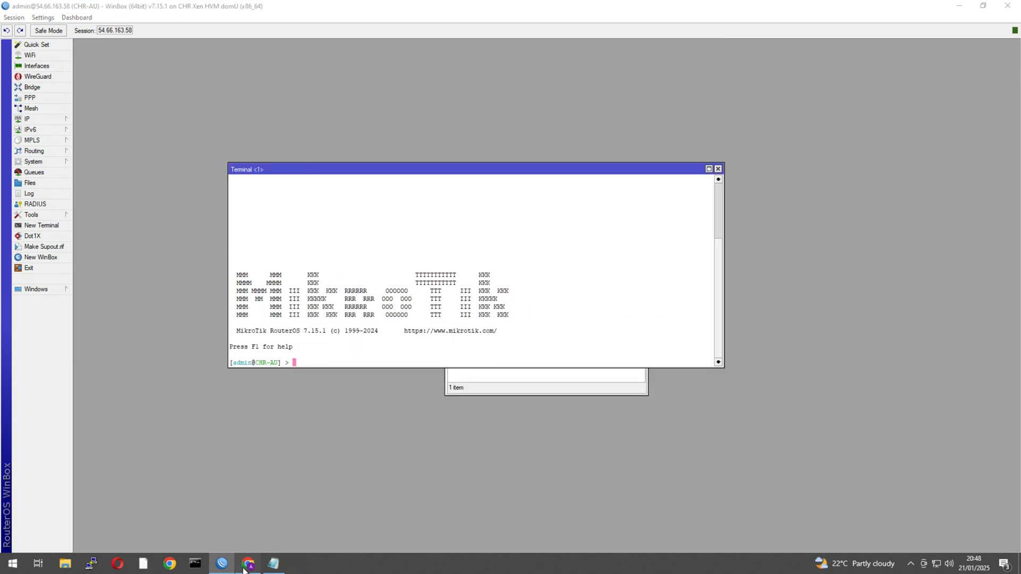
click(247, 563)
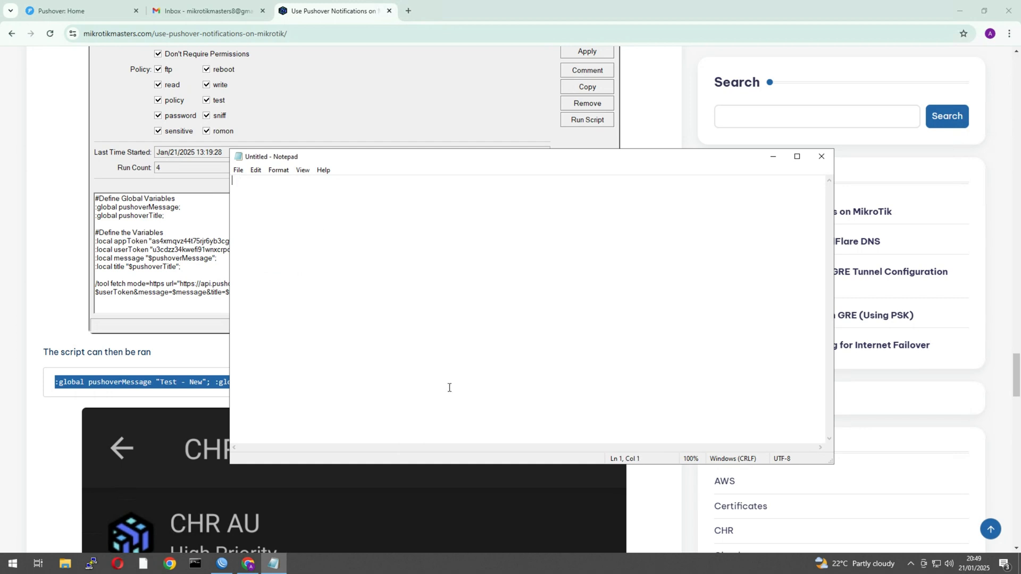
- Enter the one-line command setting pushoverMessage "Test - New", pushoverTitle "CHR AU" and running pushover
text(:global pushoverMessage "Test - New"; :global pushoverTitle "CHR AU"; sys script run pushover)
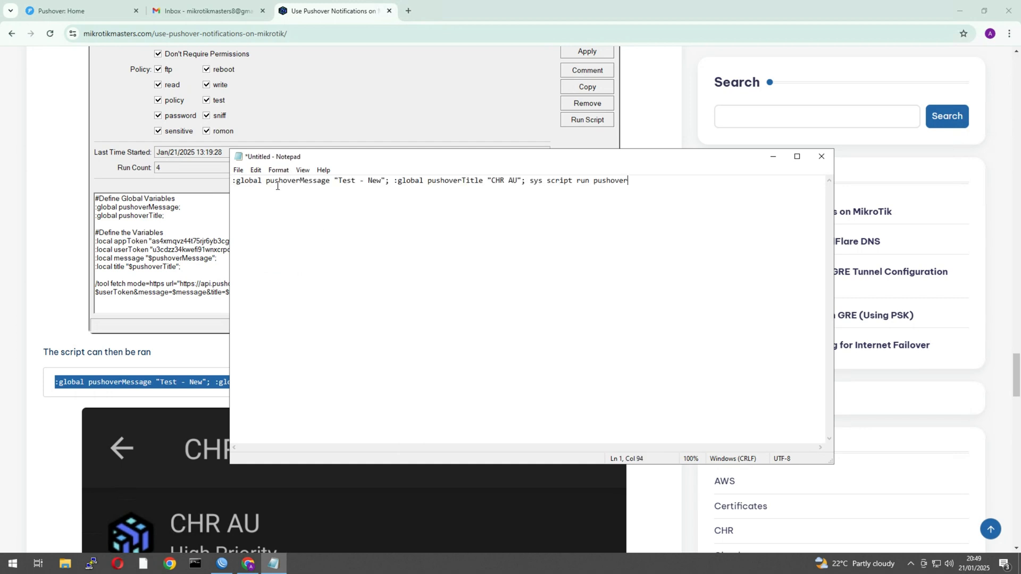
click(267, 181)
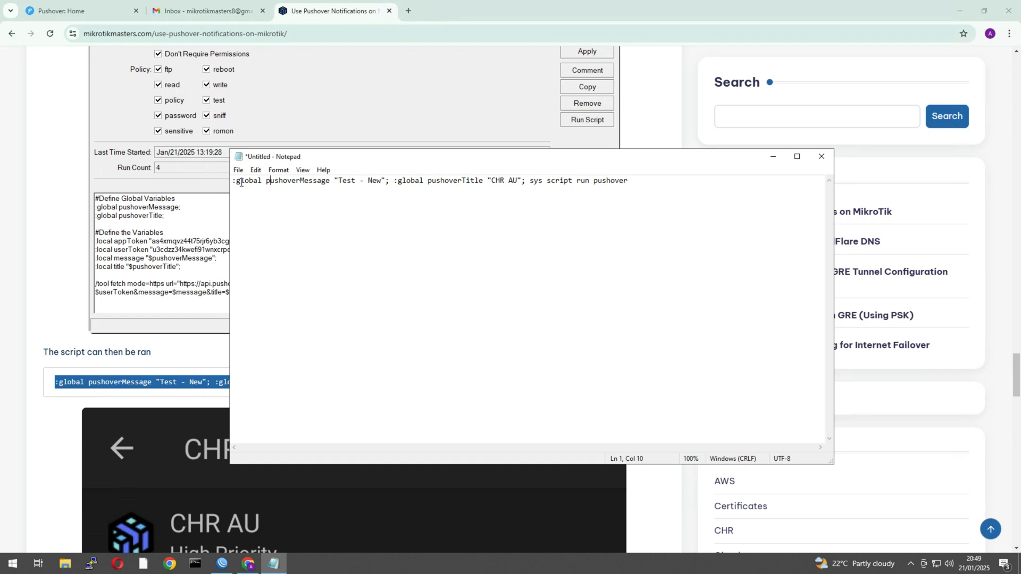
double_click(302, 180)
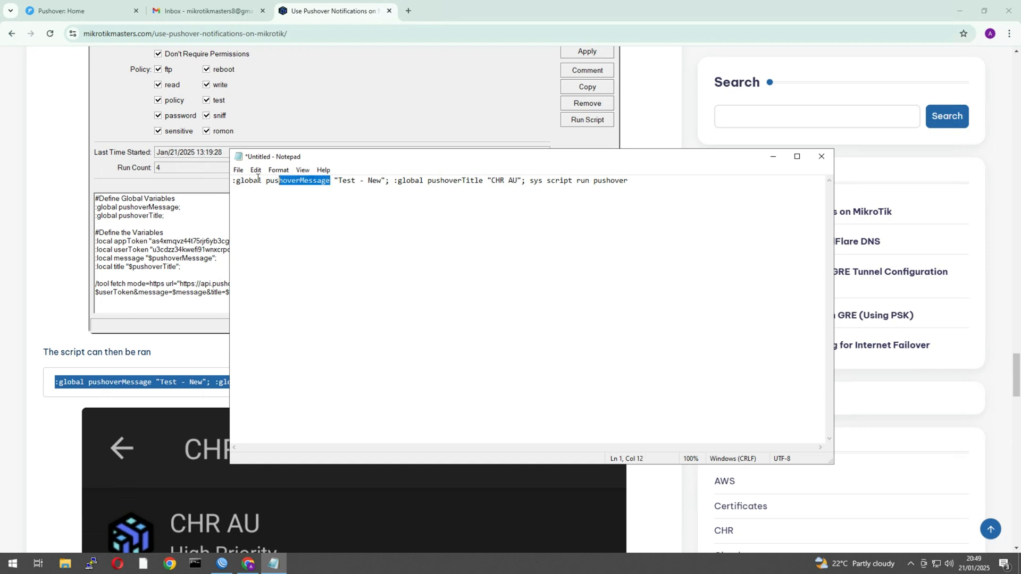
double_click(345, 181)
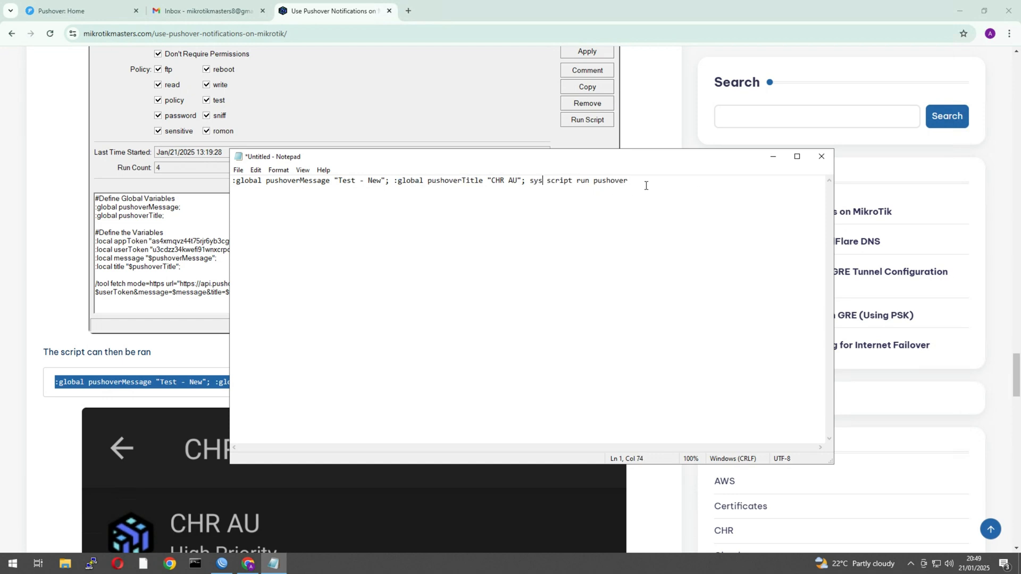
right_click(429, 180)
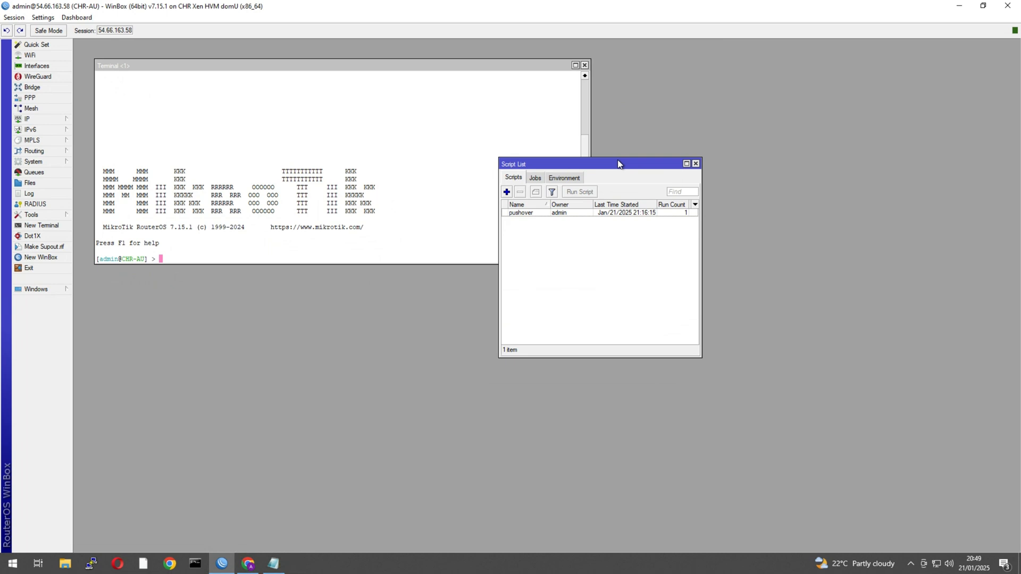
mouse_move(181, 254)
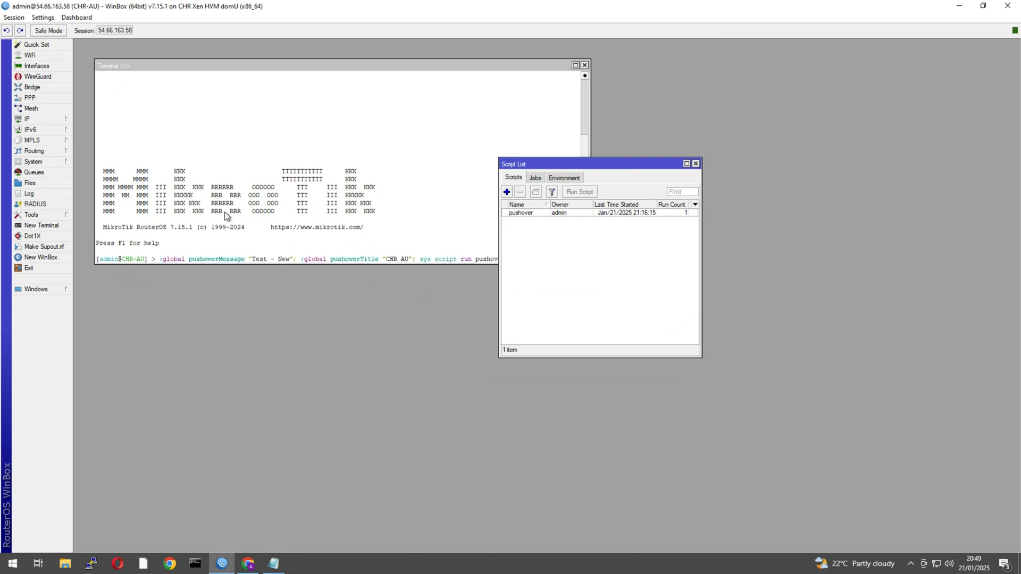
- Check the pushover script, run the pasted command, and view the CHR AU "Test - New" notification
double_click(520, 212)
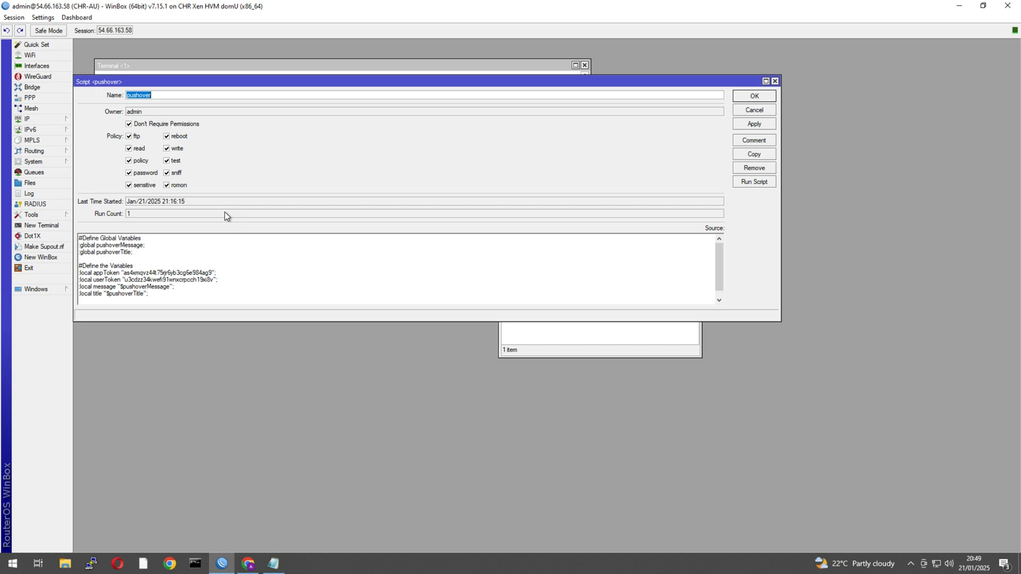
mouse_move(262, 139)
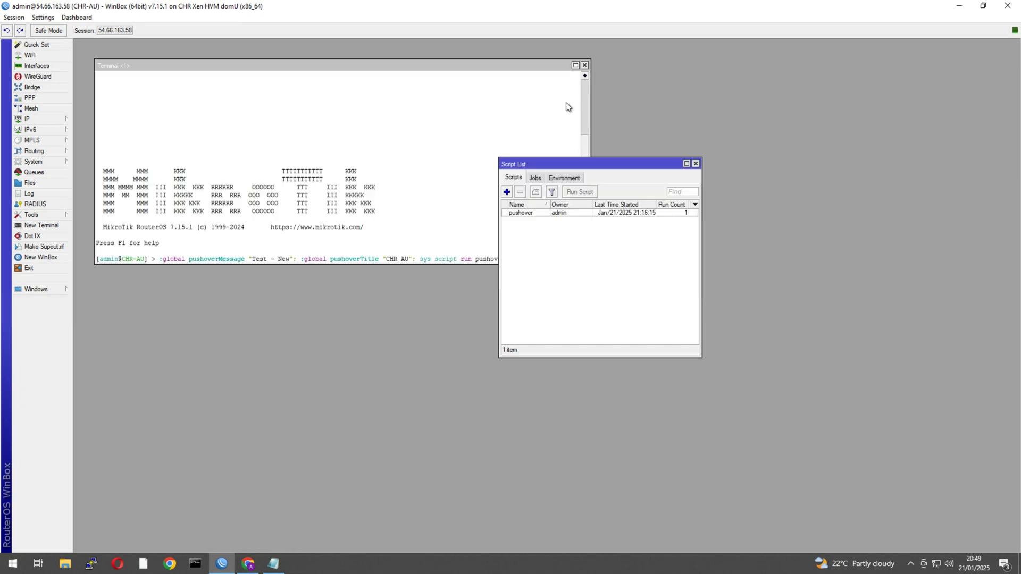
click(326, 259)
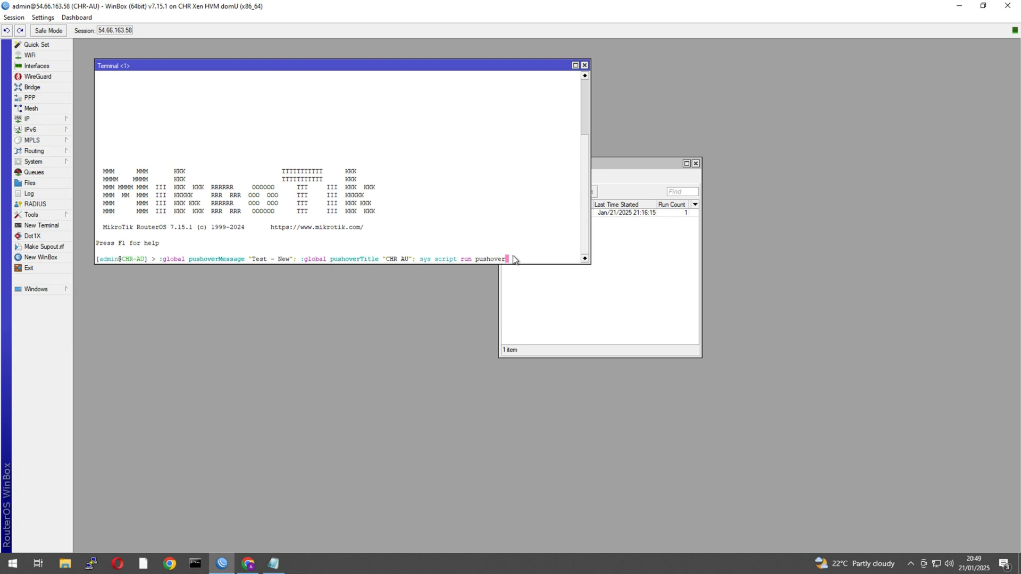
mouse_move(516, 258)
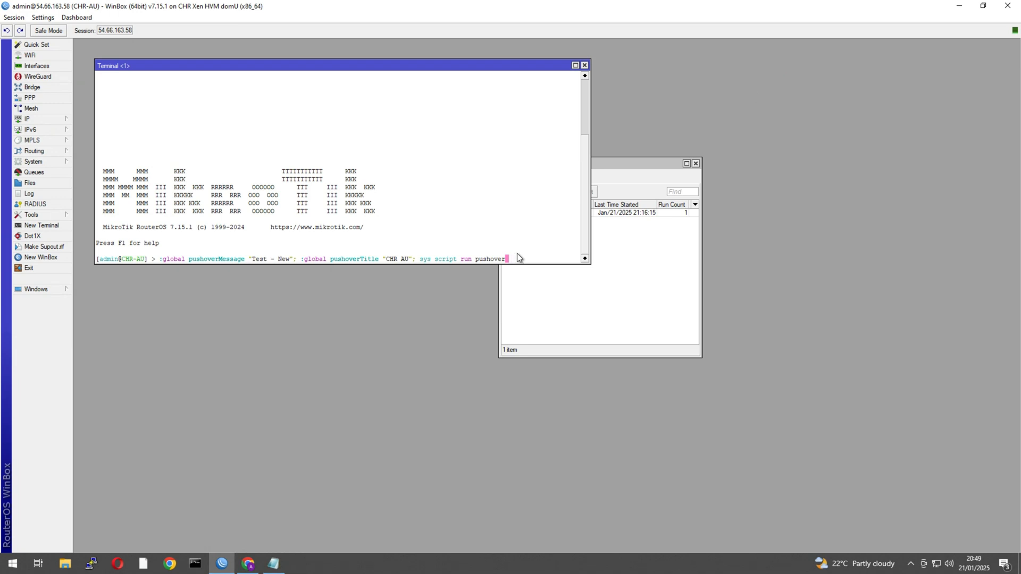
mouse_move(475, 263)
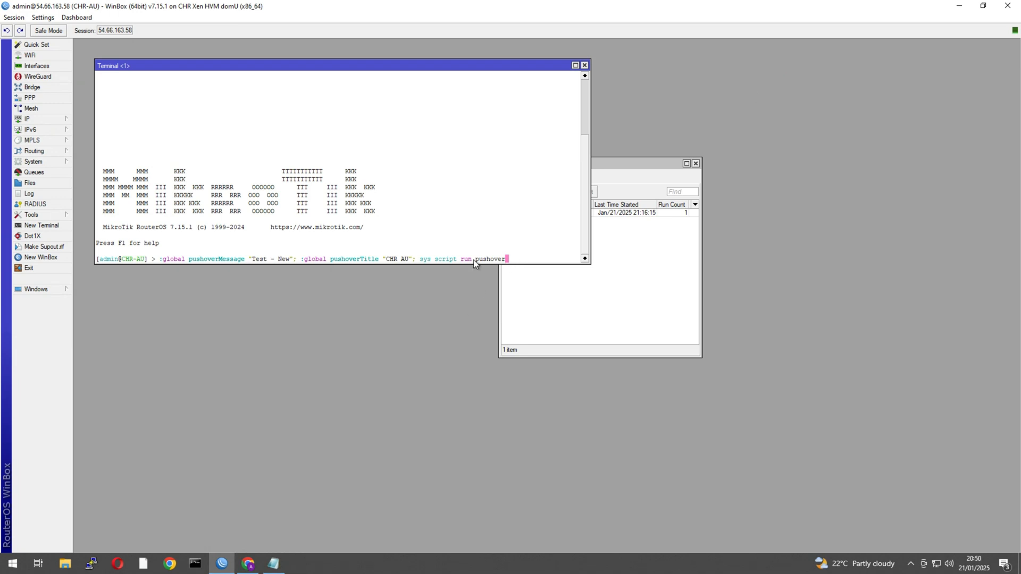
key(Return)
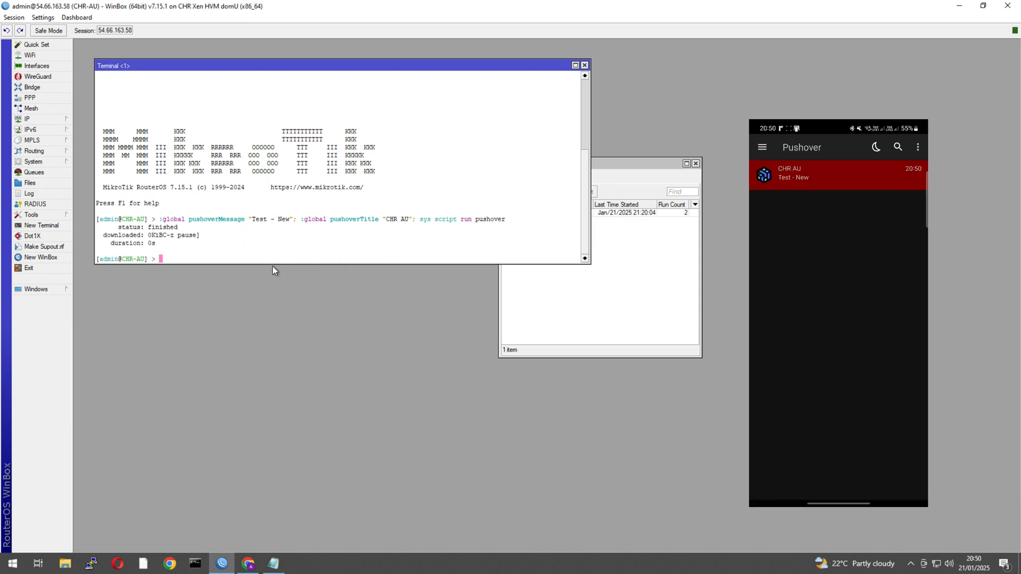
click(838, 173)
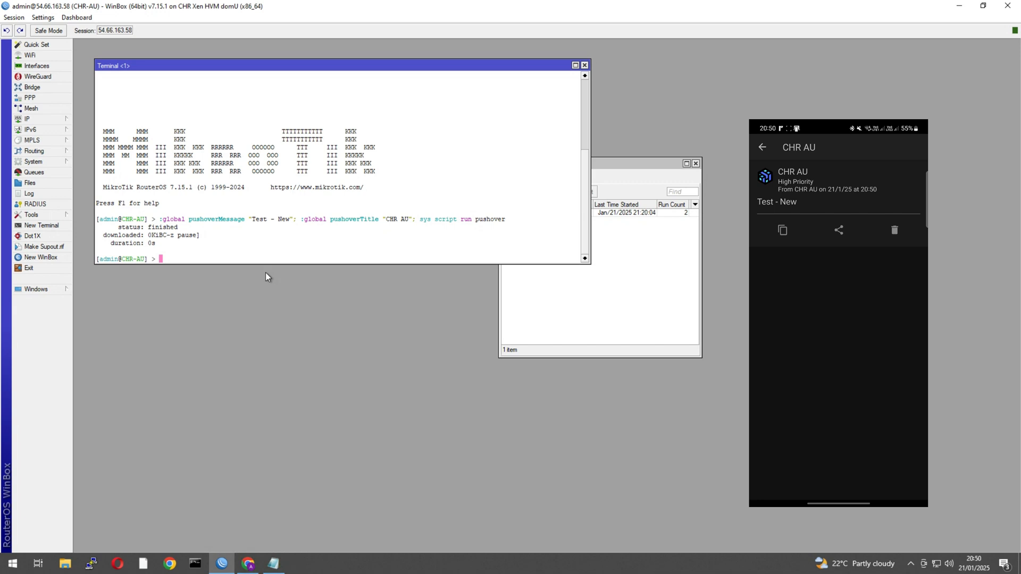
mouse_move(204, 313)
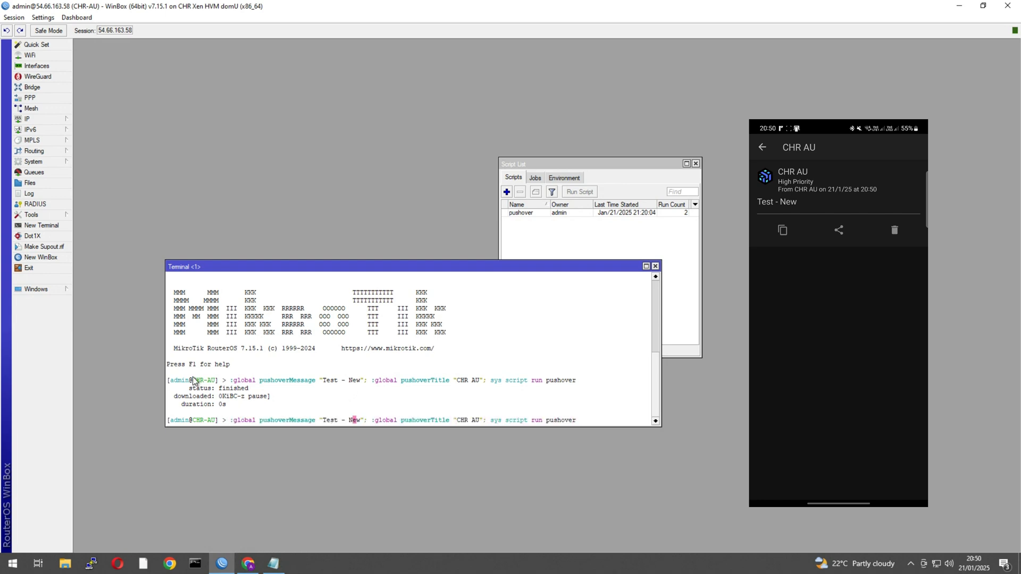
- Recall the command and rerun it with the message changed to "Test - New2"
text(2)
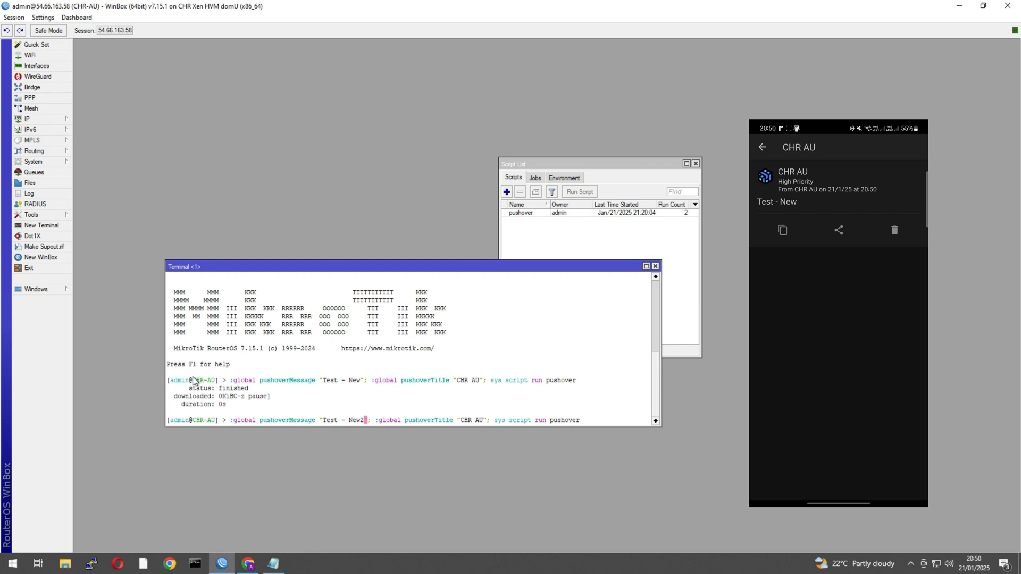
key(Return)
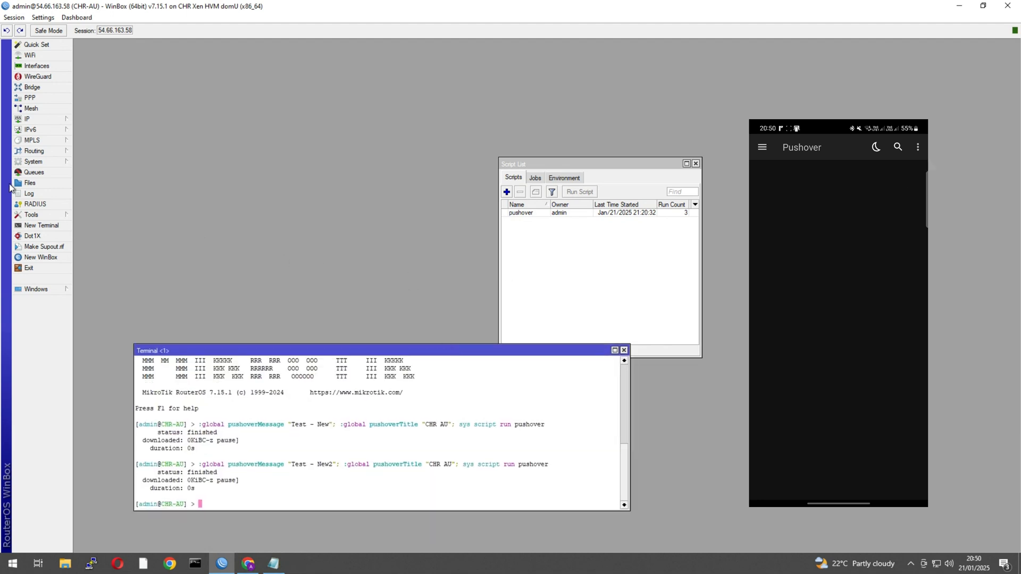
mouse_move(29, 184)
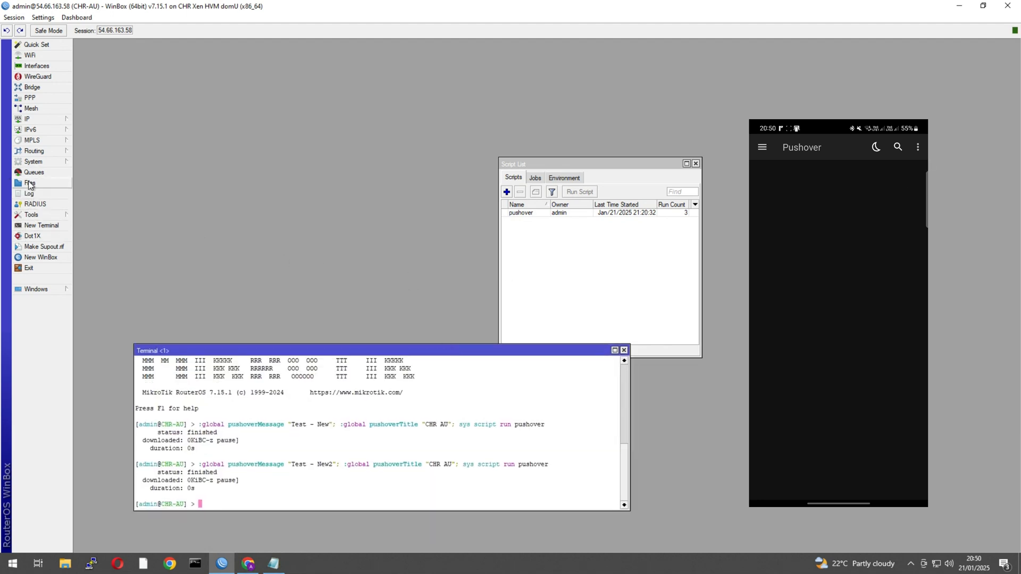
mouse_move(32, 215)
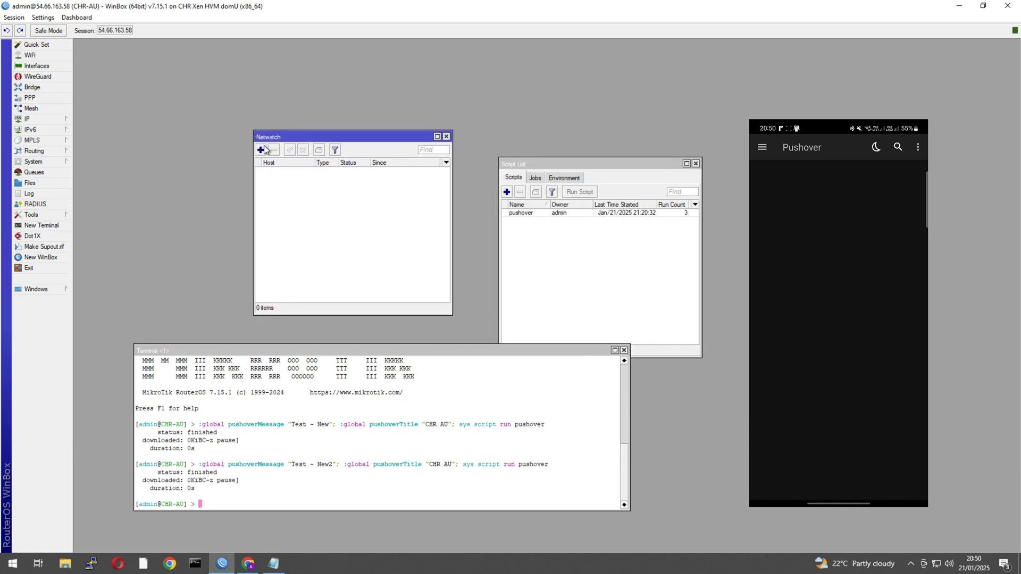
- Start a new Netwatch host and review the IPsec policies and IP address list
click(260, 150)
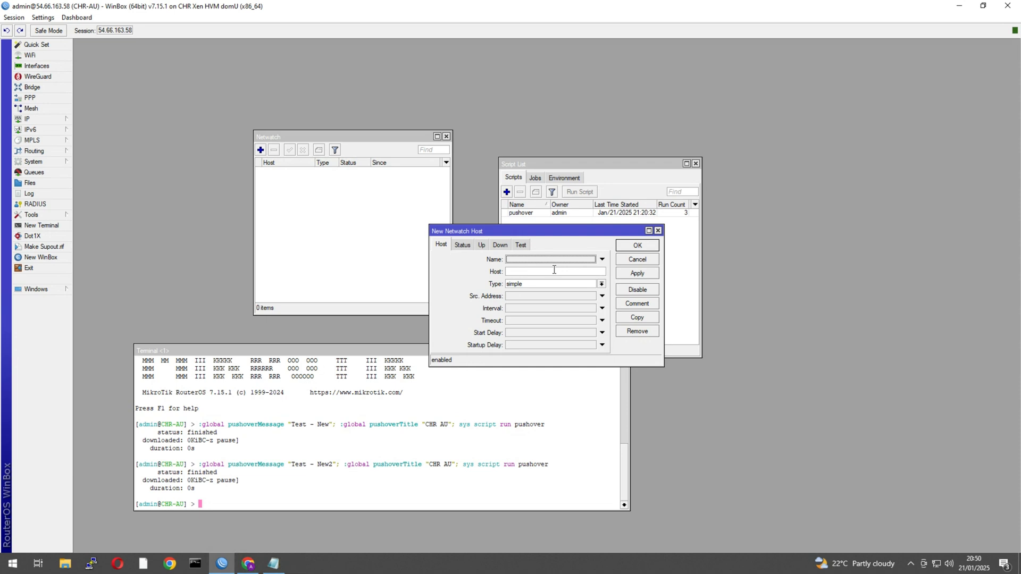
mouse_move(418, 217)
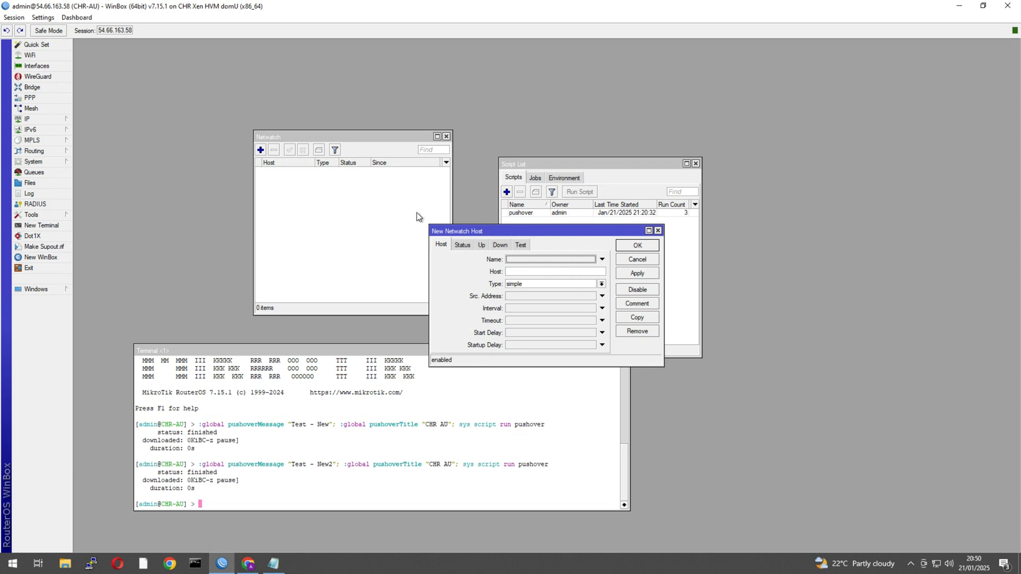
mouse_move(27, 119)
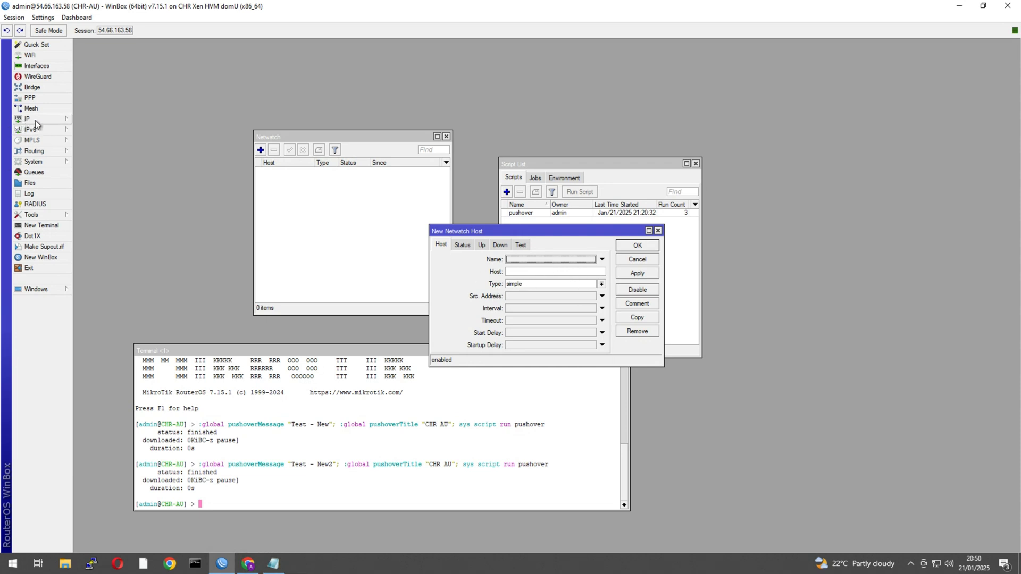
click(26, 119)
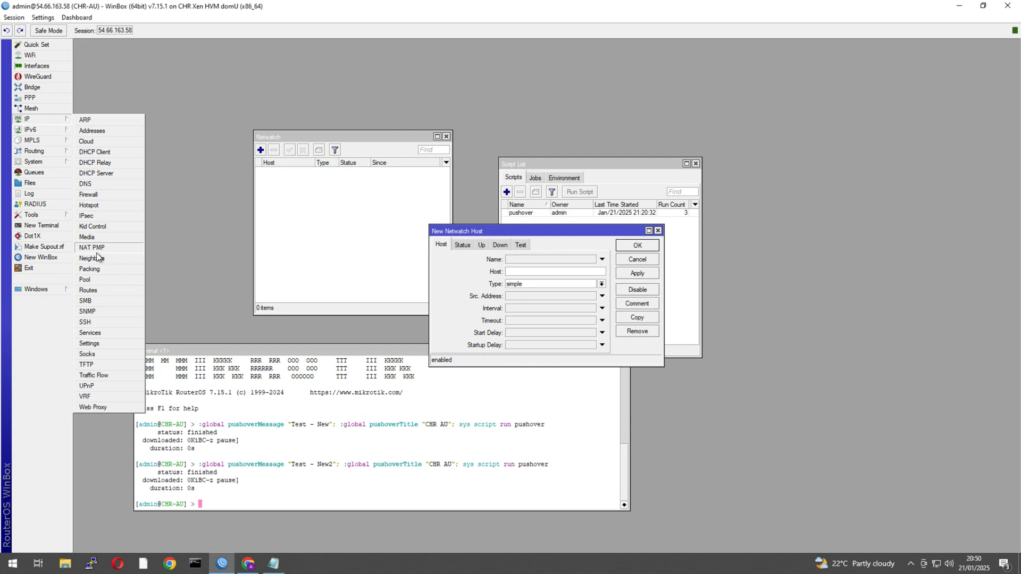
click(87, 215)
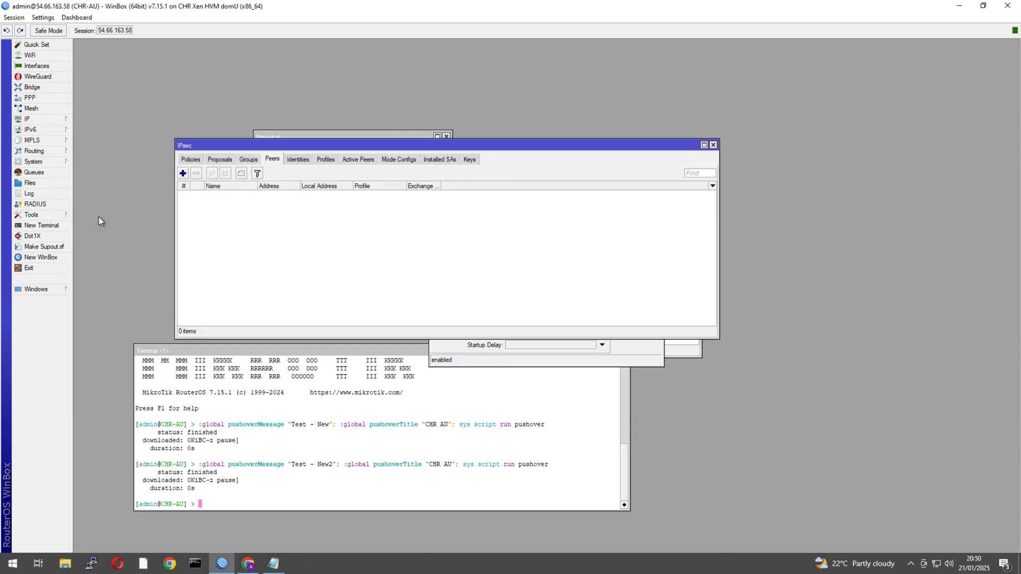
click(191, 159)
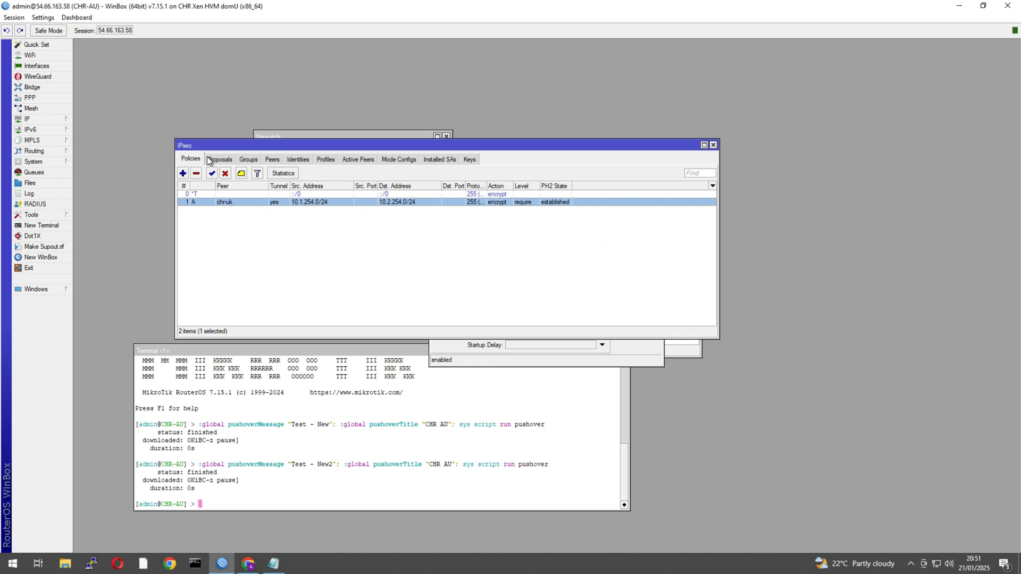
click(26, 119)
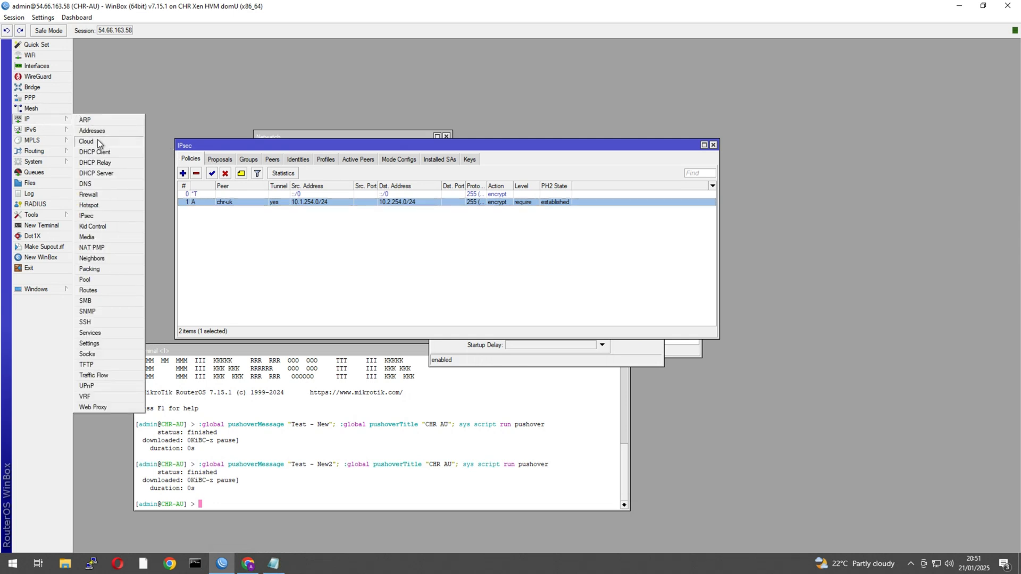
click(92, 131)
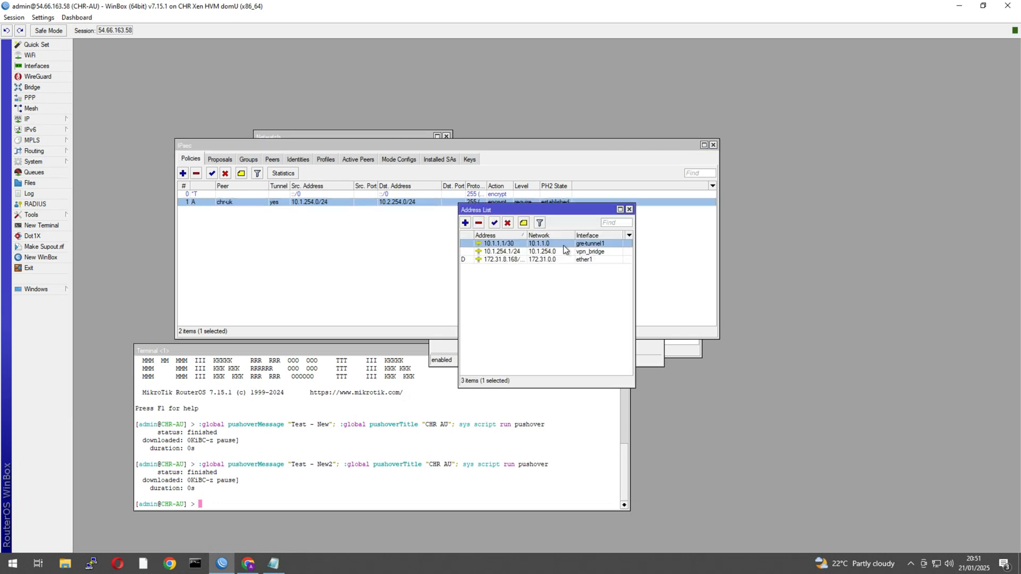
mouse_move(507, 250)
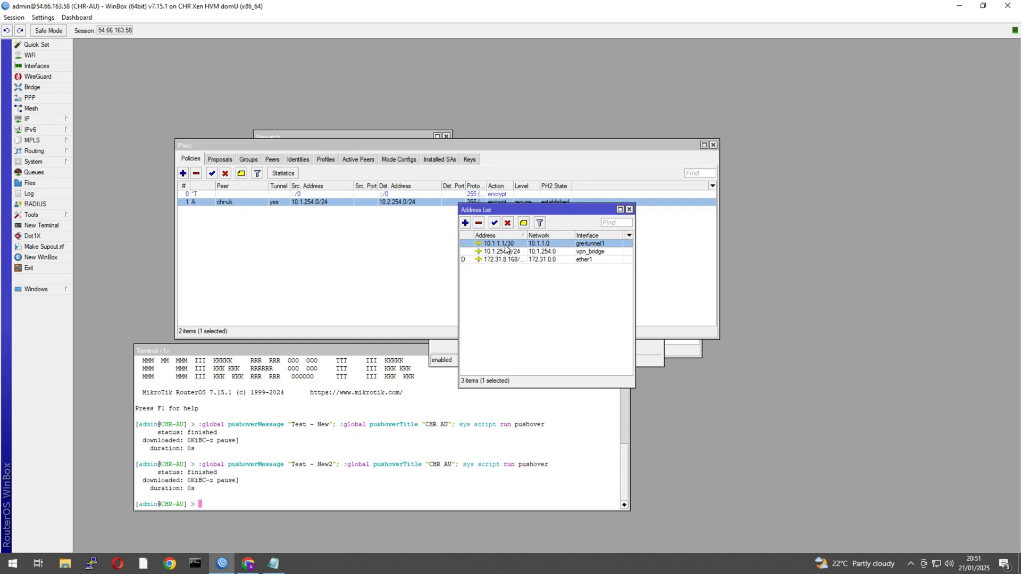
- Ping the tunnel peers, confirming 10.1.1.12 times out while 10.1.1.2 replies
text(ping 10.1.1.12)
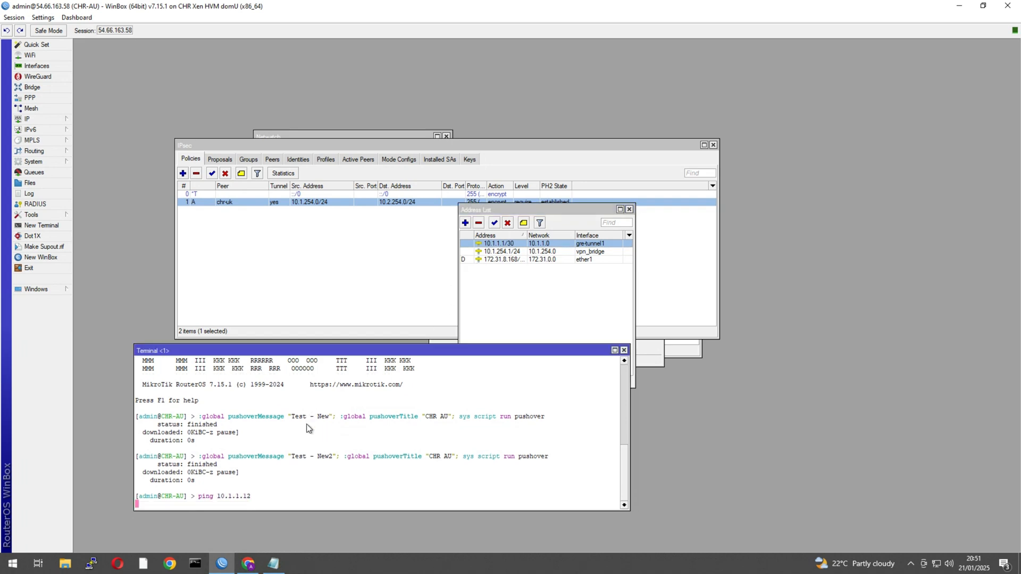
key(Return)
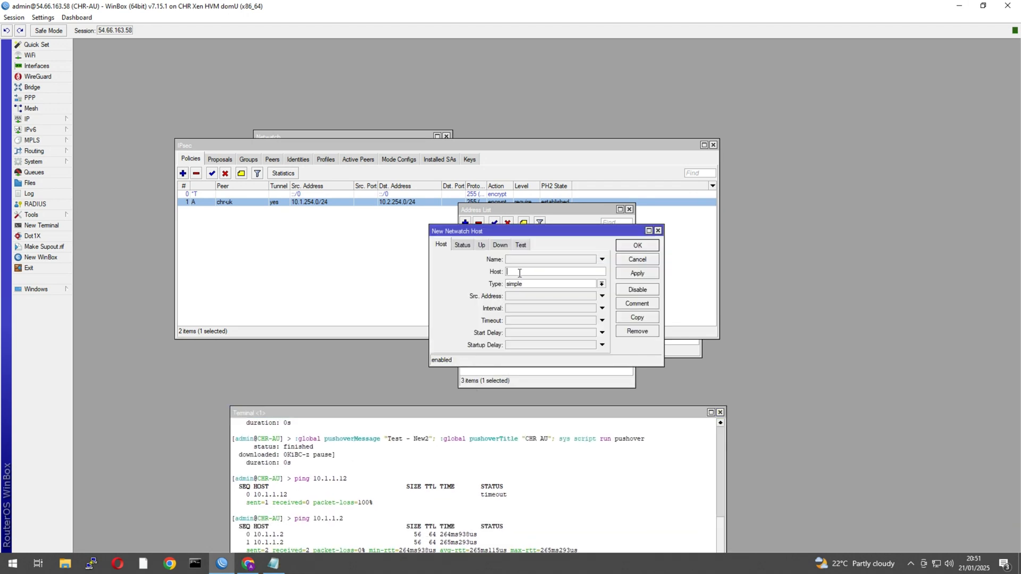
- Fill the Netwatch host as ipsec-check monitoring 10.1.1.2 at a 00:00:05 interval and apply it
text(10.1.1.1)
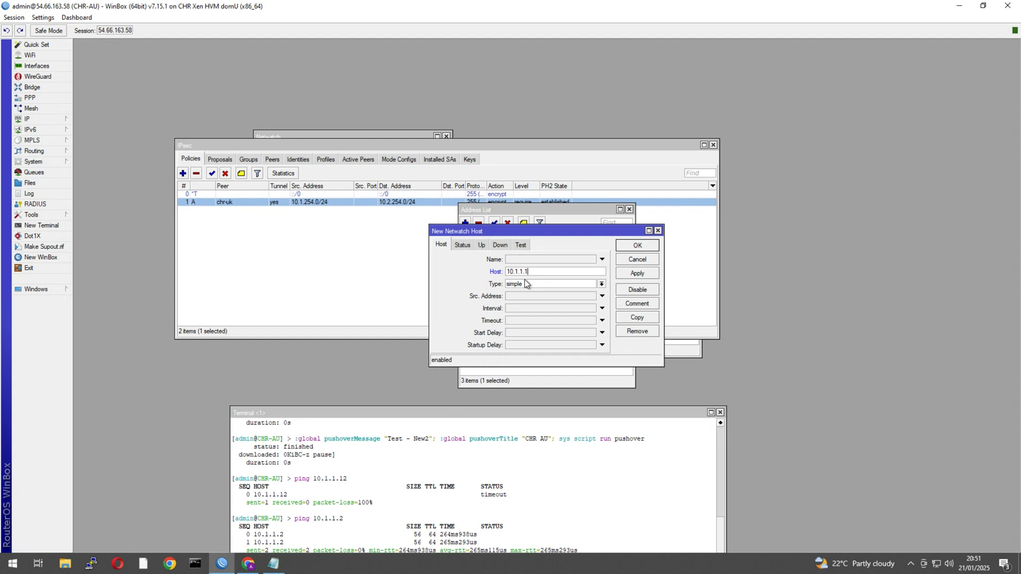
text(2)
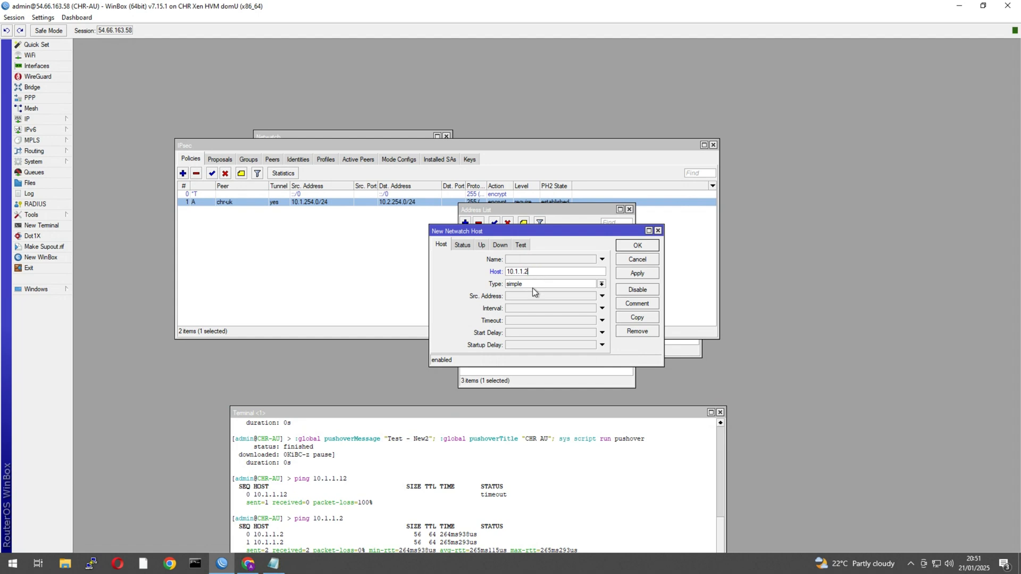
mouse_move(524, 261)
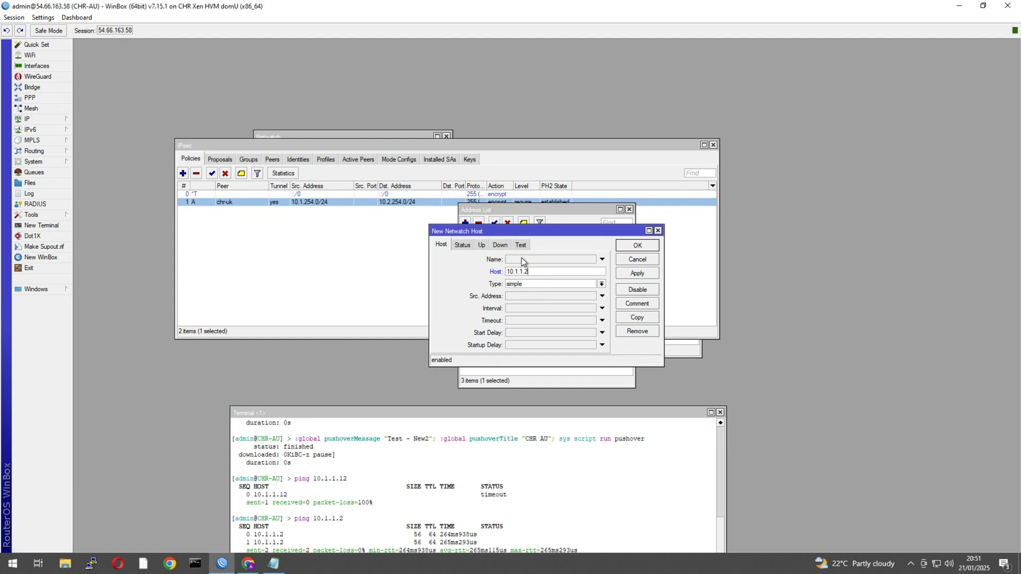
text(pu)
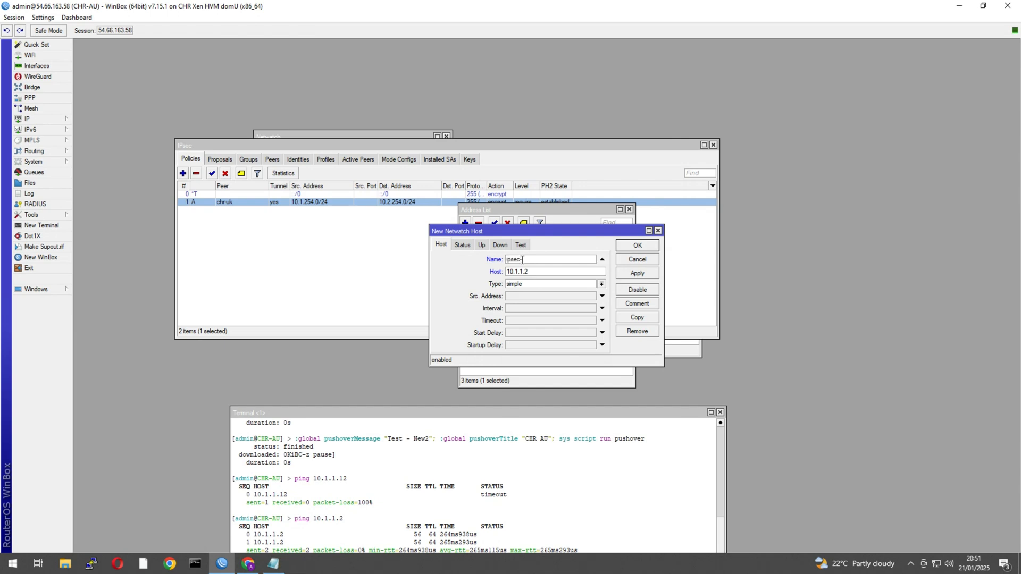
text(check)
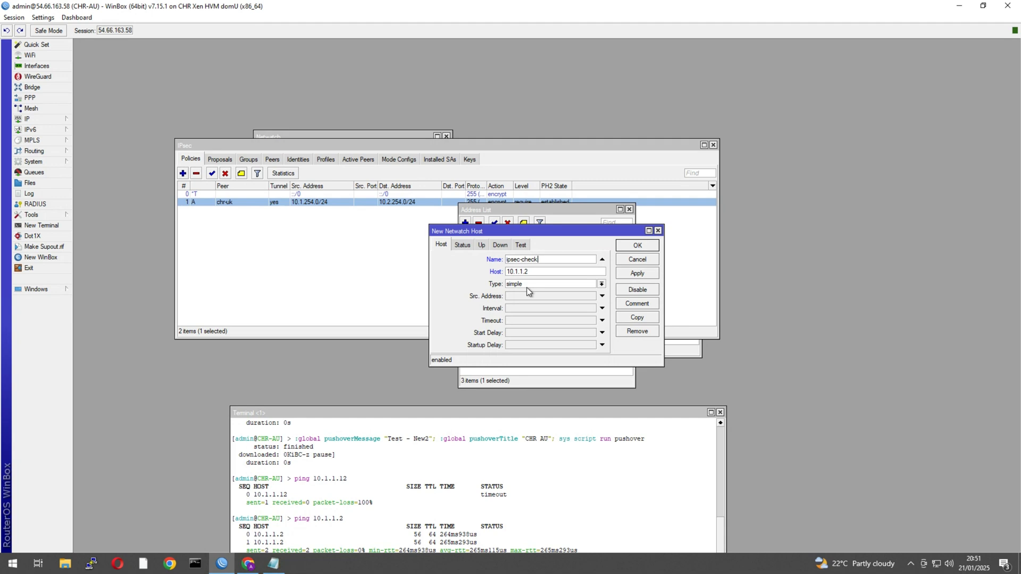
mouse_move(507, 323)
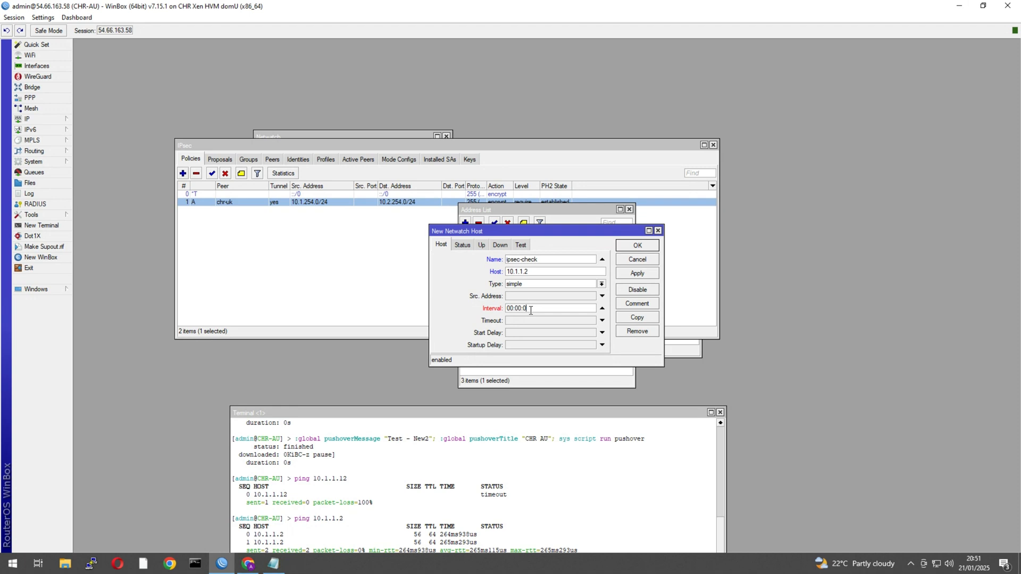
text(5)
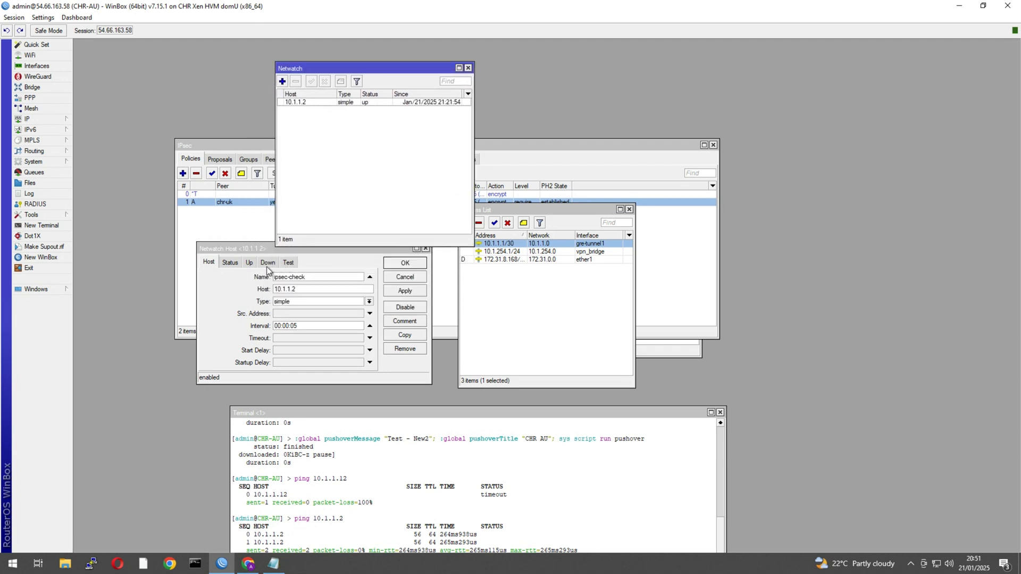
- Fill the On Up script with the pushover command, message IPSEC to CHR UK DOWN and title CHR AU::IPSEC DOWN
click(249, 261)
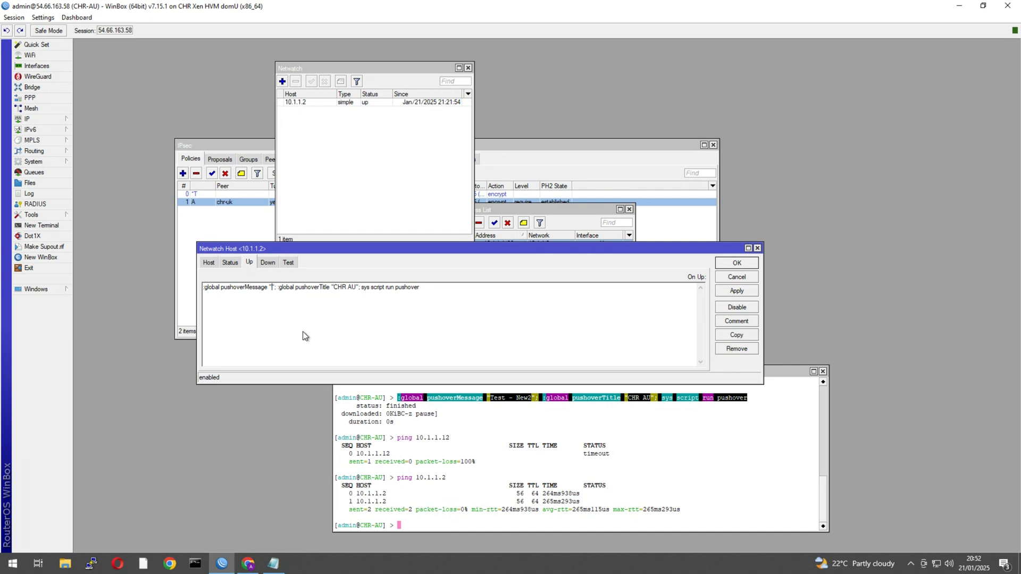
text(IPSEC to CHR UK DOWN)
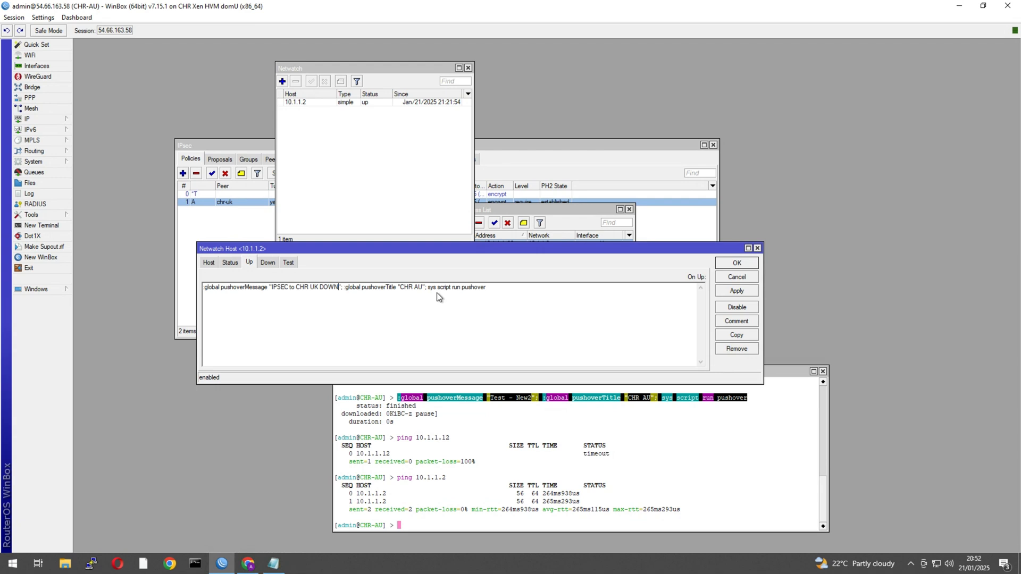
mouse_move(404, 288)
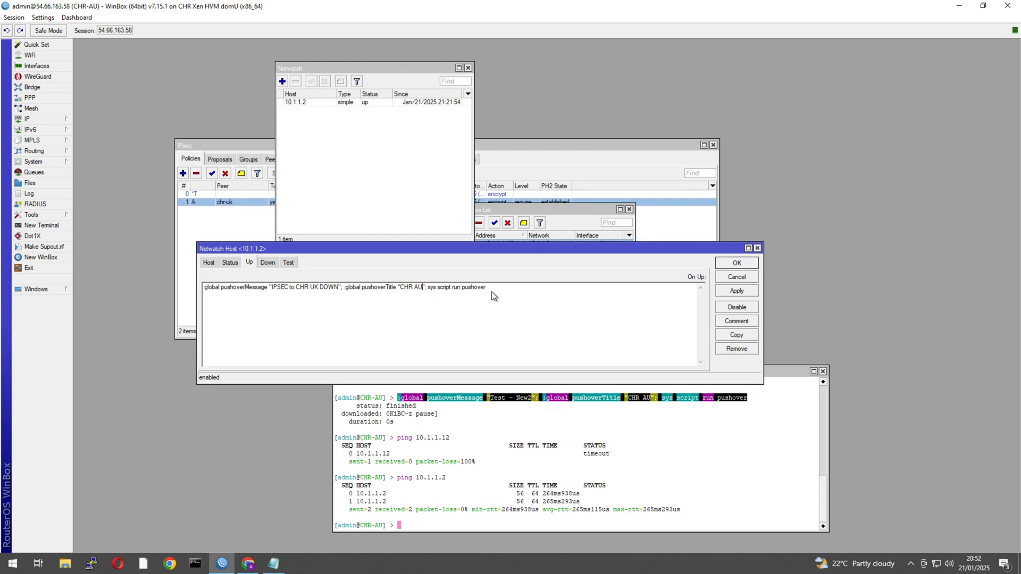
triple_click(342, 287)
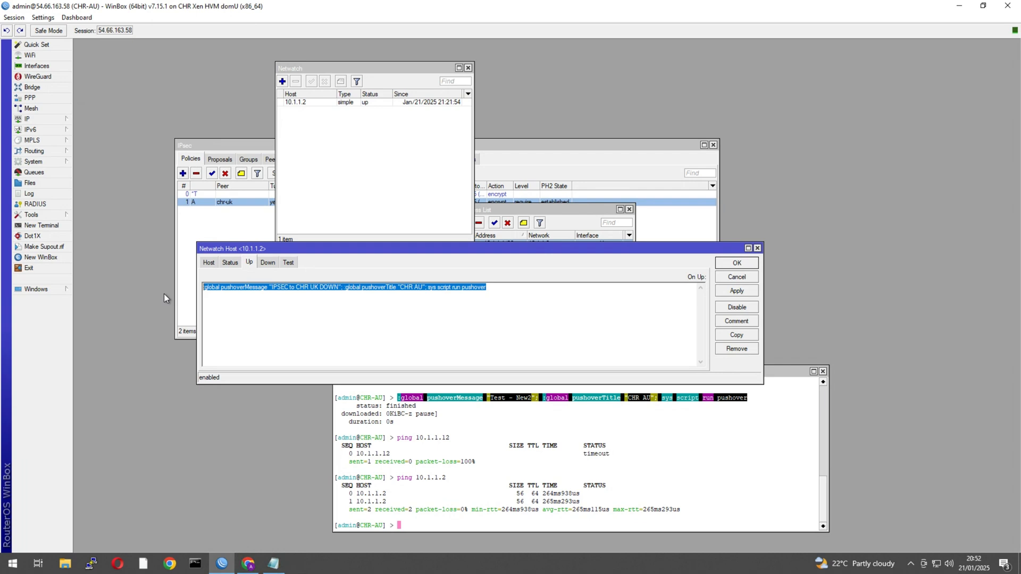
click(423, 287)
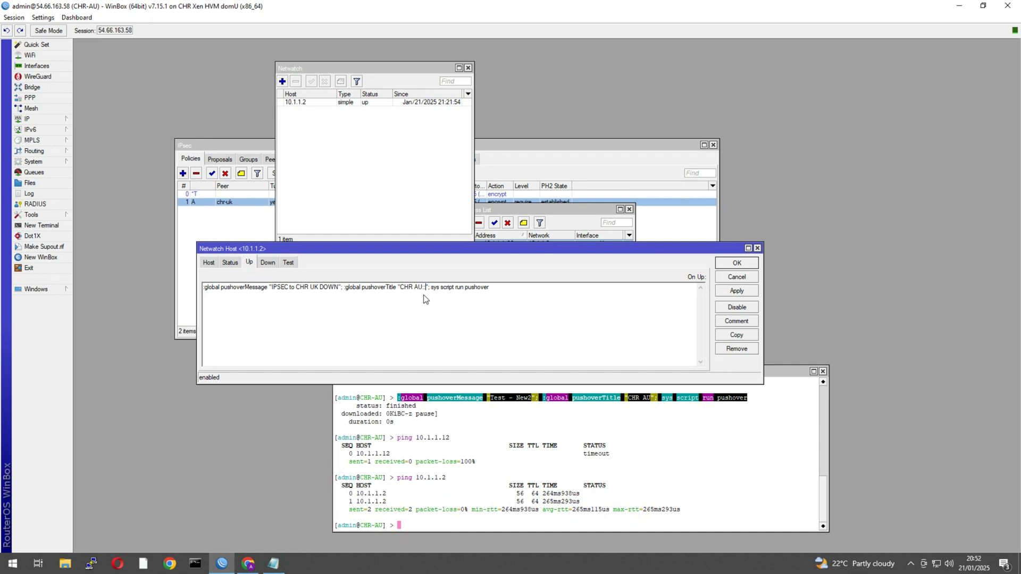
text(:IPSEC DON)
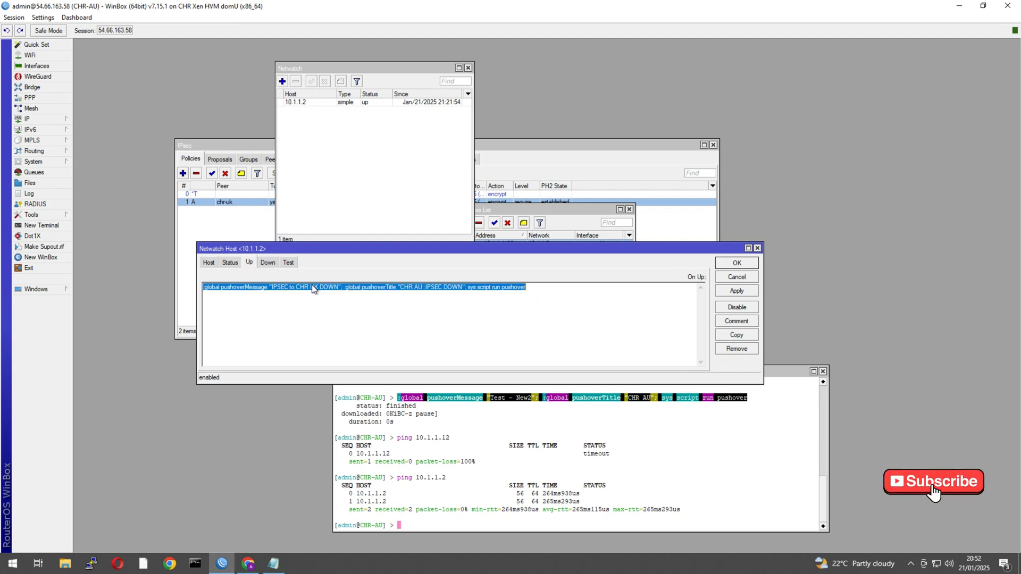
- Paste the DOWN script into On Down, change the Up script's message and title to UP, and save the host
click(267, 261)
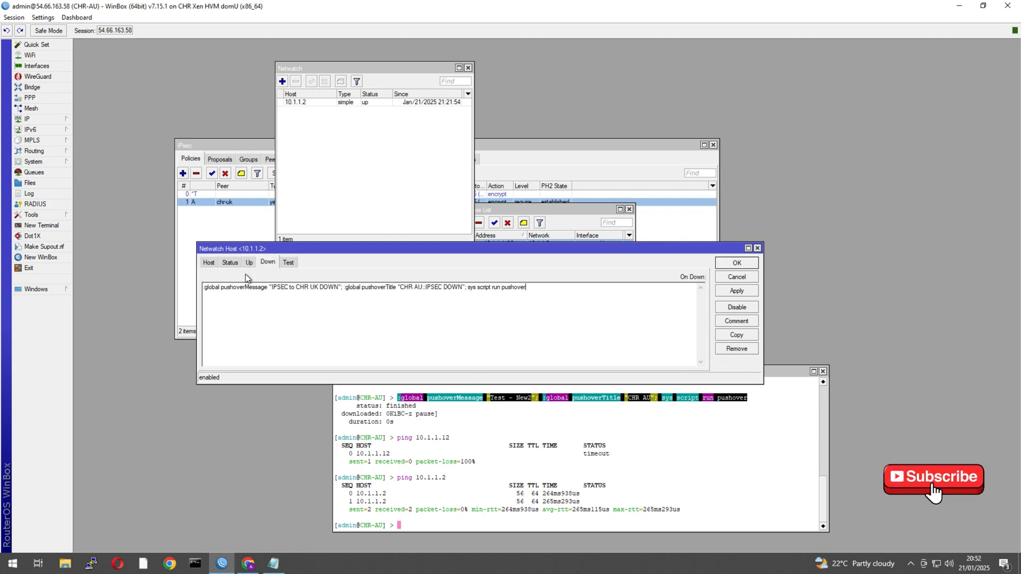
click(249, 262)
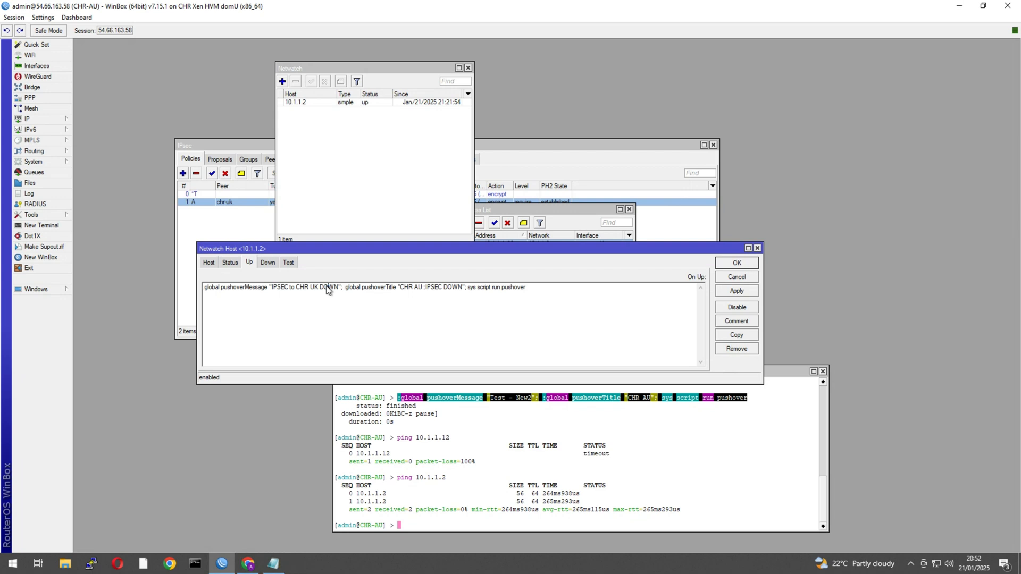
double_click(330, 287)
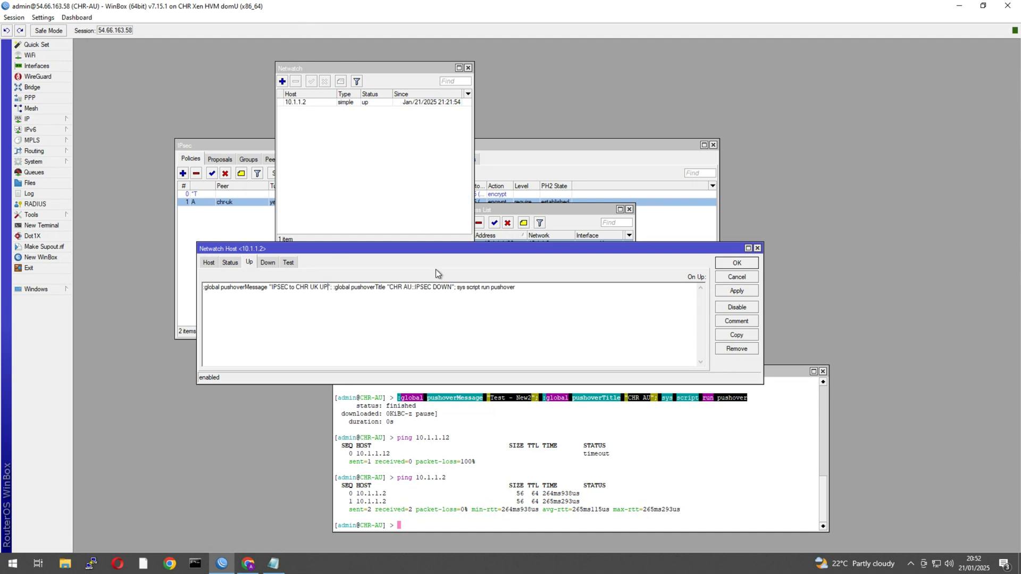
double_click(441, 287)
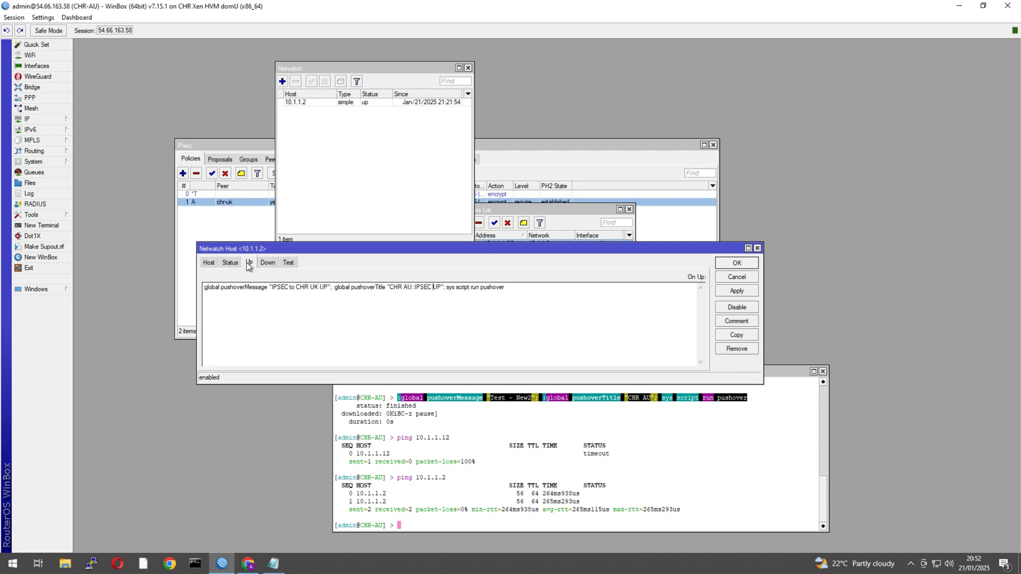
click(267, 262)
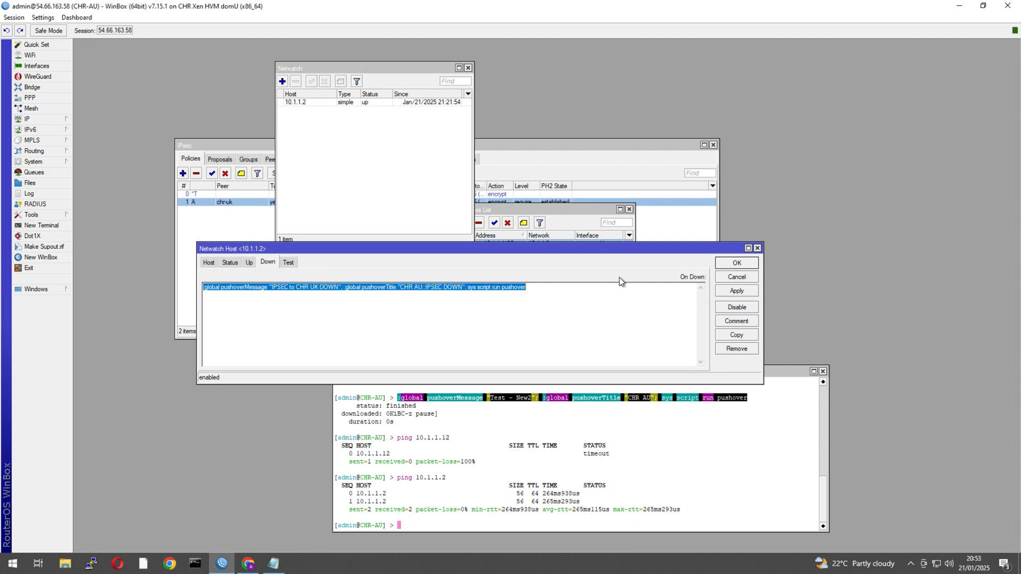
click(735, 263)
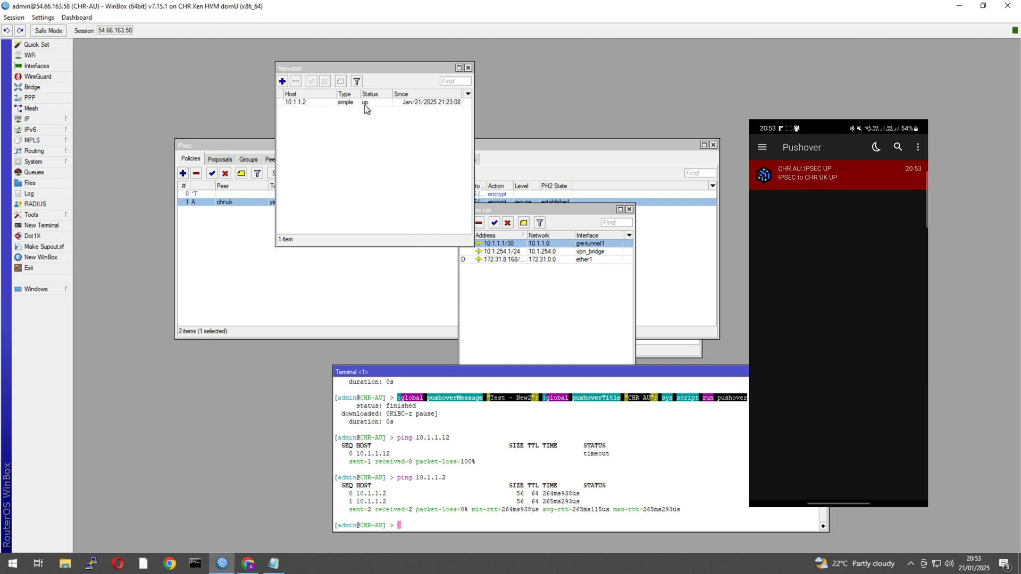
mouse_move(378, 127)
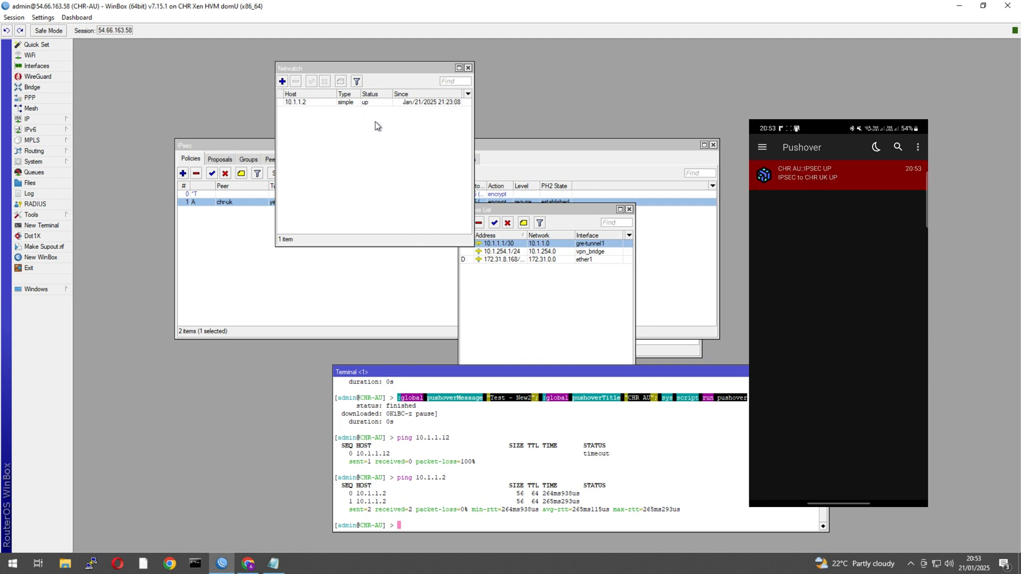
mouse_move(383, 138)
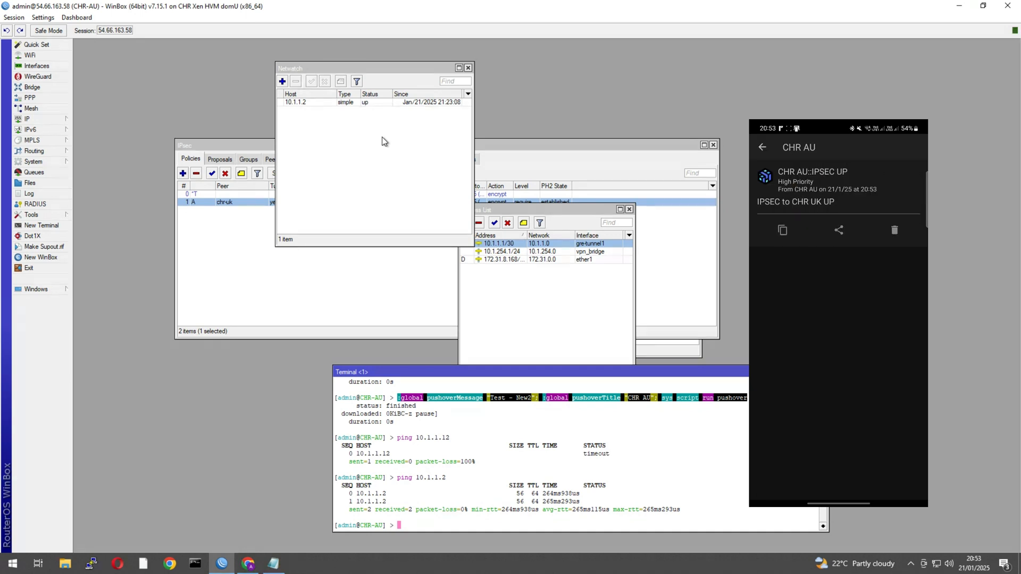
- Return from the CHR AU::IPSEC UP alert to the phone's notification list
click(762, 146)
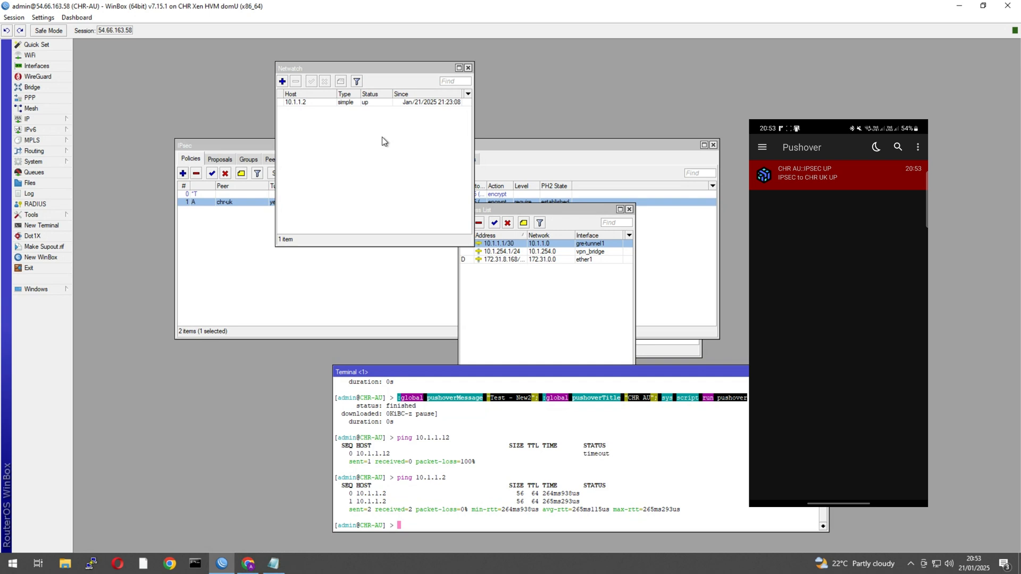
mouse_move(299, 105)
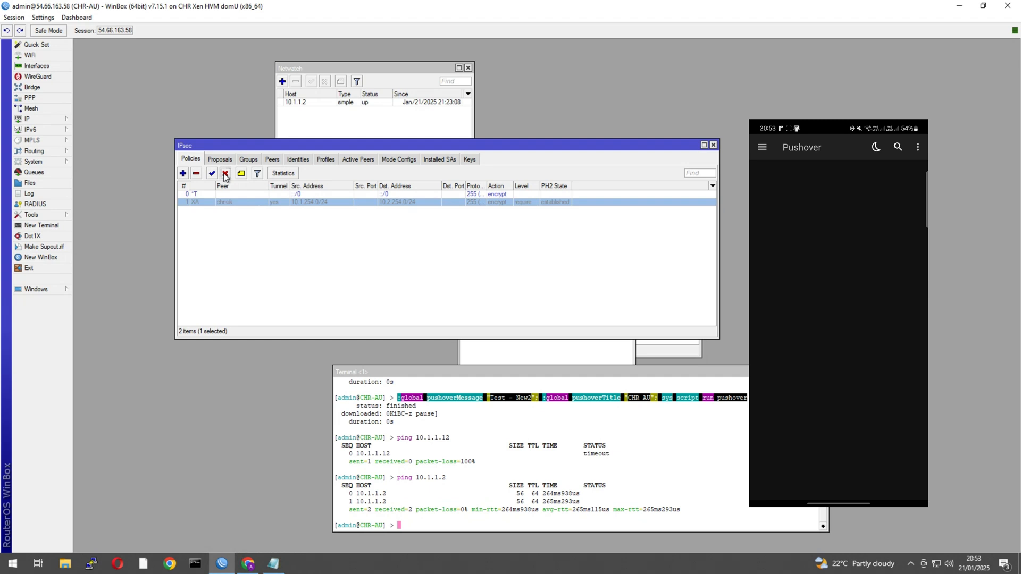
- Disable the chr-uk IPsec policy twice, triggering the CHR AU::IPSEC DOWN alert on the phone
click(225, 174)
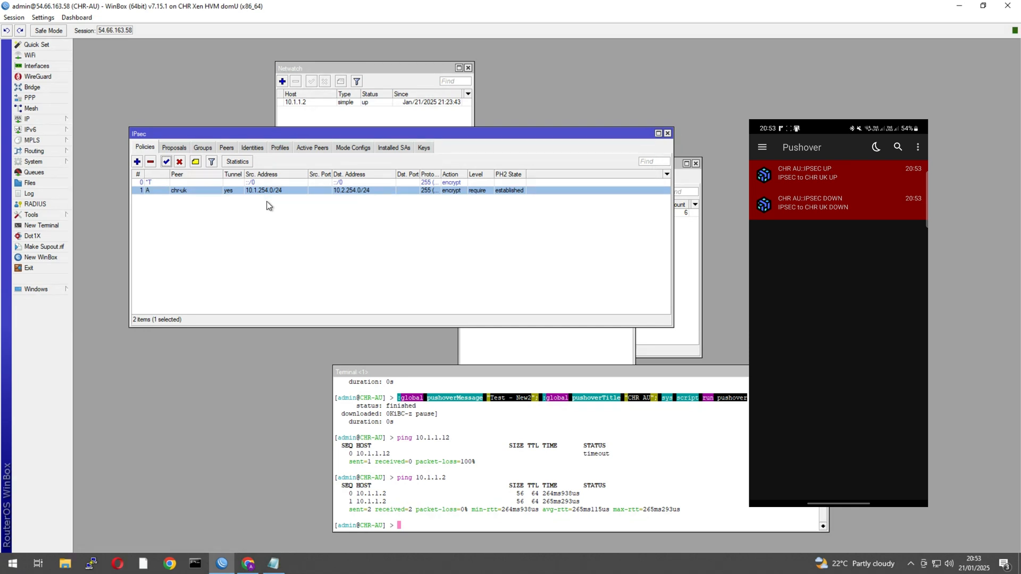
click(180, 161)
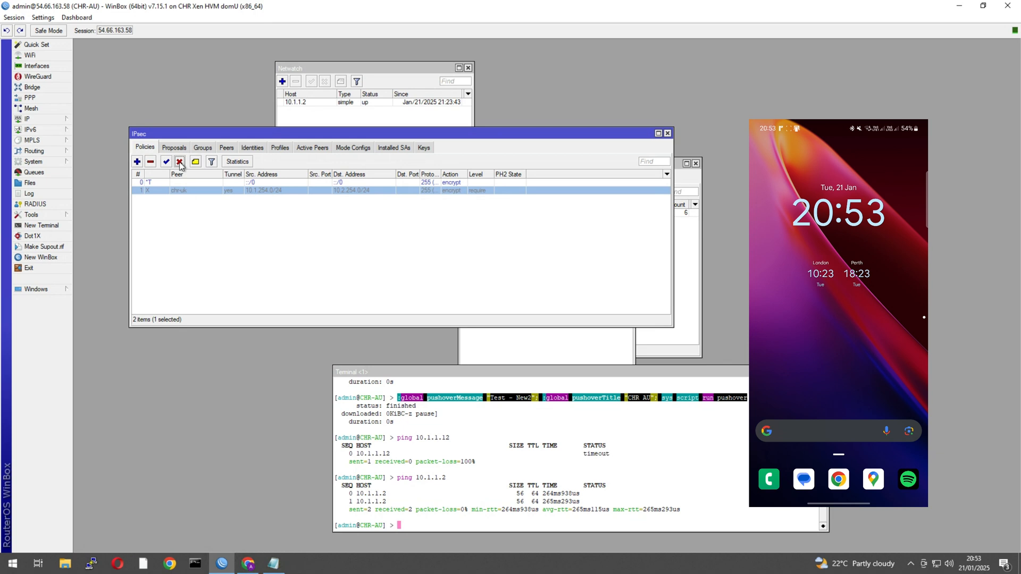
mouse_move(180, 161)
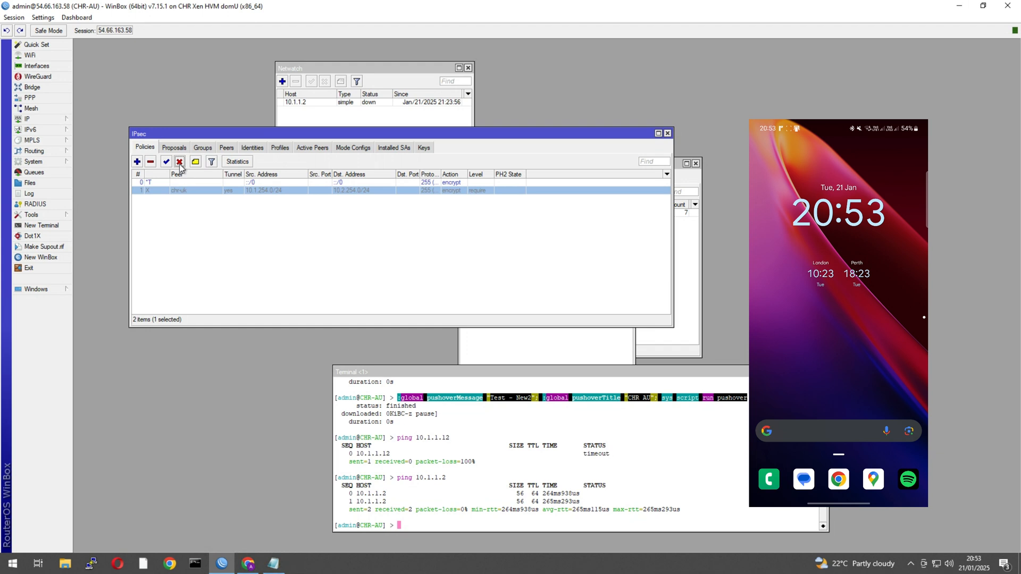
mouse_move(180, 162)
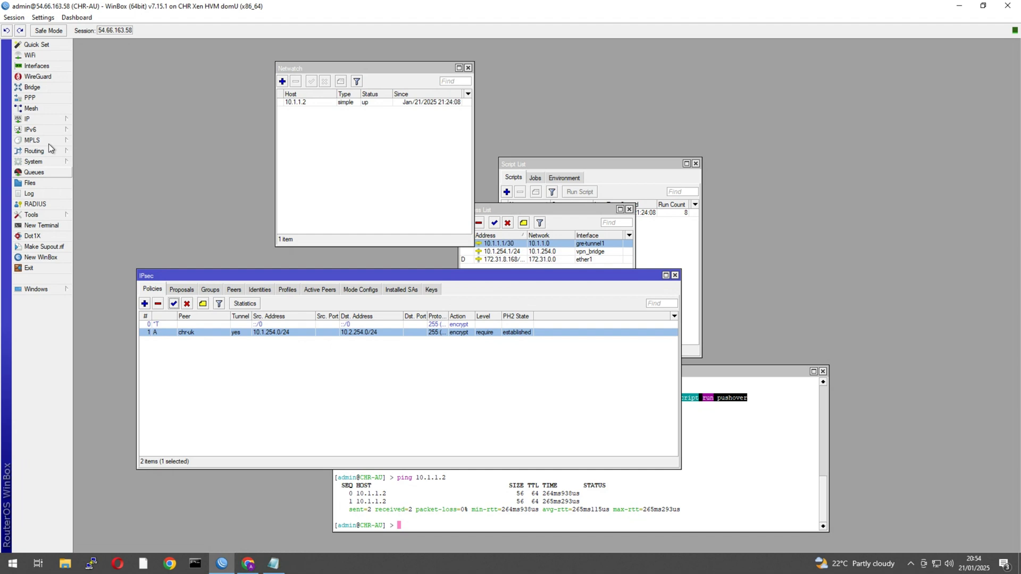
mouse_move(80, 227)
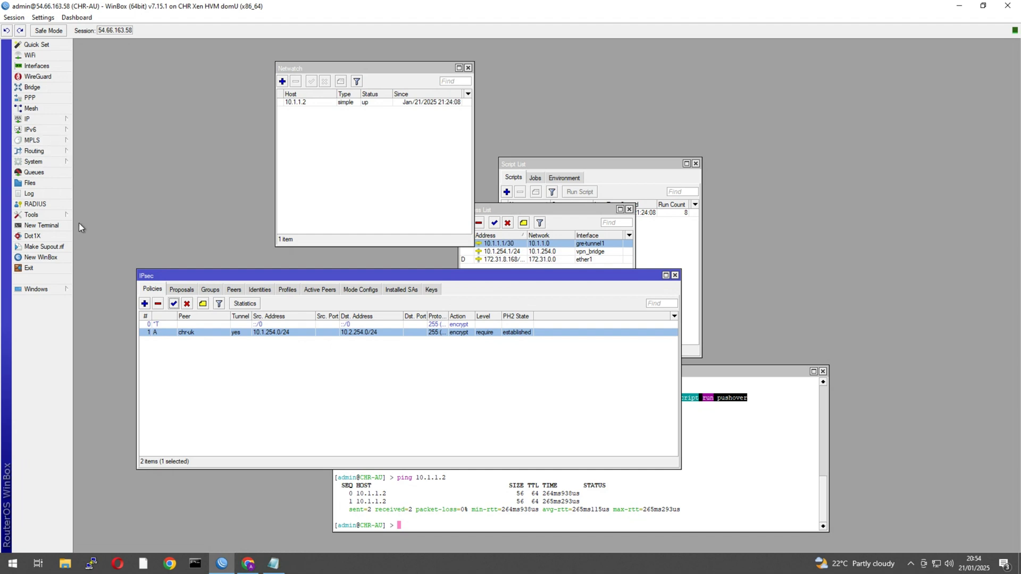
mouse_move(87, 243)
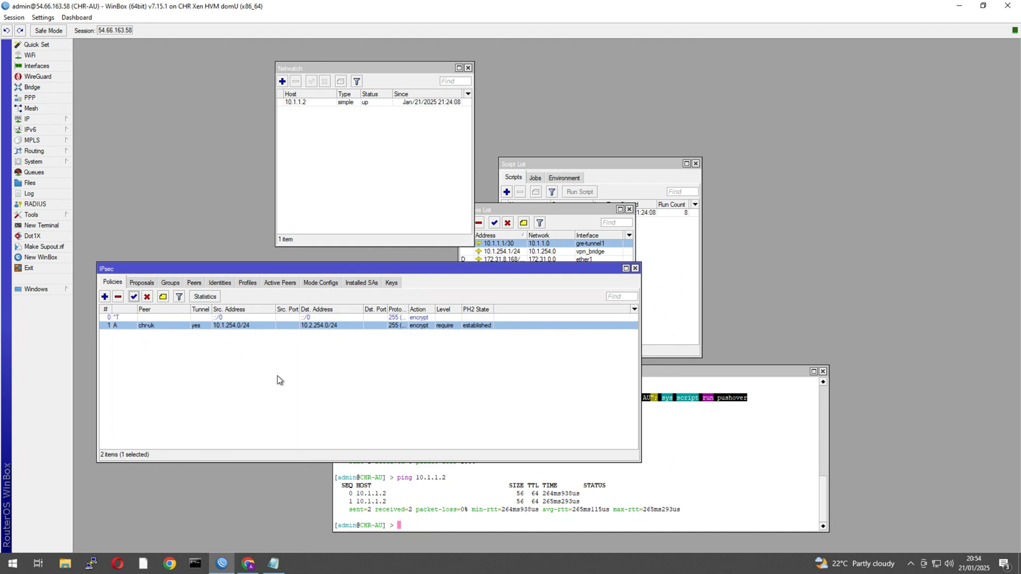
mouse_move(641, 378)
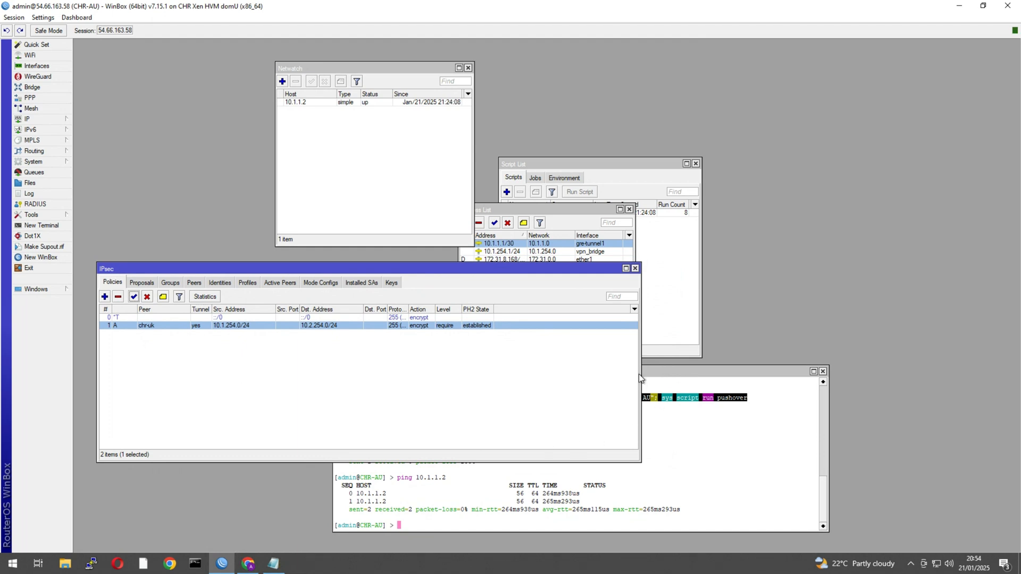